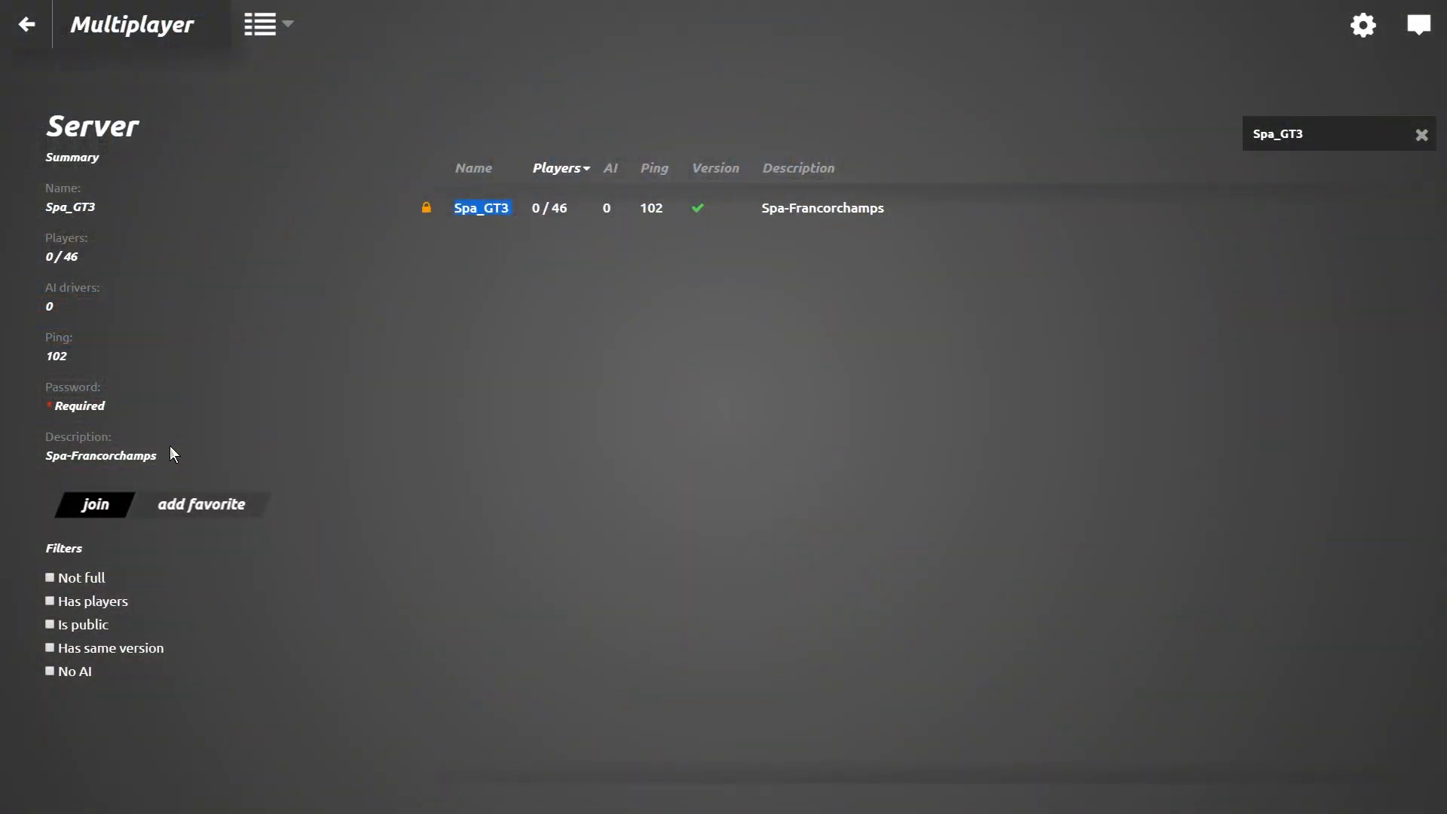
{"action": "mouse_move", "coordinate": [96, 514]}
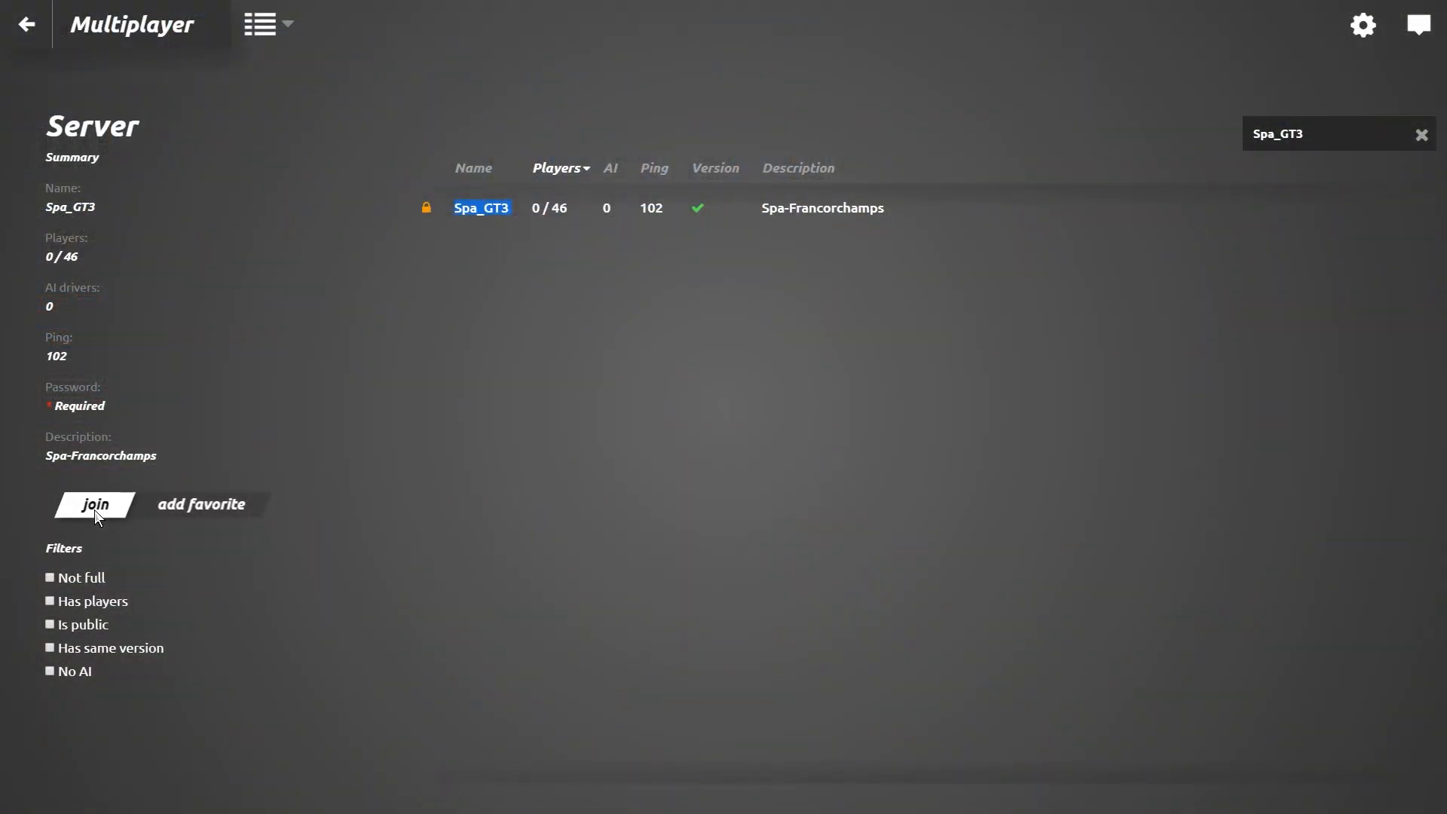
Join the password-protected Spa_GT3 server, hit the missing base mod error, and return to menus
{"action": "left_click", "coordinate": [96, 504]}
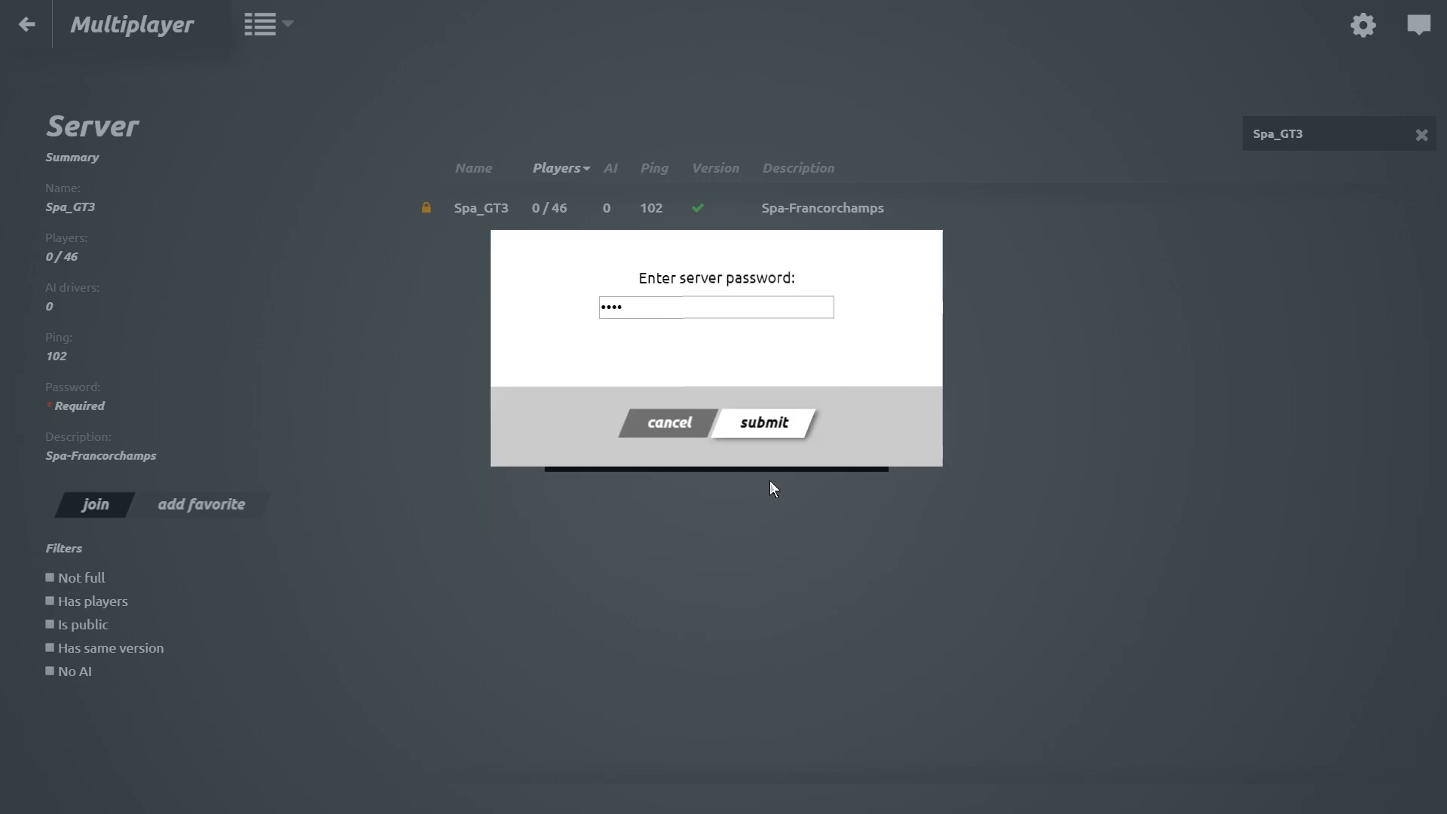
{"action": "left_click", "coordinate": [764, 423]}
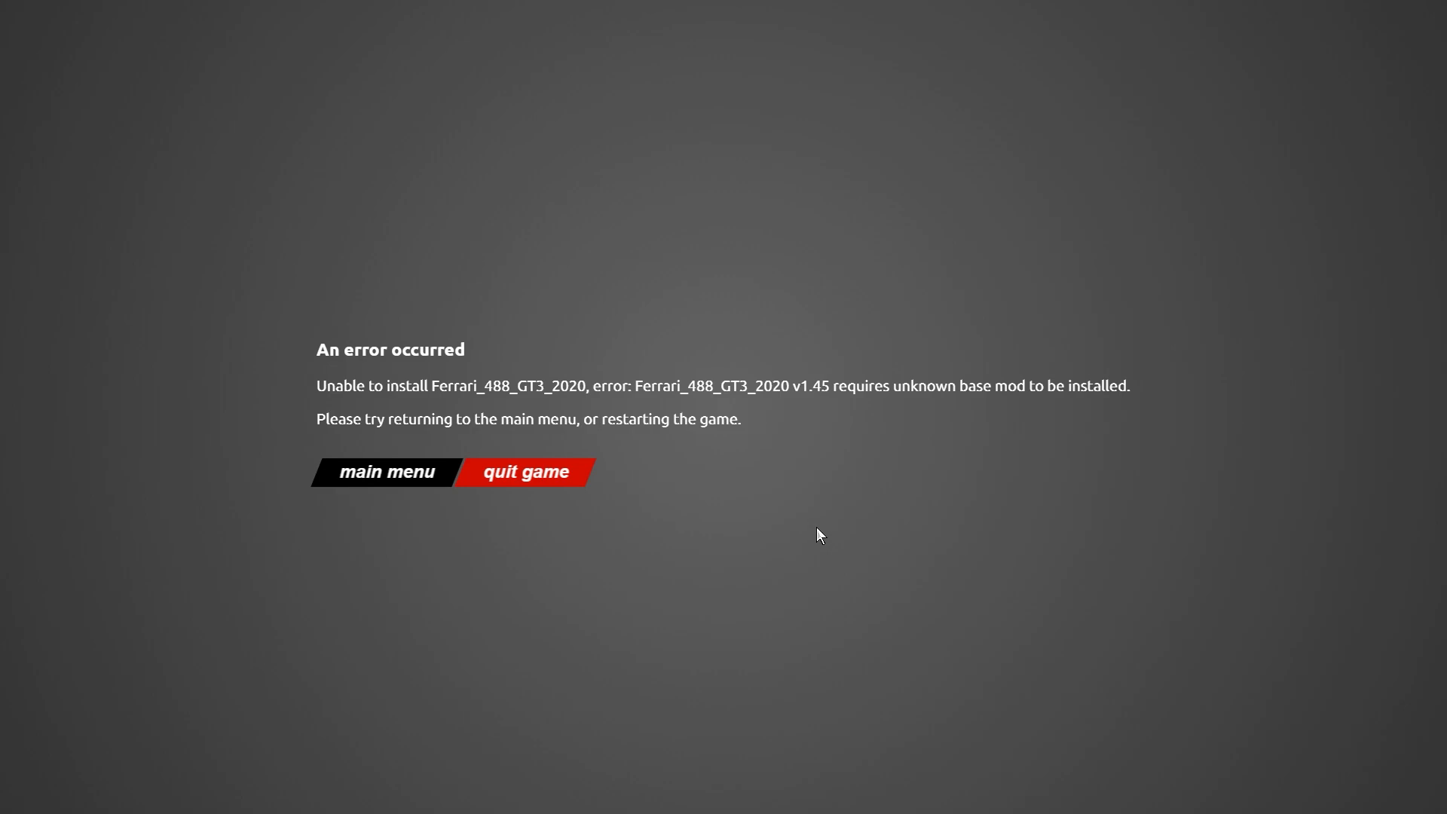
{"action": "left_click", "coordinate": [385, 472]}
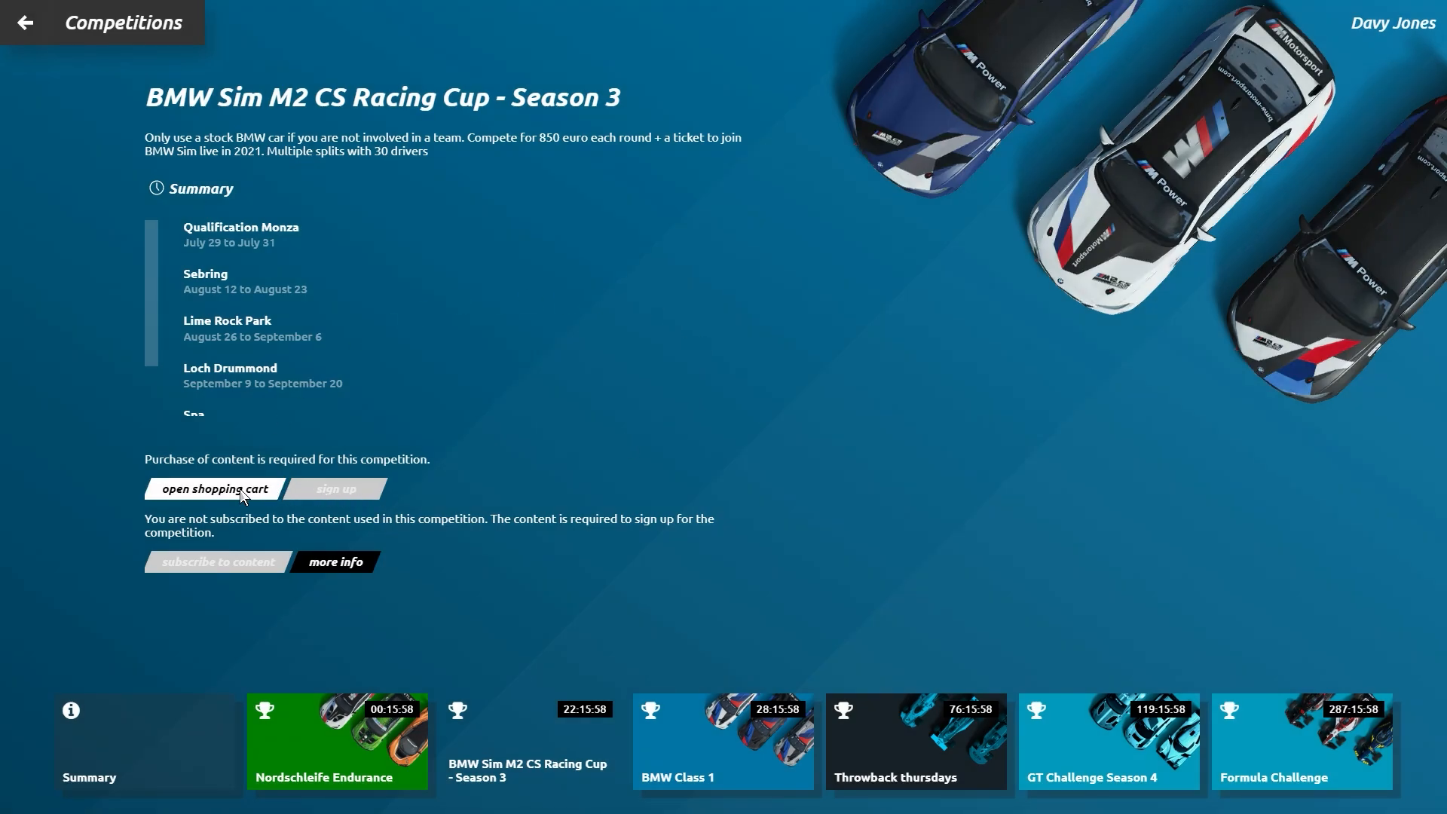
Open the shopping cart to show the Monza track checkout at 8.99€
{"action": "left_click", "coordinate": [214, 489]}
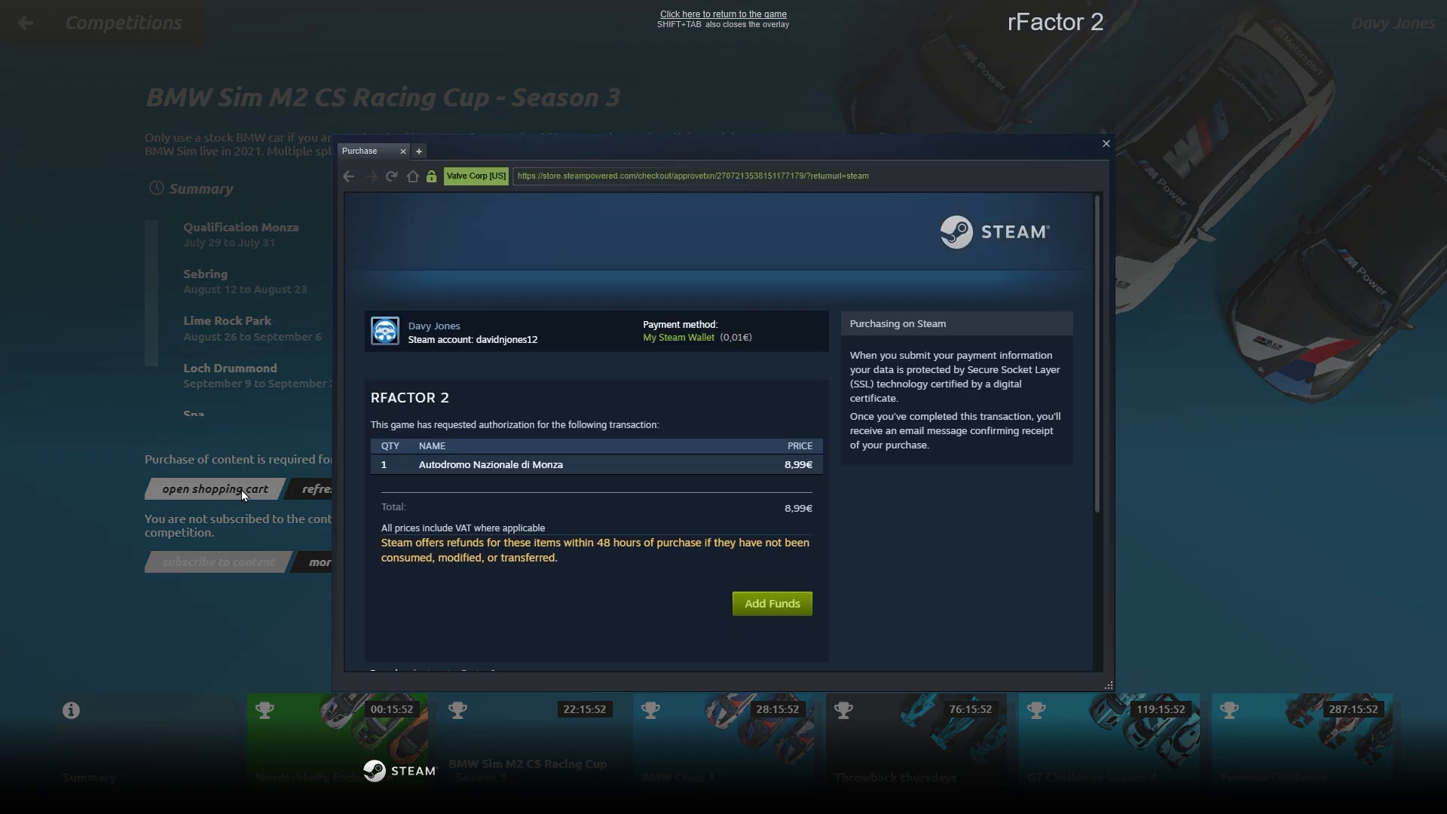
{"action": "mouse_move", "coordinate": [763, 630]}
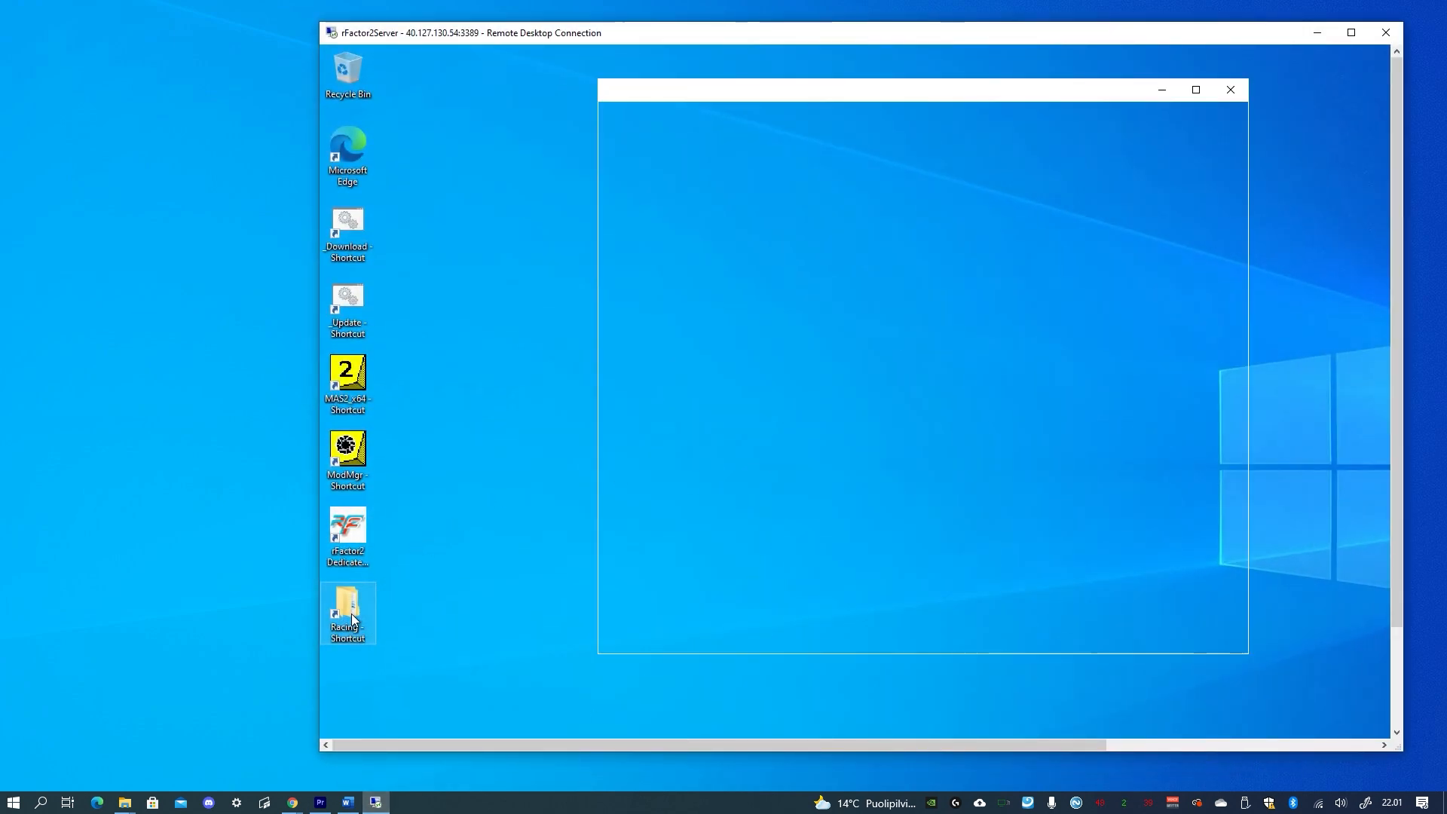
Open the server desktop's folder shortcut, then switch to the dedicated server tutorial tab
{"action": "double_click", "coordinate": [348, 610]}
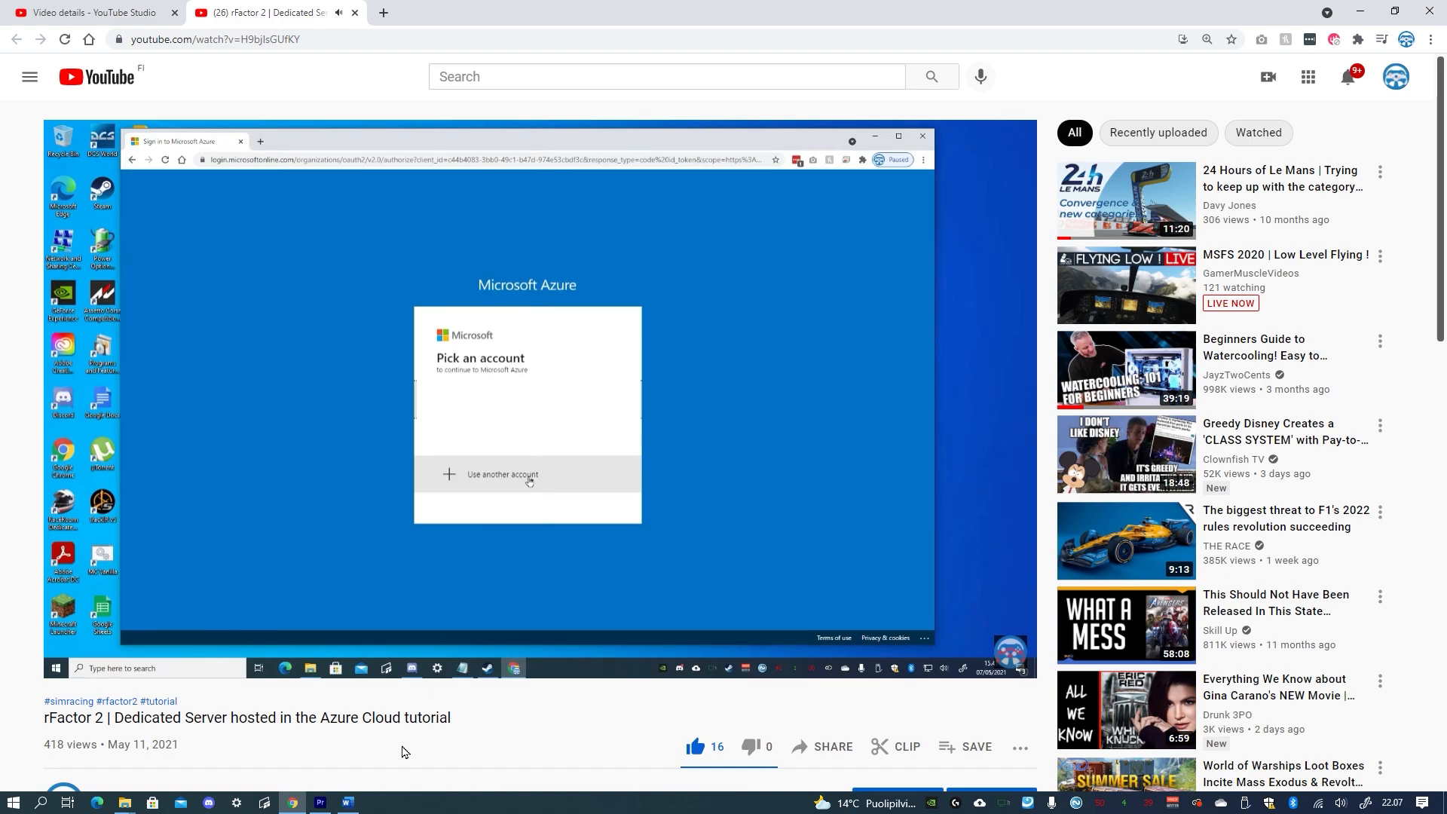
{"action": "left_click", "coordinate": [502, 474]}
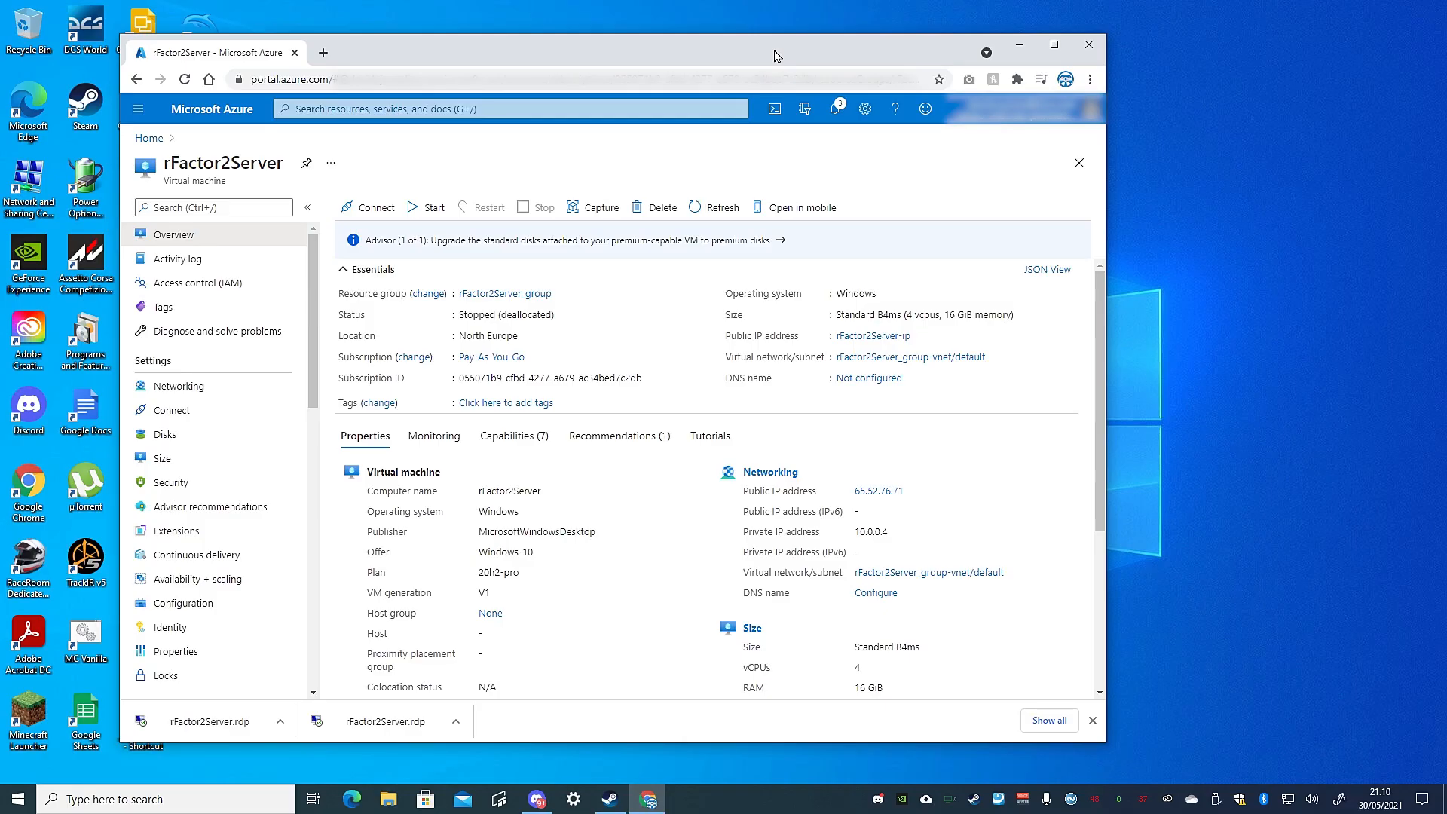
Download the RDP file from the rFactor2Server VM's Connect page
{"action": "left_click", "coordinate": [425, 206]}
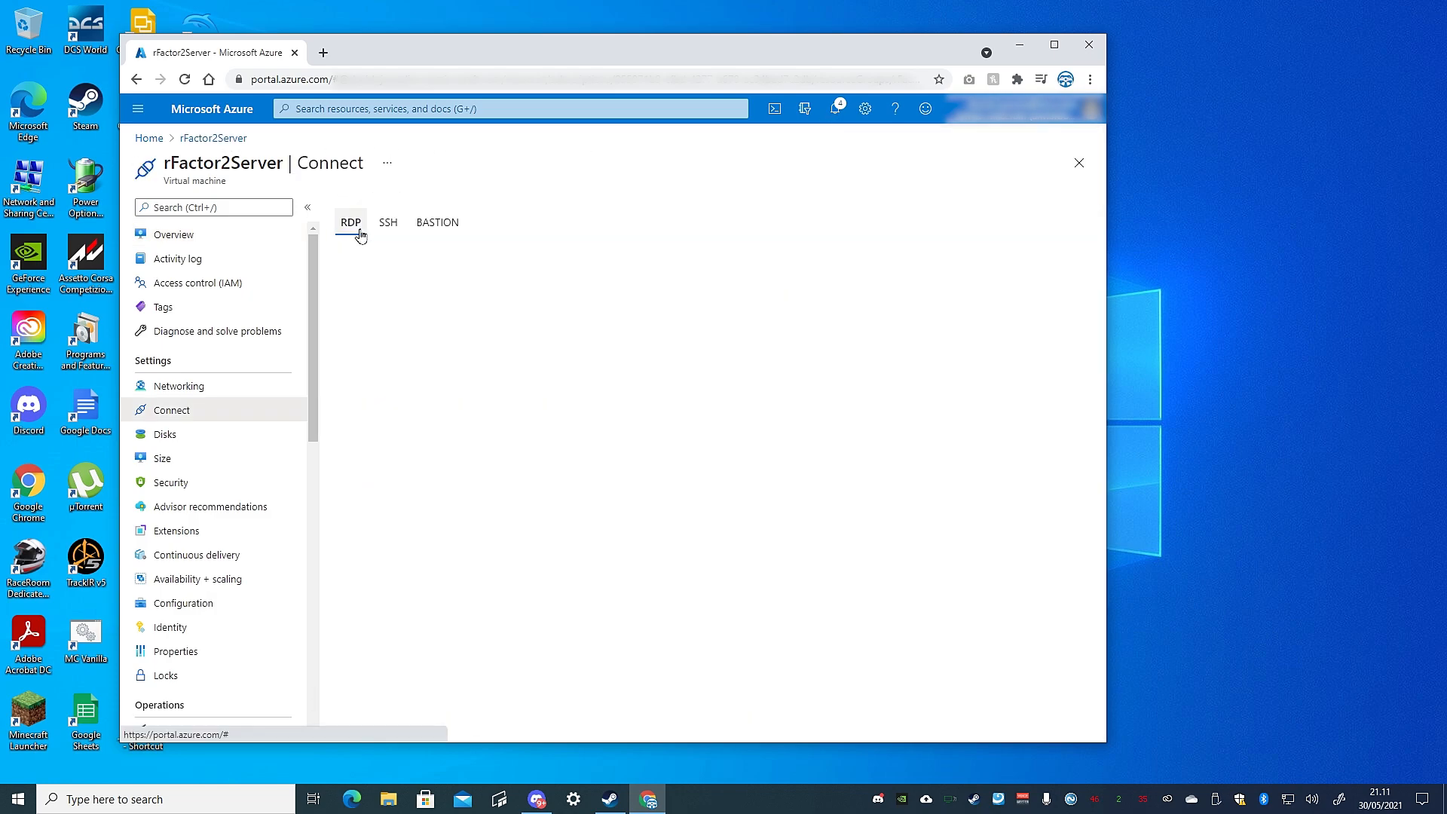
{"action": "left_click", "coordinate": [399, 439]}
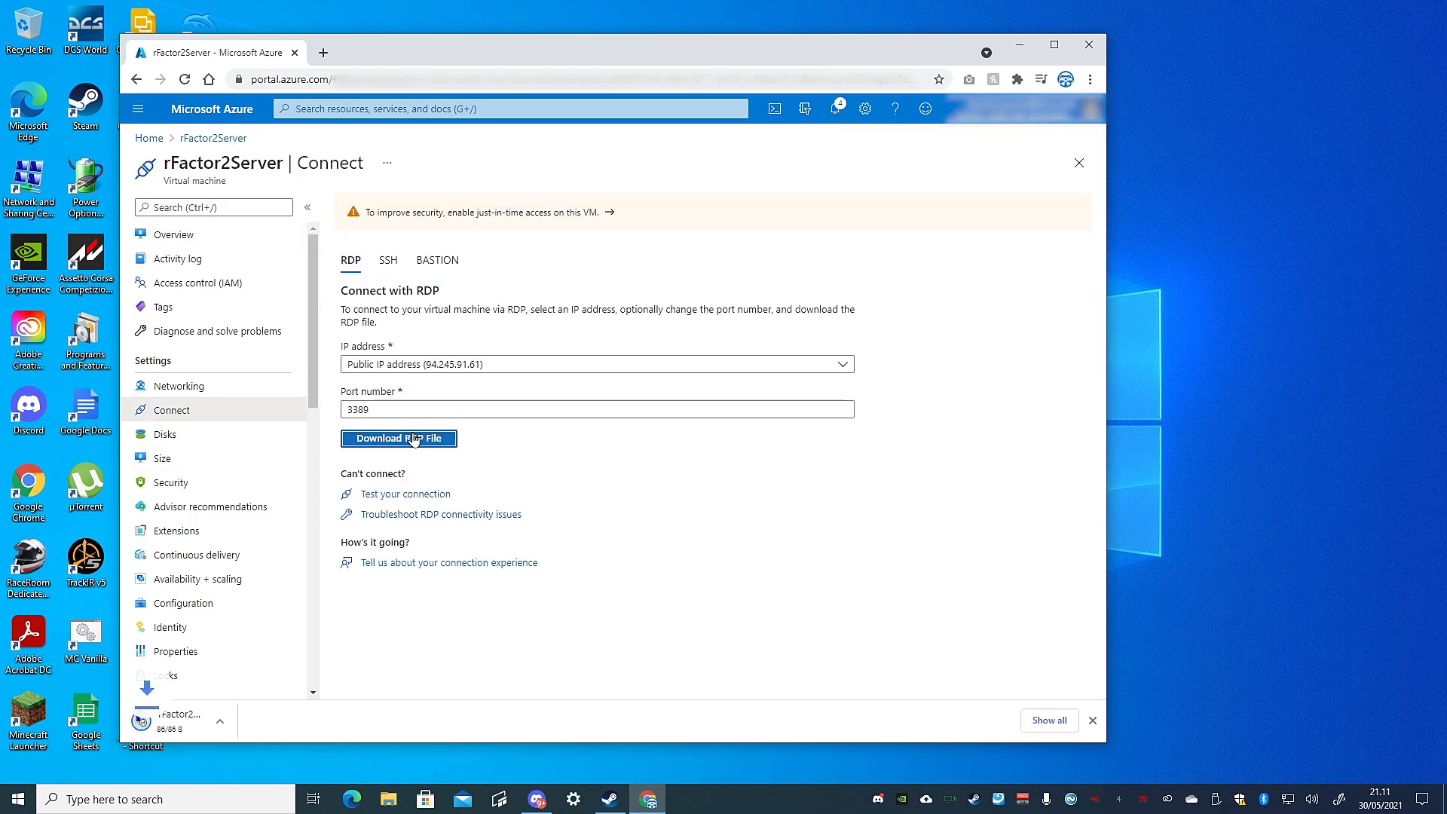
{"action": "left_click", "coordinate": [399, 438]}
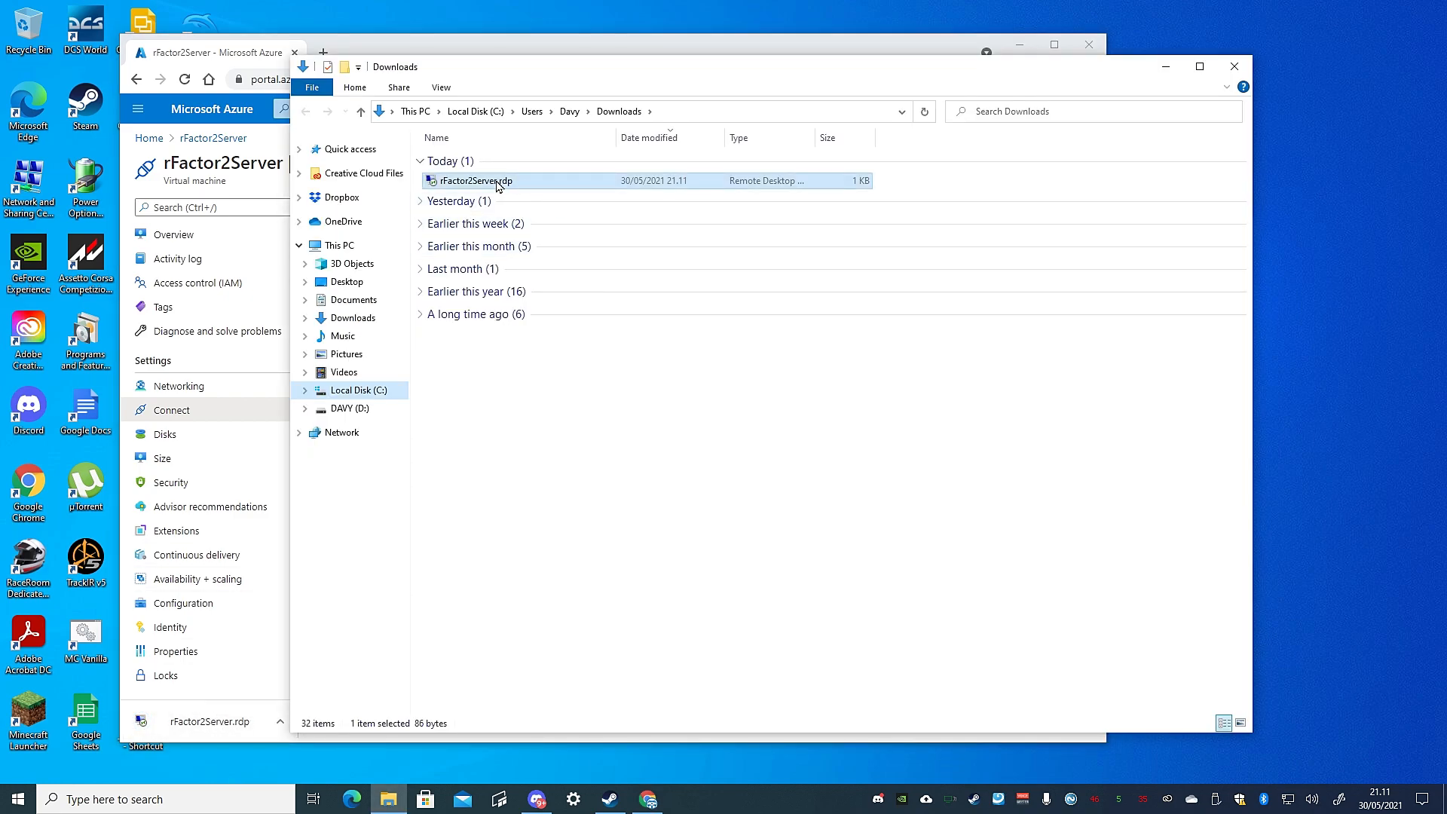
Edit rFactor2Server.rdp so its Local Resources share the DAVY (D:) drive
{"action": "right_click", "coordinate": [475, 181]}
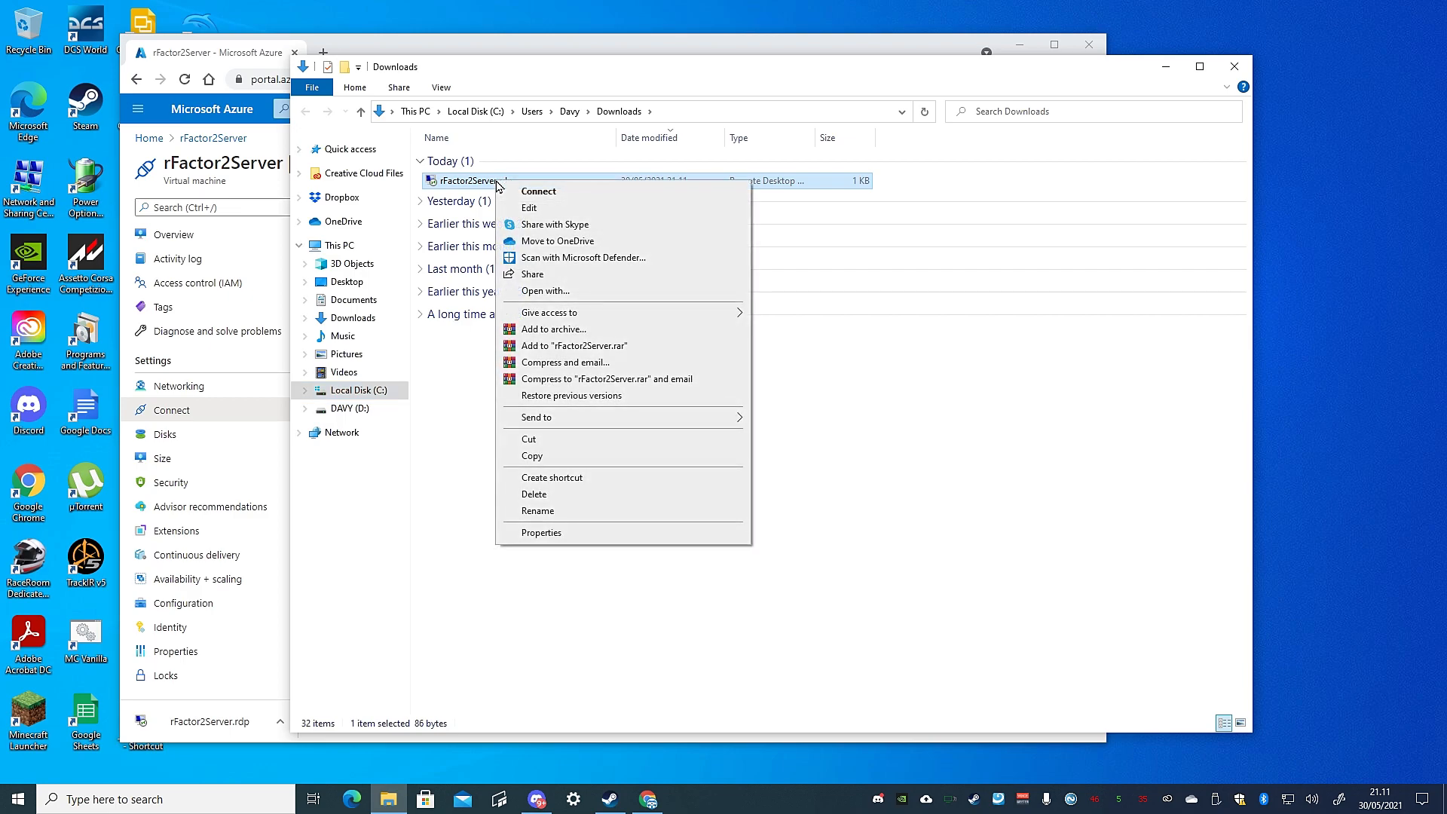
{"action": "left_click", "coordinate": [538, 191]}
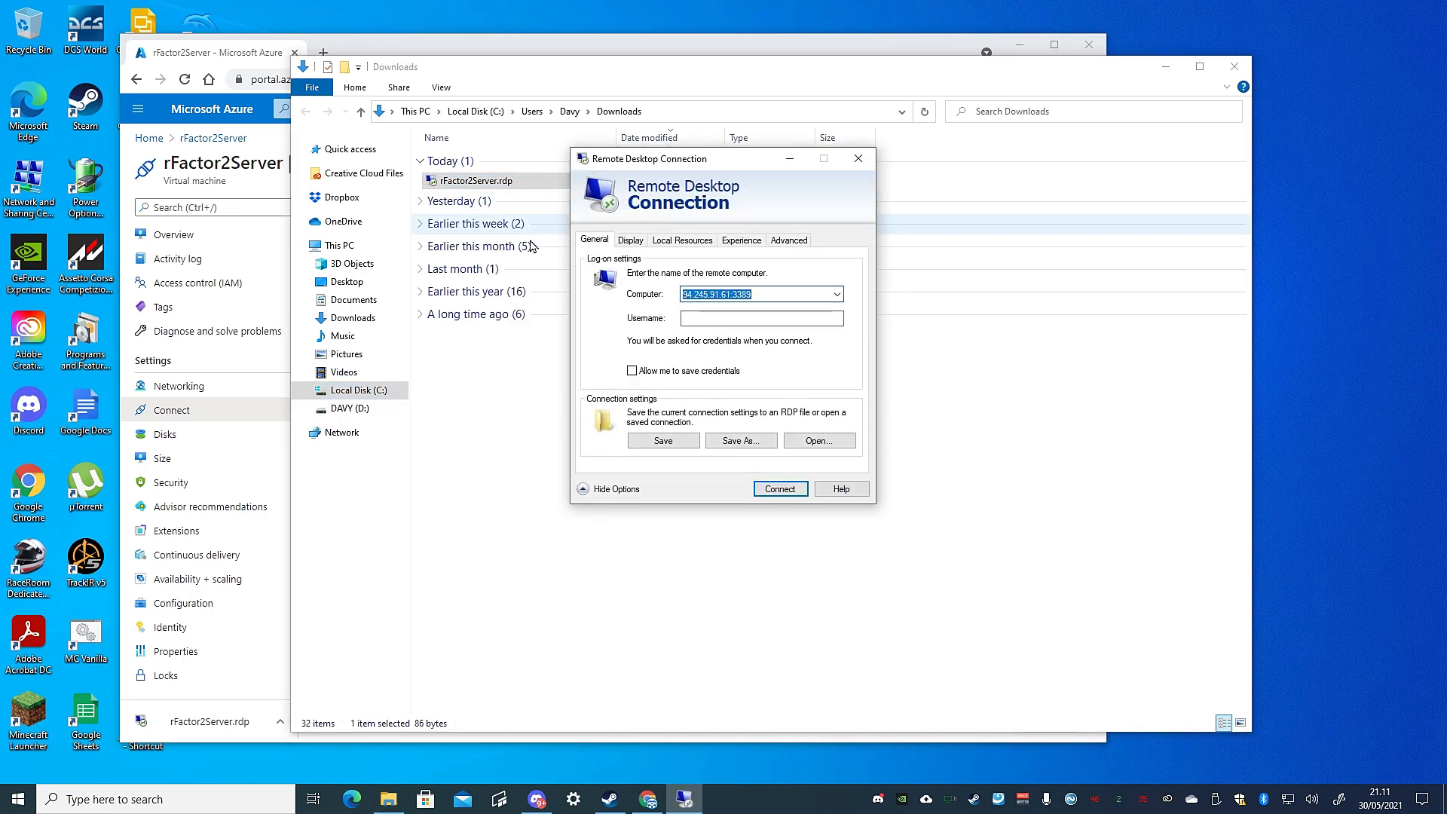
{"action": "left_click", "coordinate": [683, 240]}
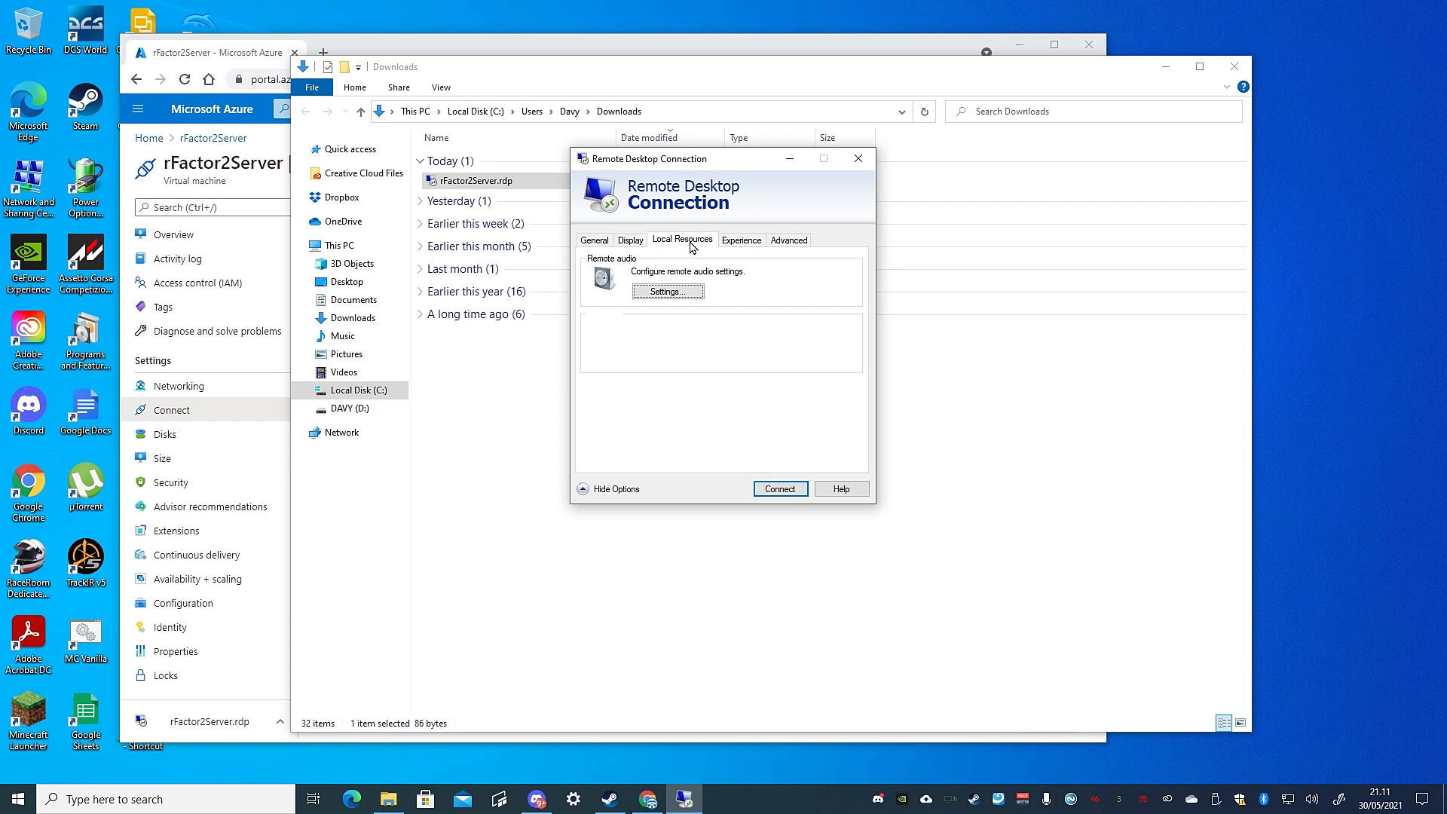
{"action": "left_click", "coordinate": [683, 240]}
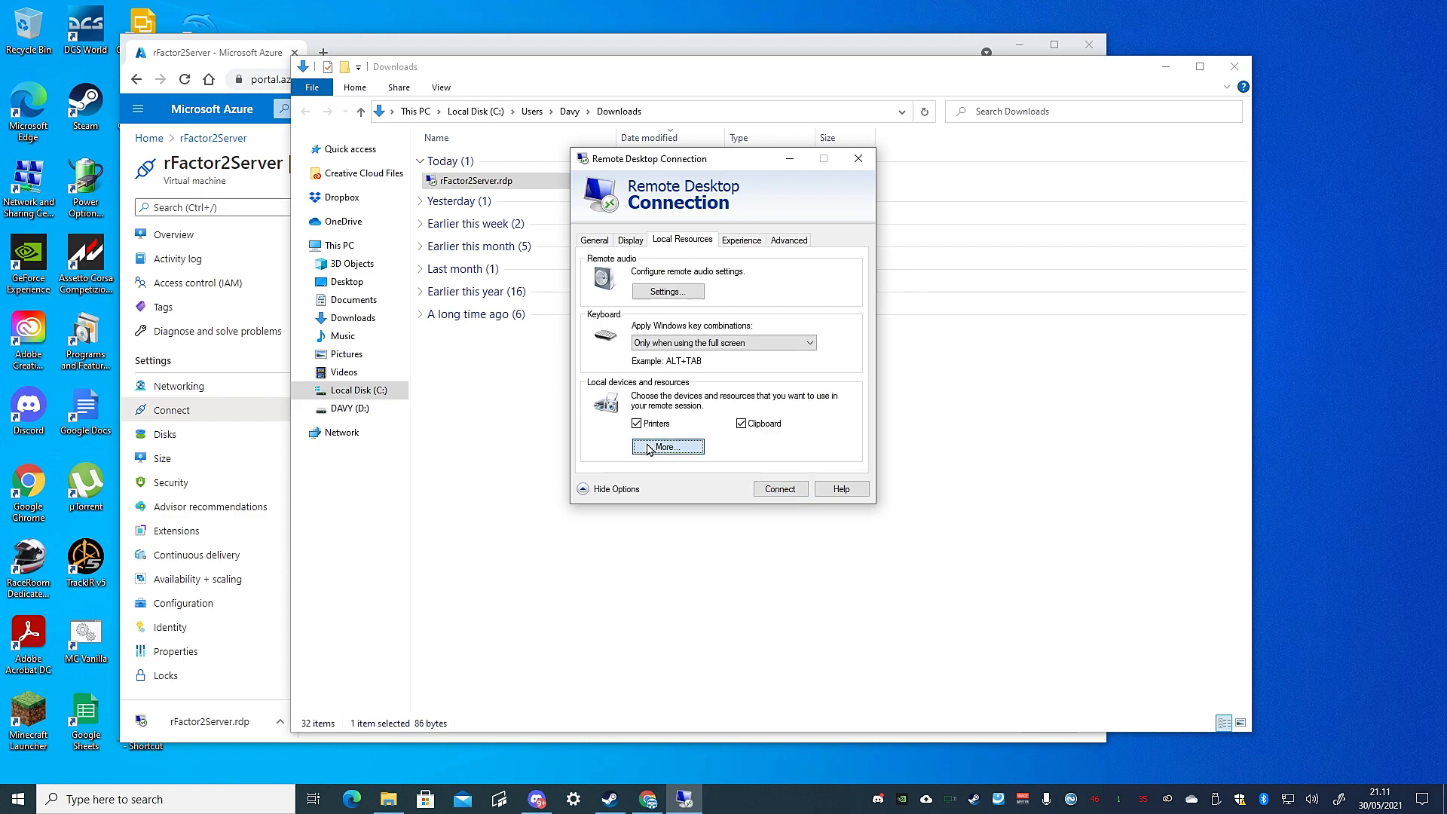
{"action": "left_click", "coordinate": [668, 447]}
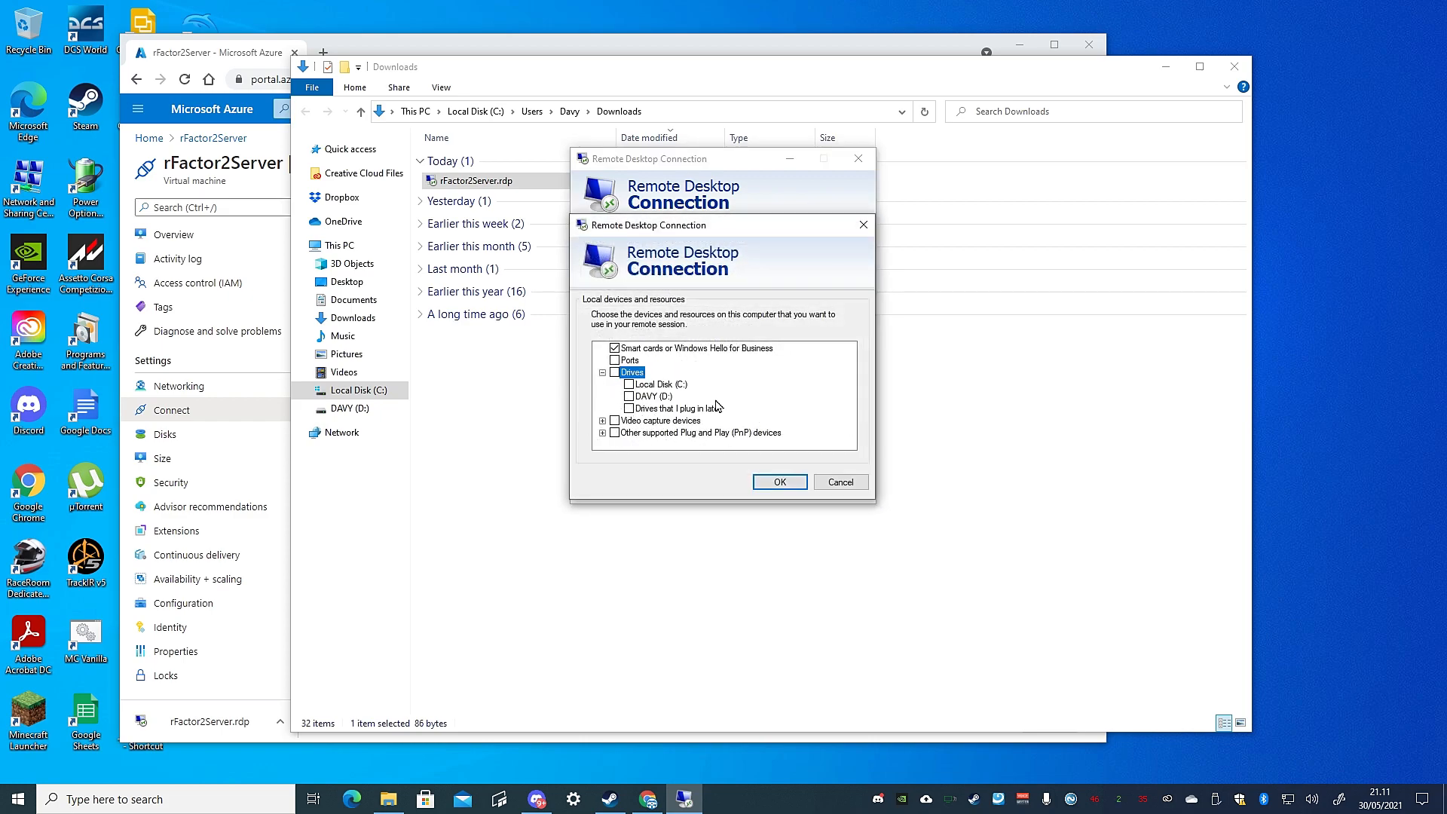
{"action": "left_click", "coordinate": [628, 395]}
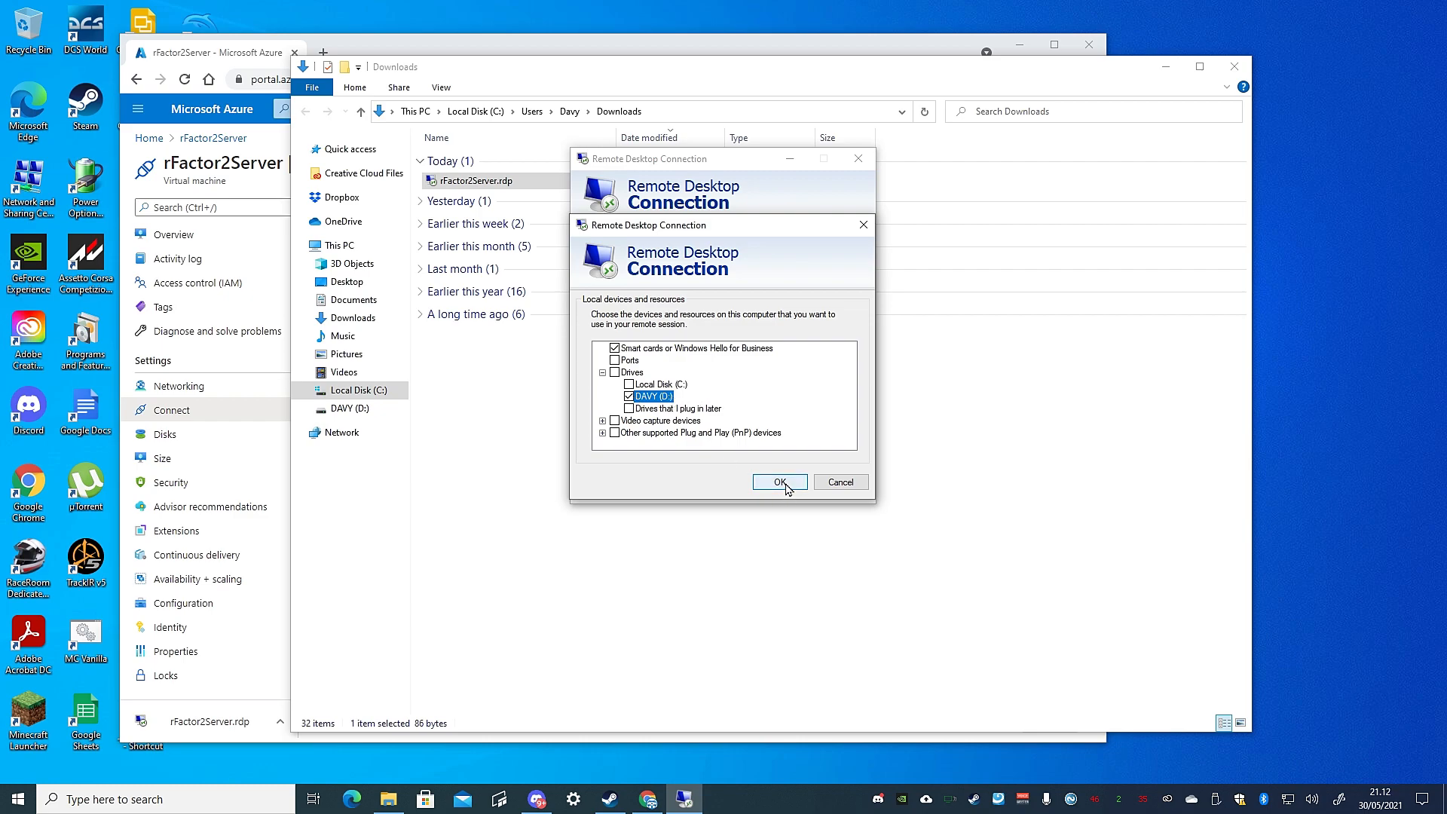
{"action": "left_click", "coordinate": [780, 481]}
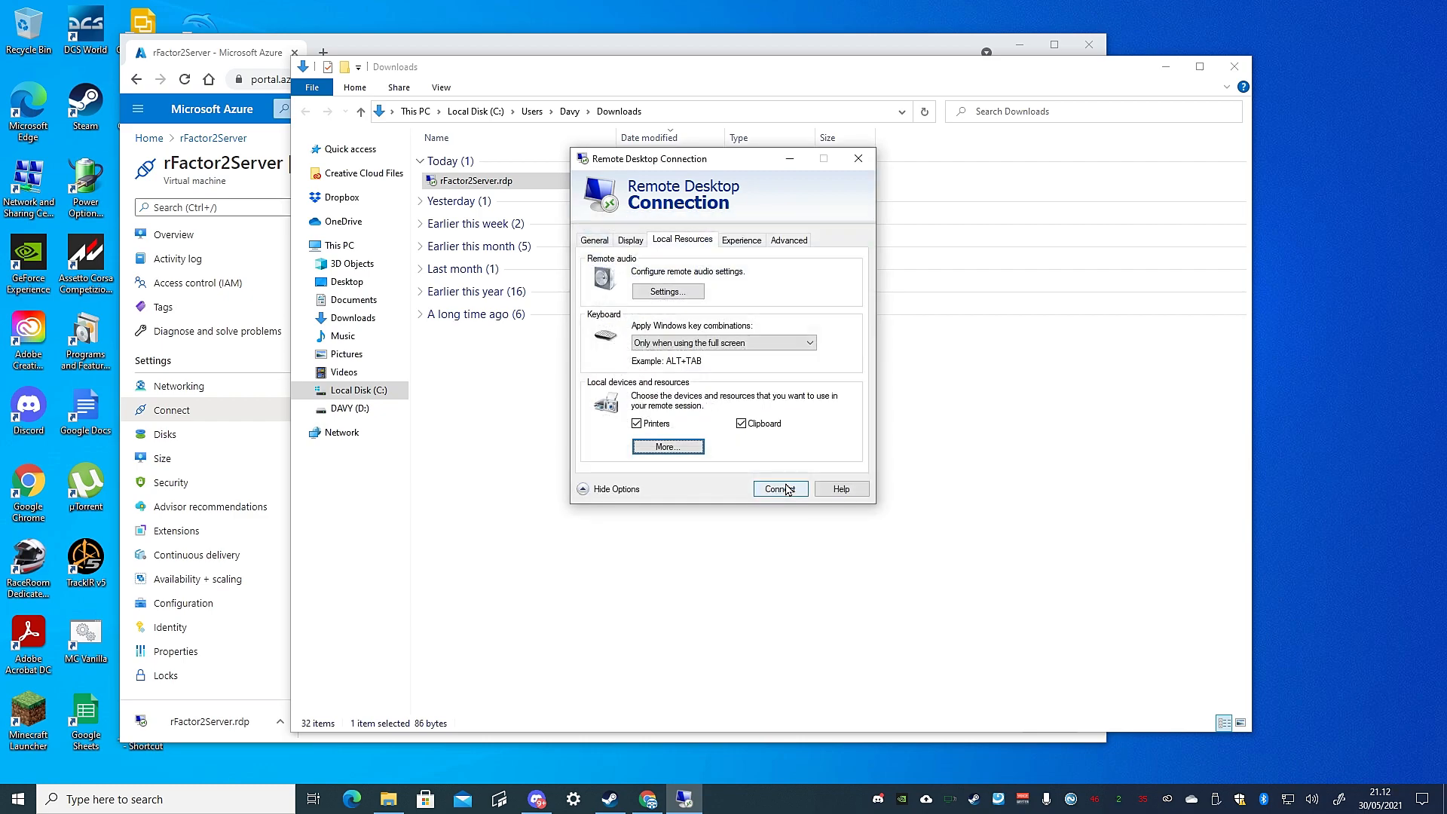
Connect to rFactor2Server with the password, accepting the publisher and certificate warnings
{"action": "left_click", "coordinate": [780, 489]}
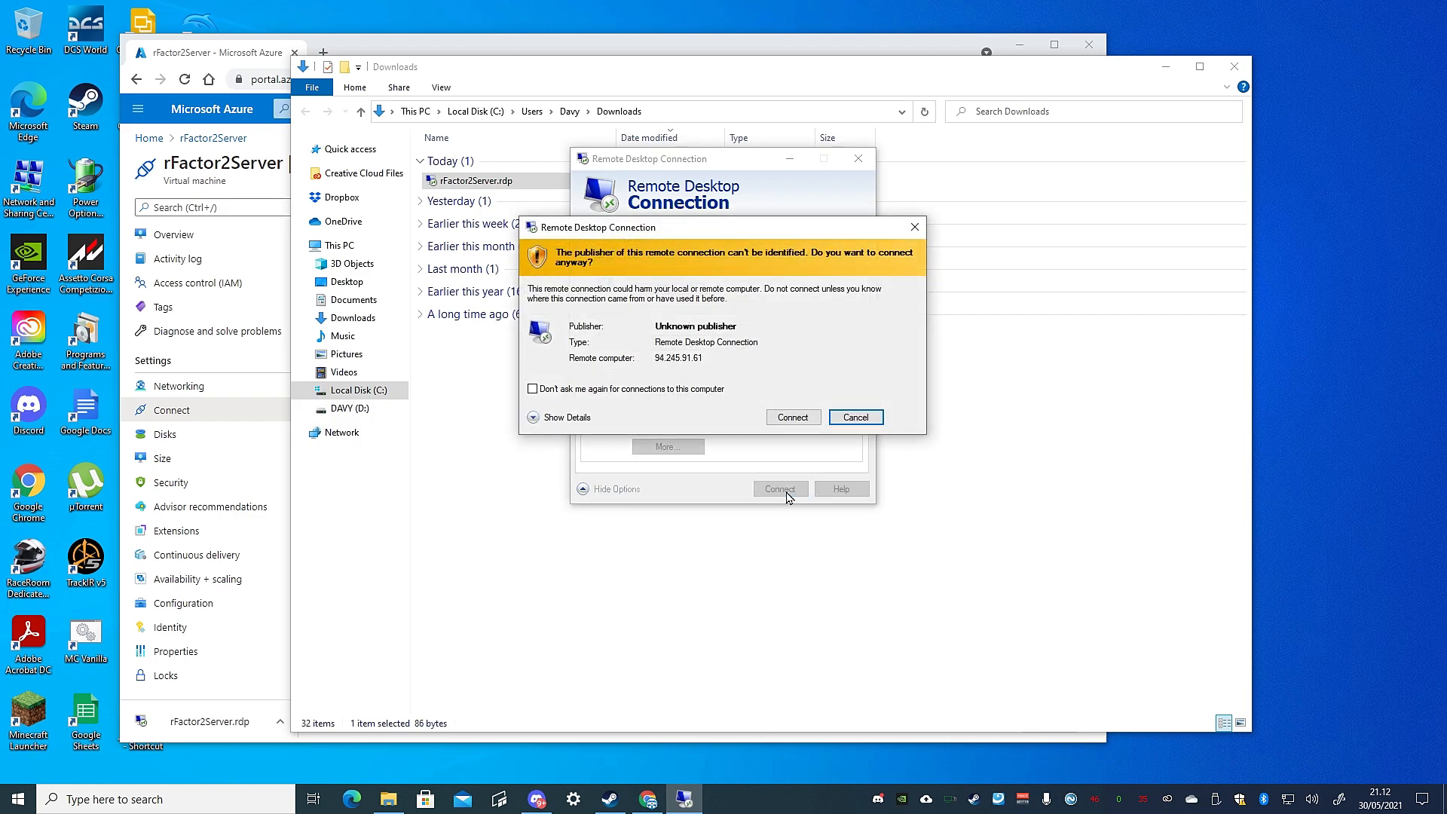
{"action": "left_click", "coordinate": [793, 417]}
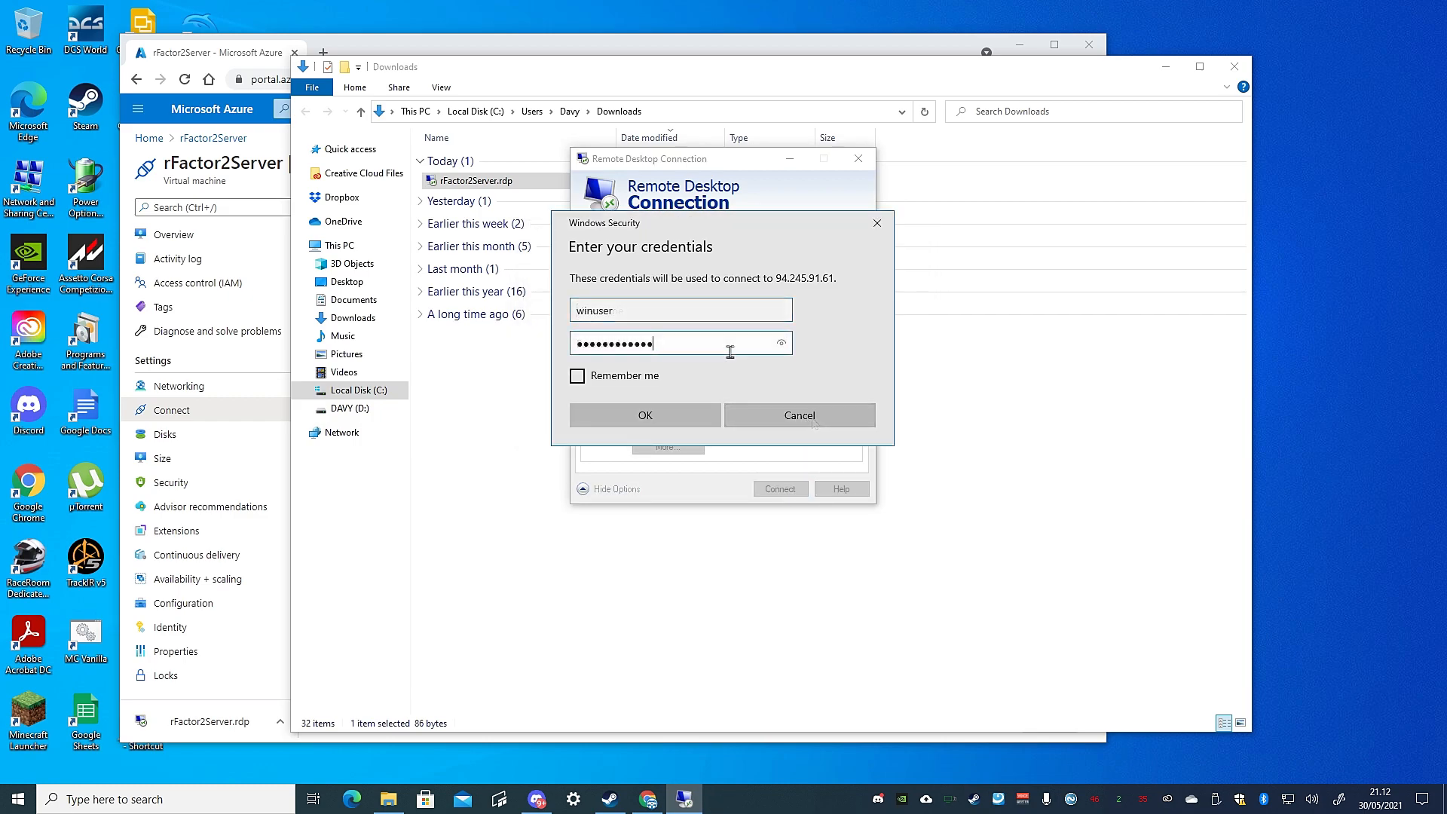
{"action": "left_click", "coordinate": [645, 415]}
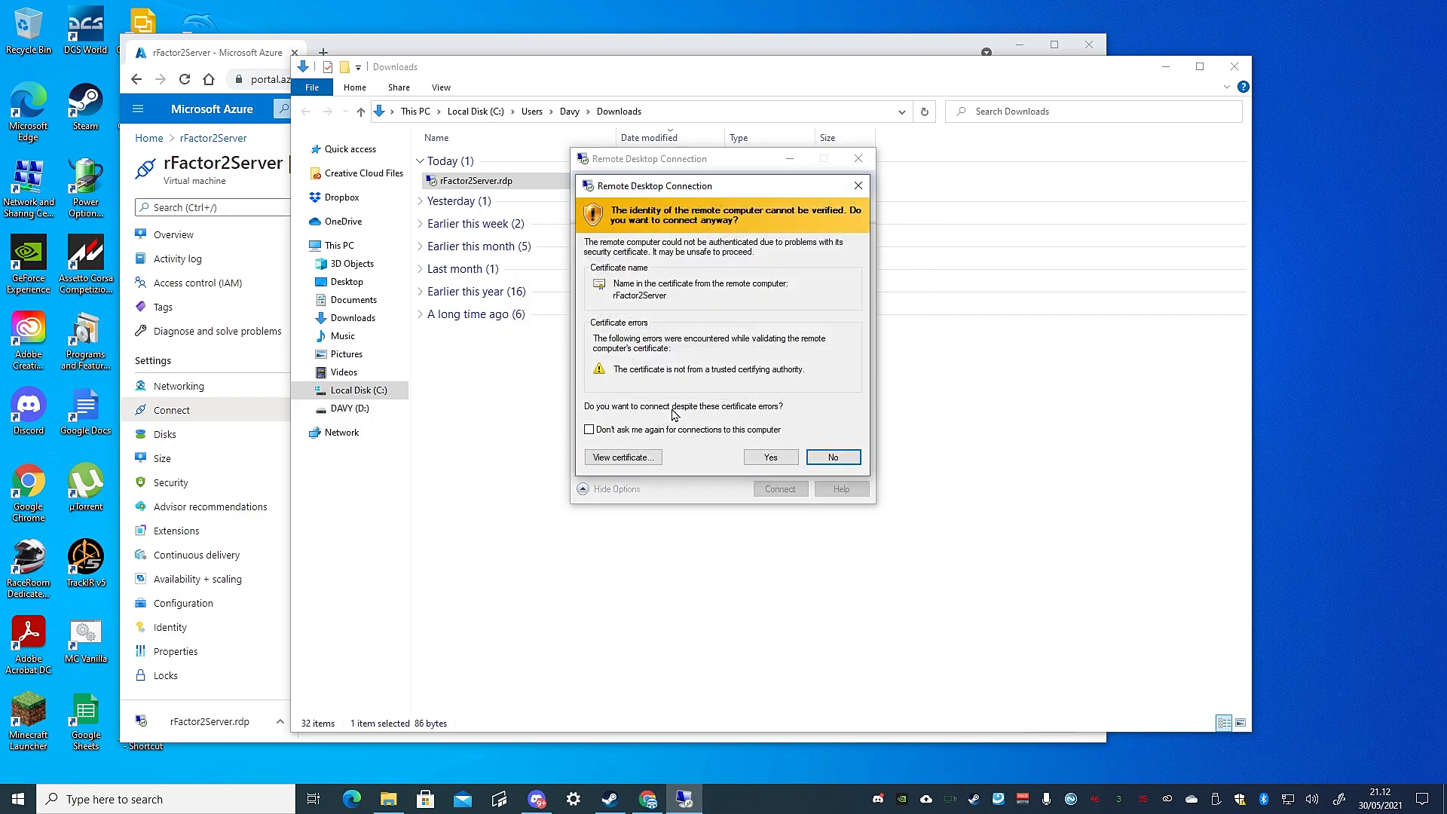
{"action": "left_click", "coordinate": [771, 457]}
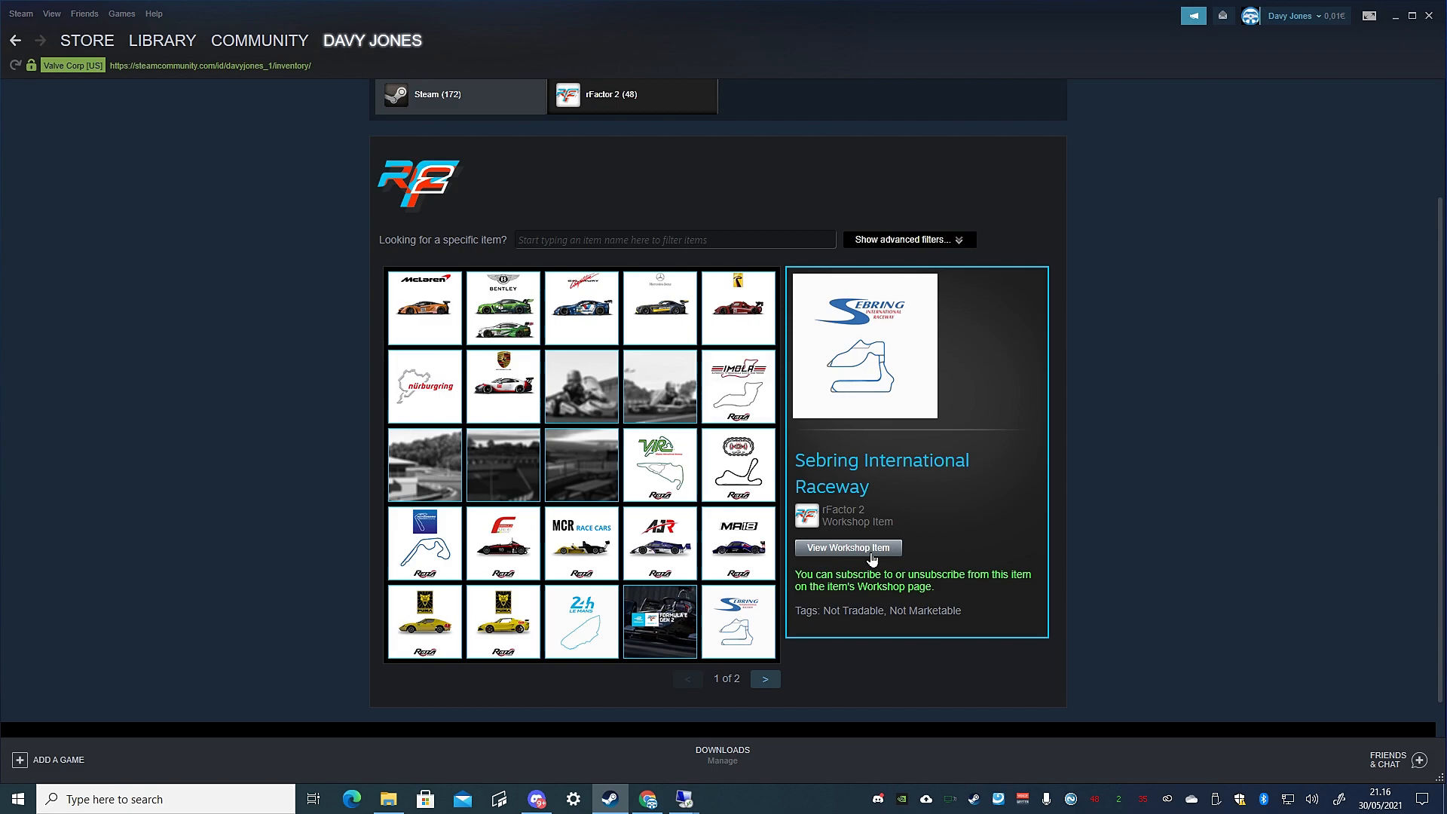
{"action": "mouse_move", "coordinate": [25, 23]}
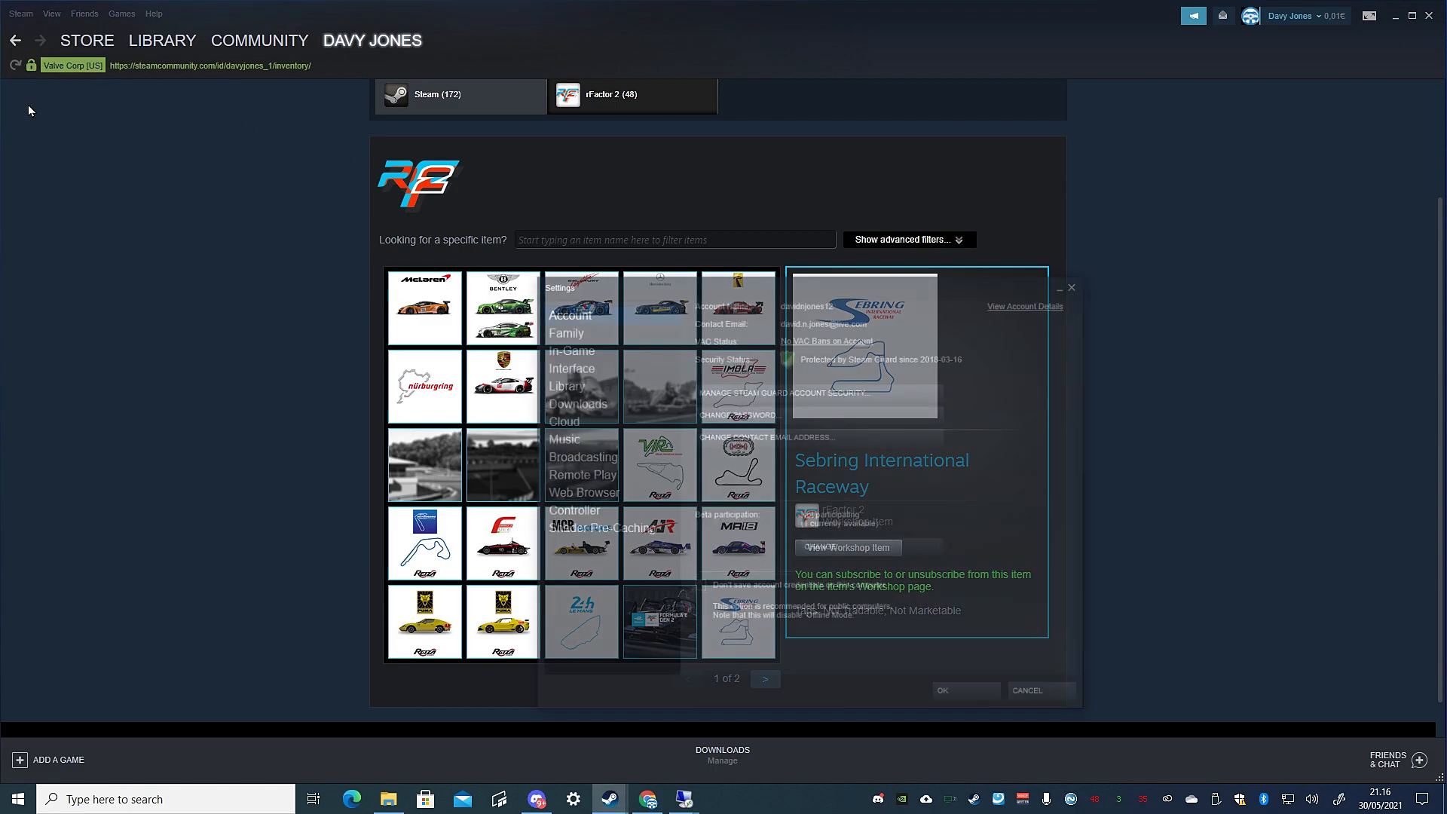
Open the rFactor 2 inventory and view the Sebring International Raceway workshop item
{"action": "left_click", "coordinate": [572, 370]}
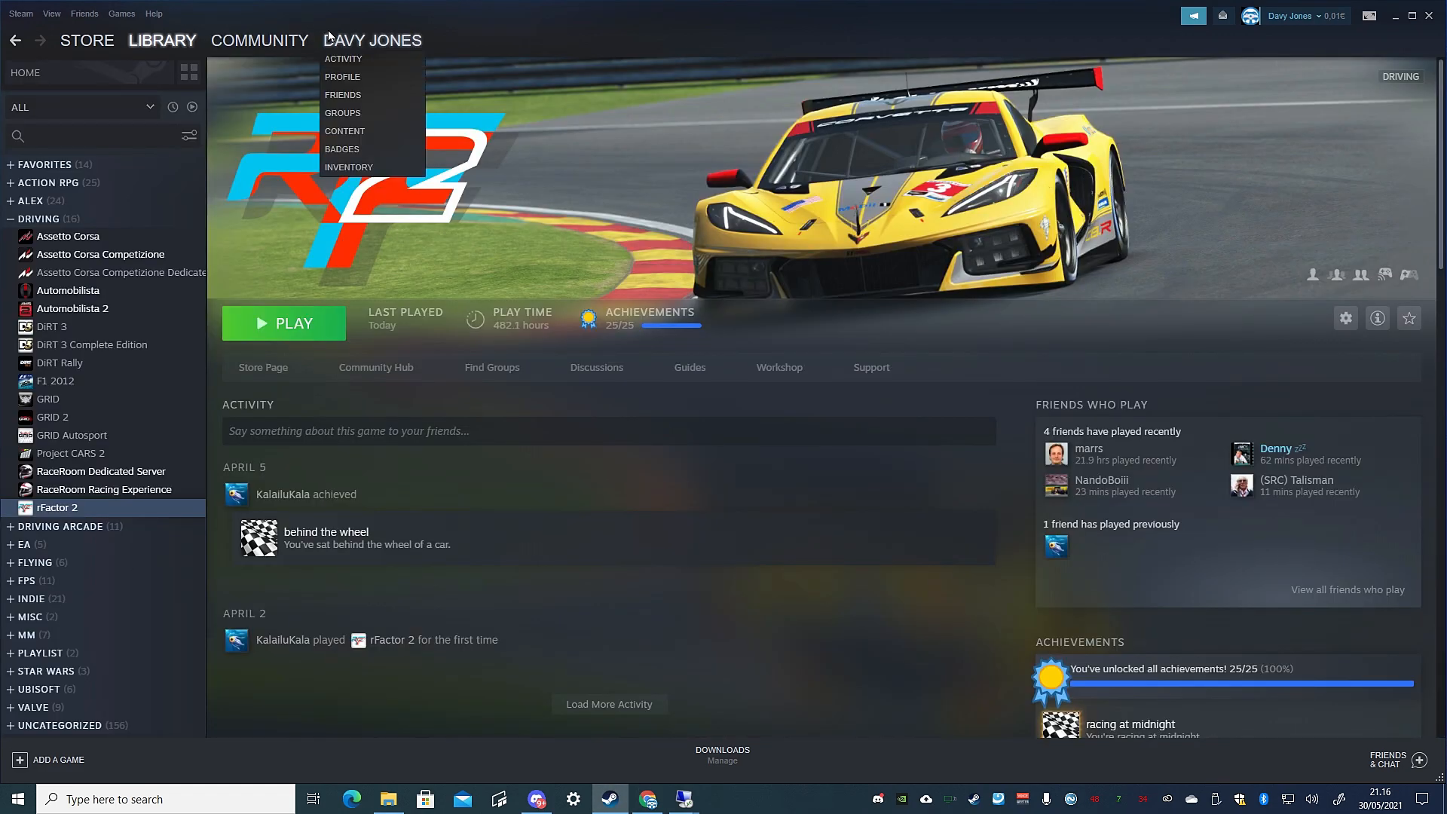
{"action": "mouse_move", "coordinate": [364, 178]}
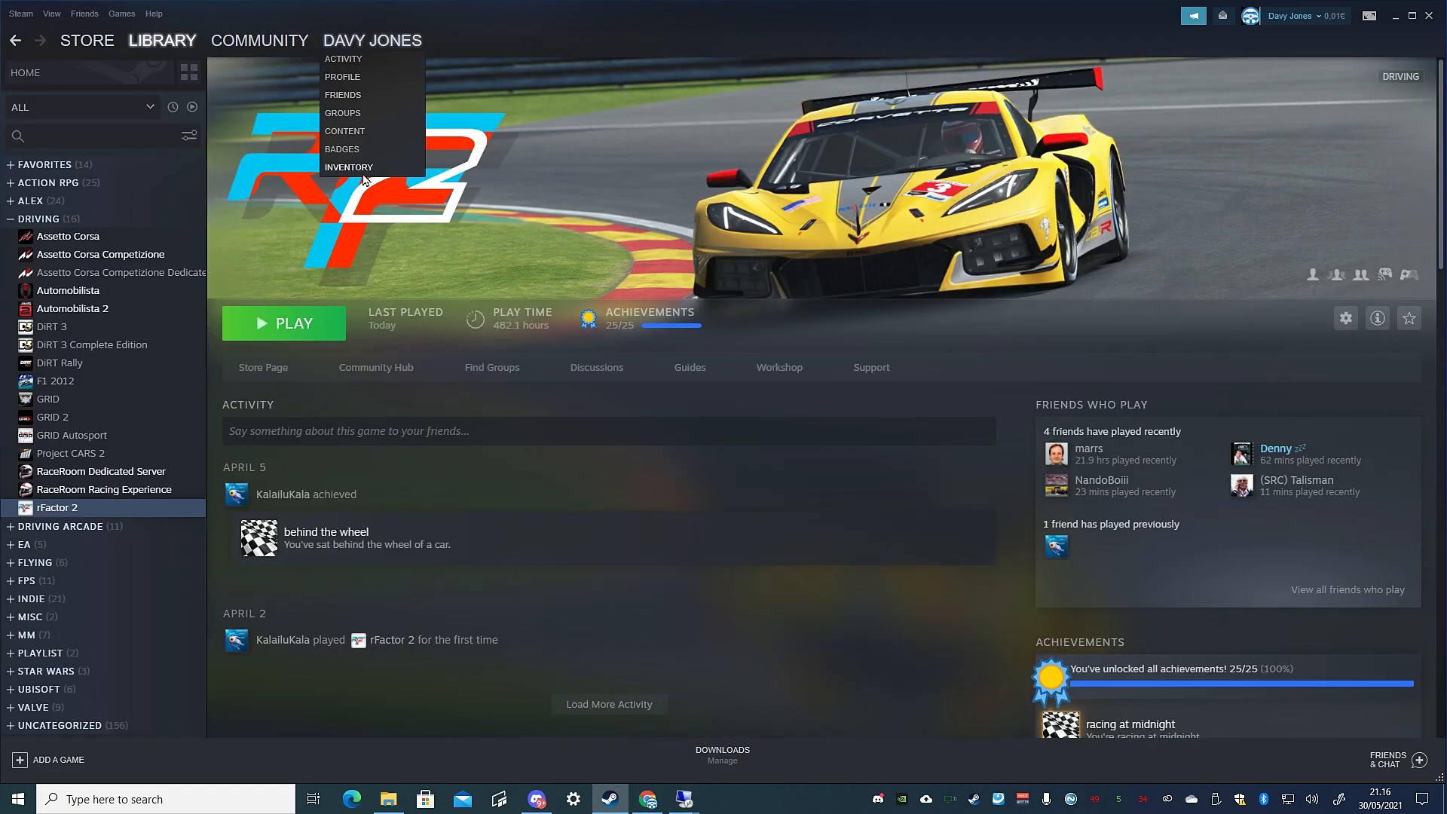
{"action": "left_click", "coordinate": [348, 167]}
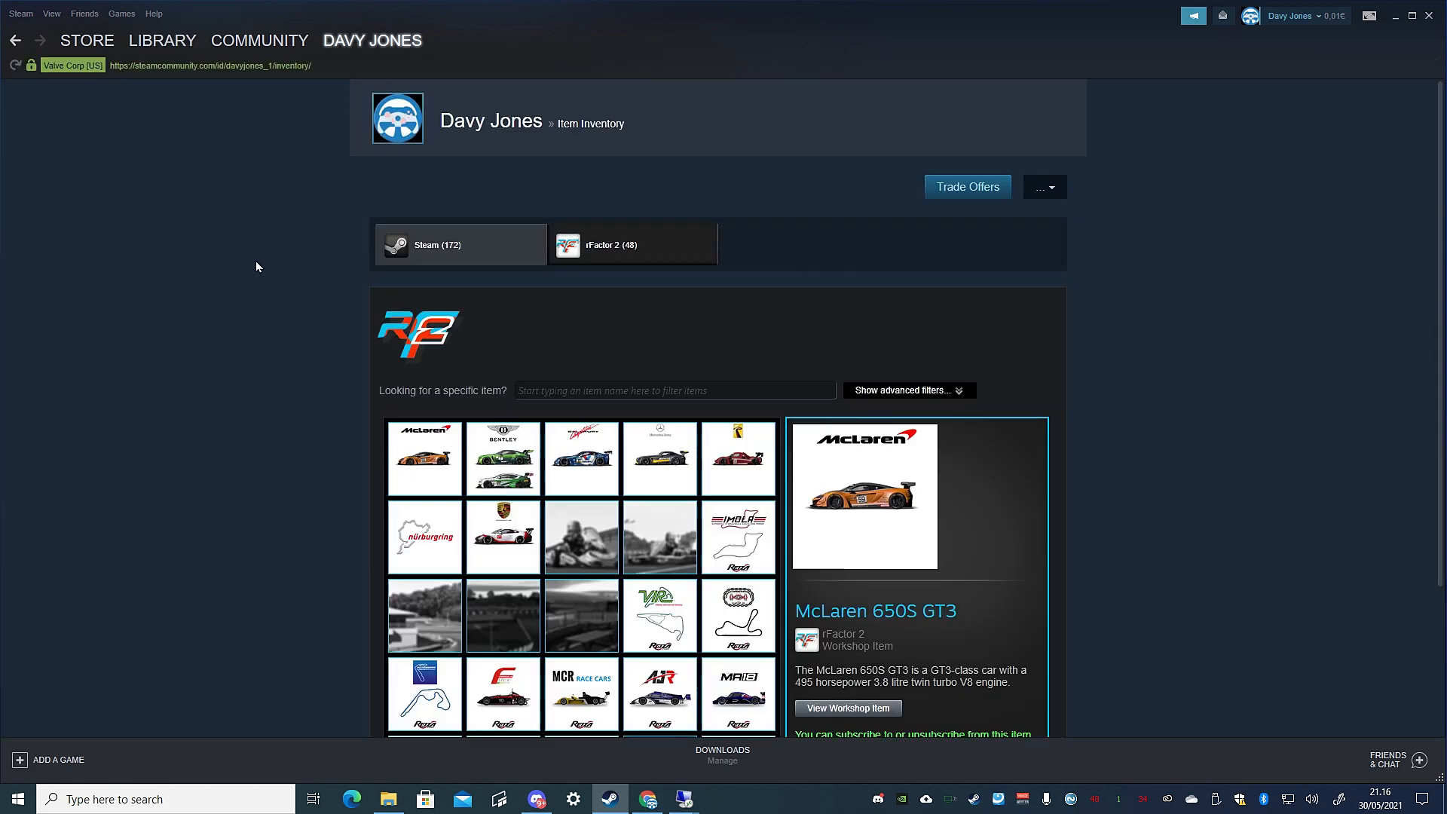
{"action": "scroll", "scroll_direction": "down", "scroll_amount": 3}
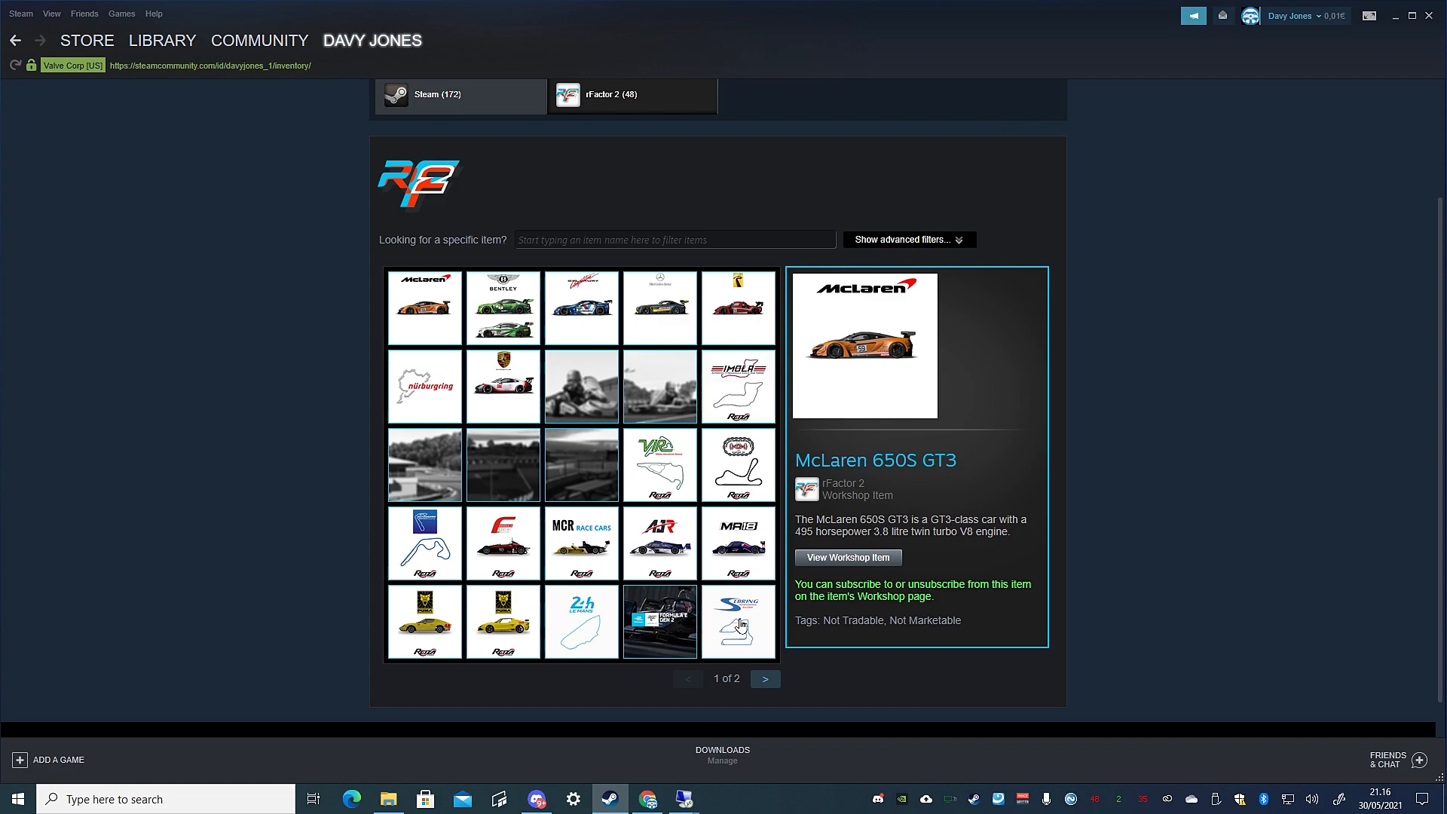
{"action": "left_click", "coordinate": [738, 621]}
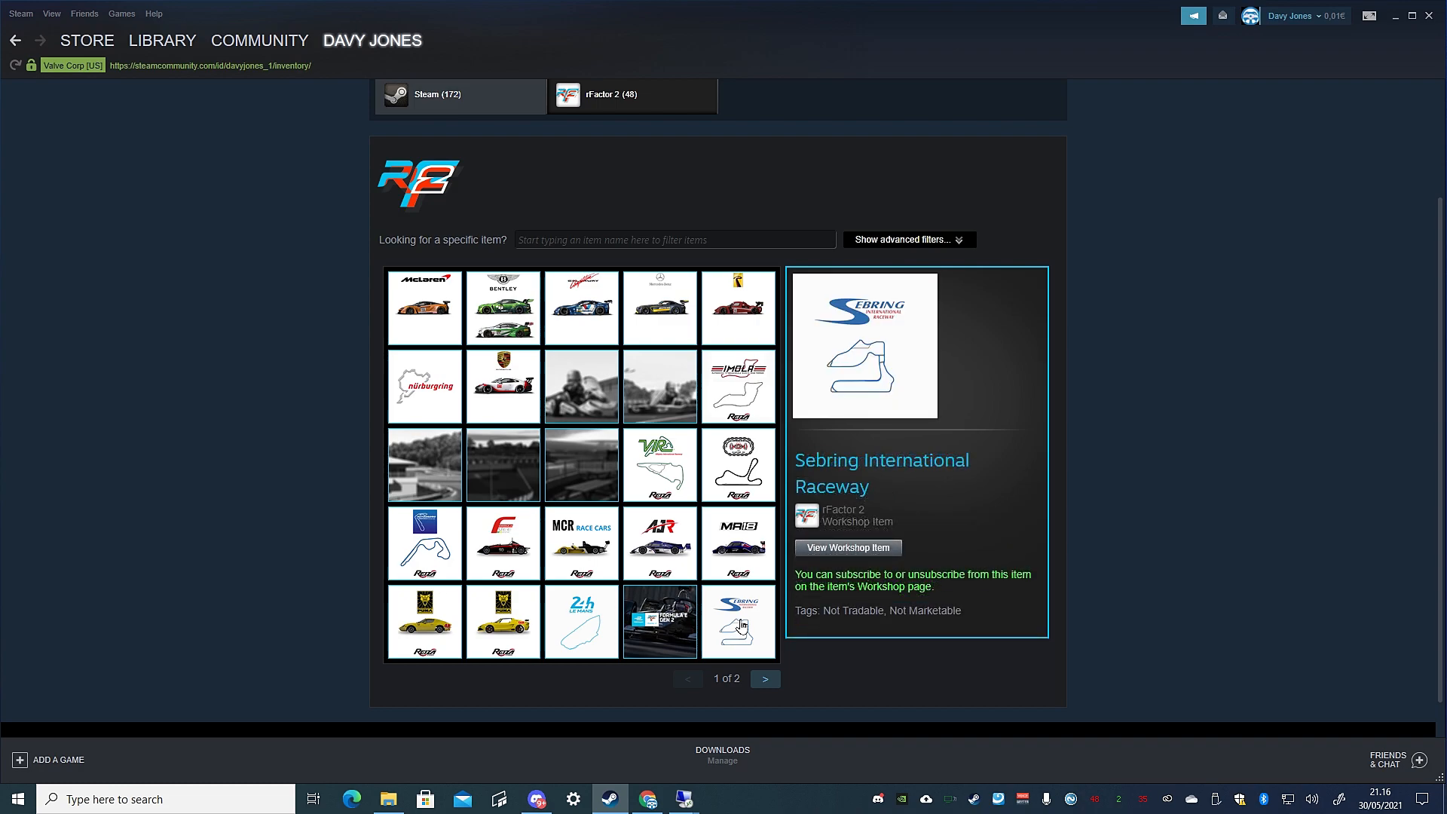
{"action": "mouse_move", "coordinate": [866, 562]}
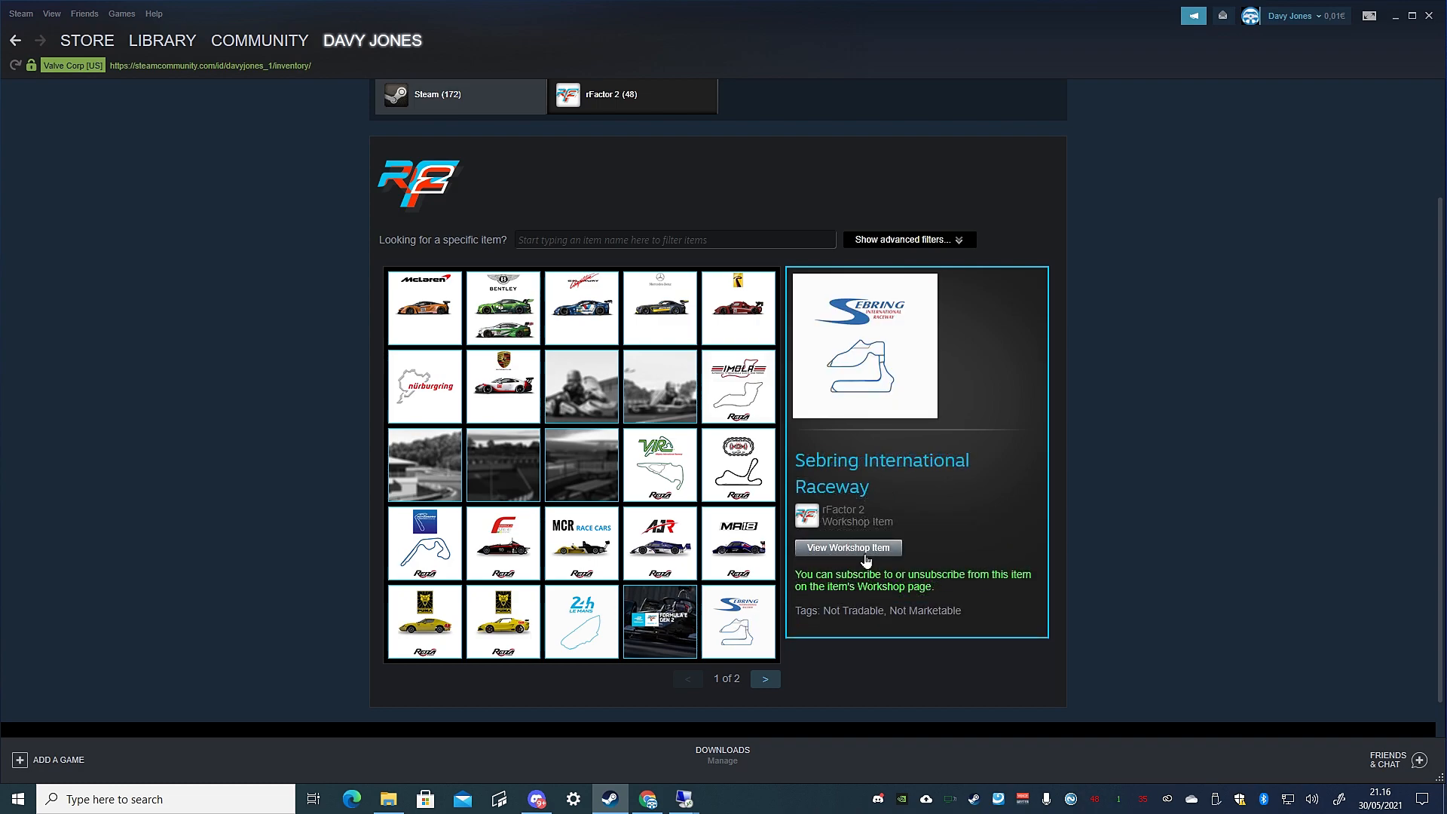
{"action": "left_click", "coordinate": [847, 547]}
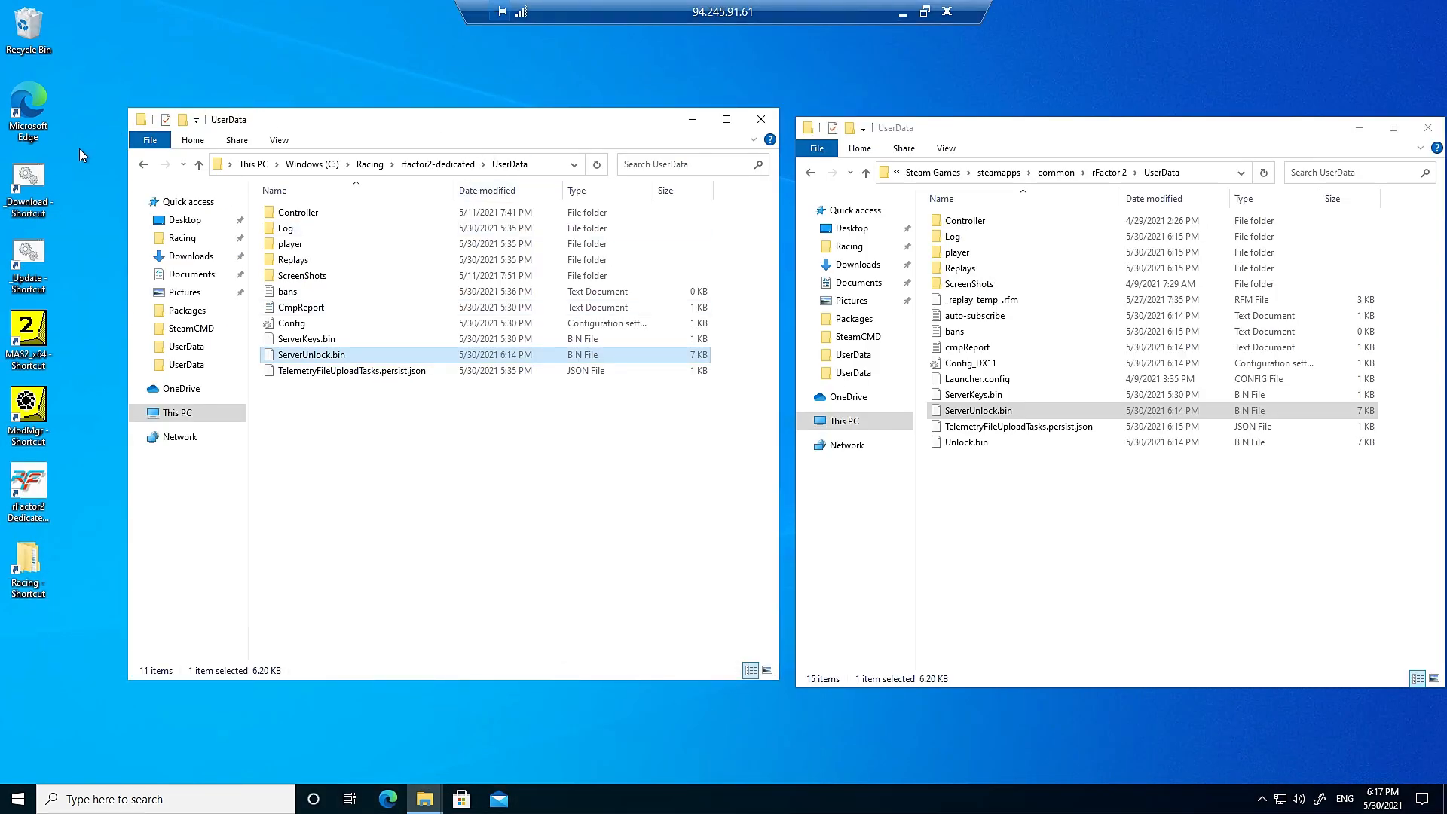
{"action": "mouse_move", "coordinate": [36, 182]}
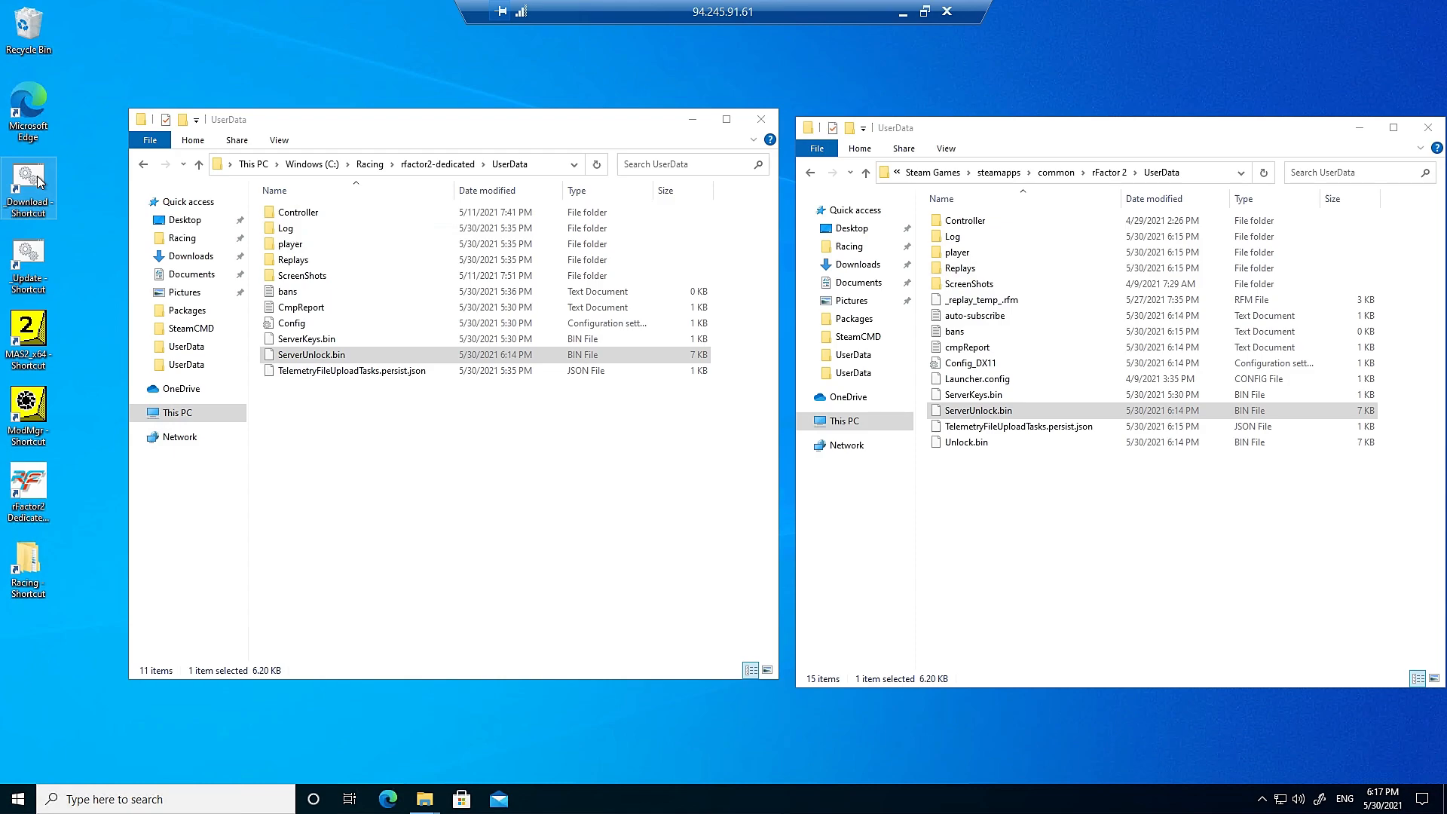
{"action": "double_click", "coordinate": [29, 179]}
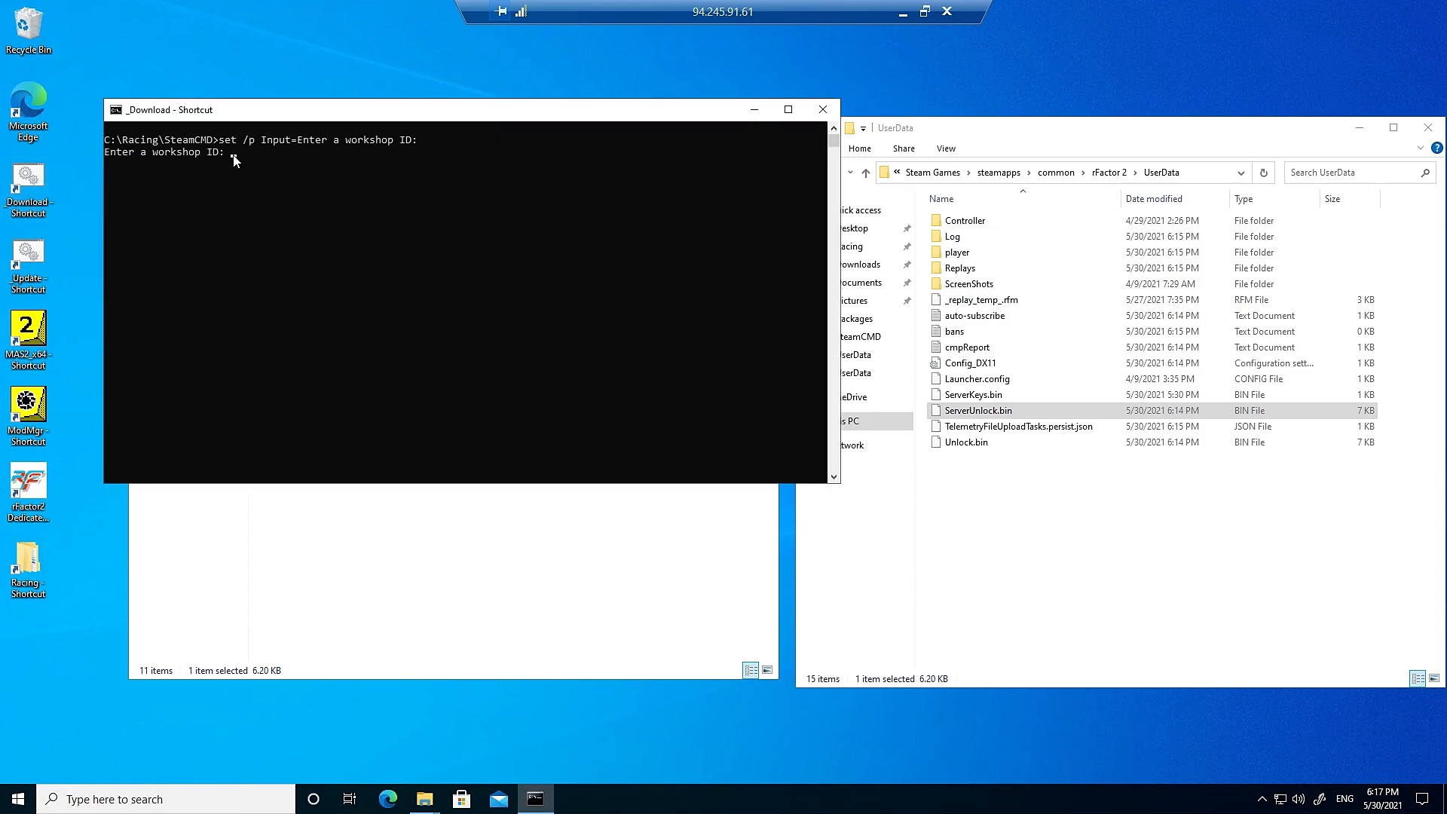
{"action": "type", "text": "1453463528"}
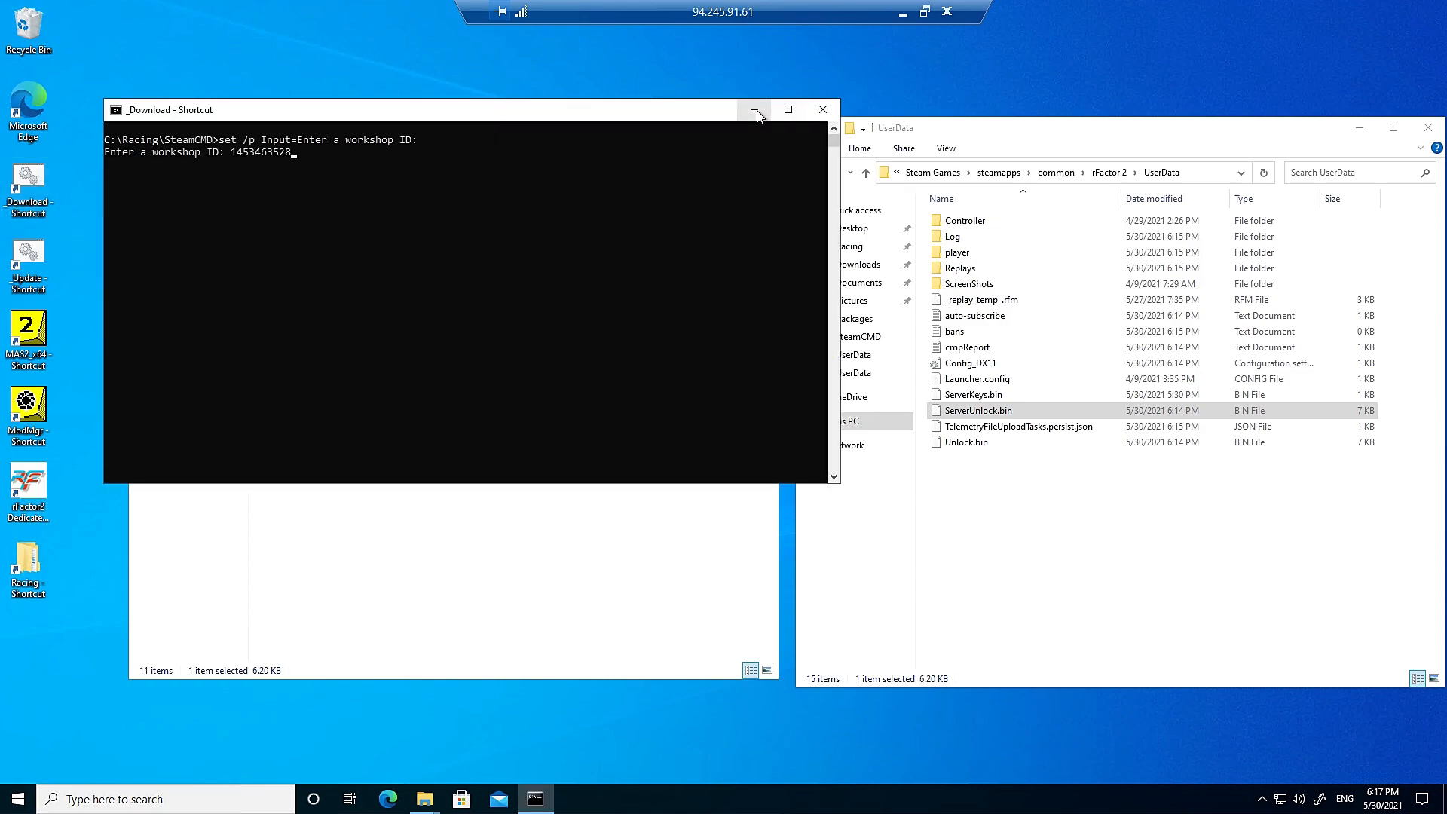
{"action": "key", "text": "Enter"}
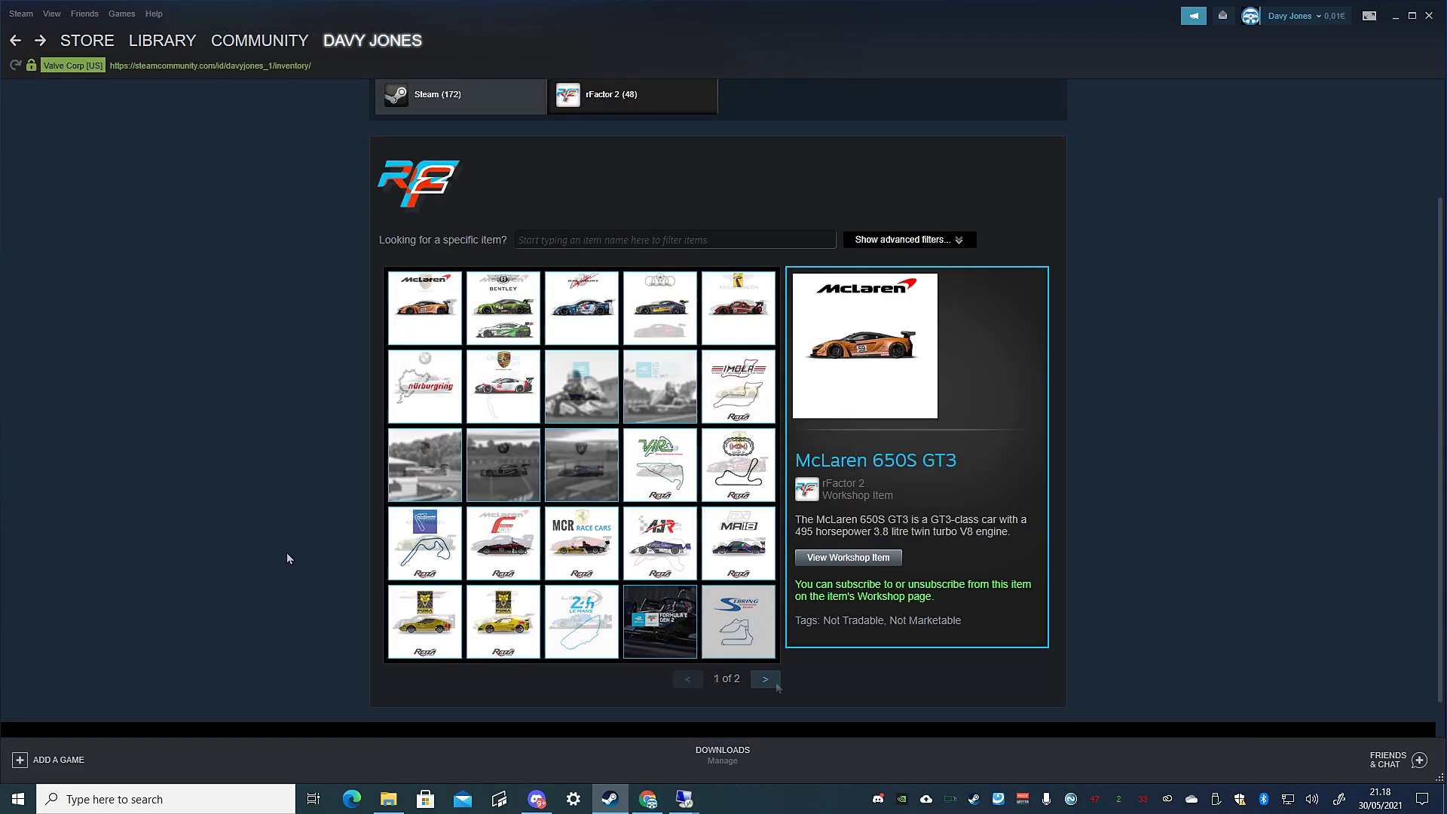
Open the Corvette C8.R GTE workshop page from inventory page 2
{"action": "left_click", "coordinate": [765, 679]}
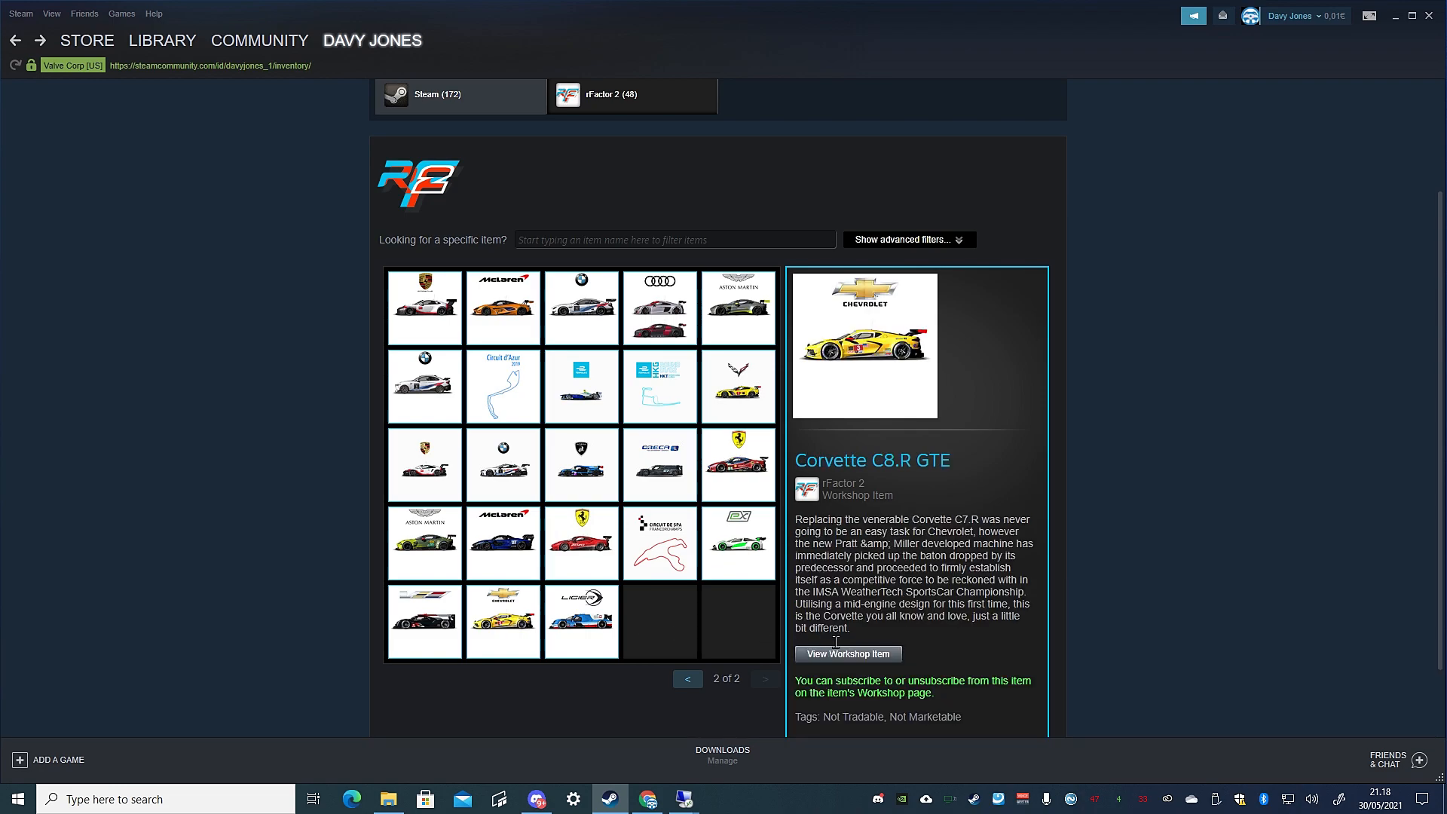
{"action": "mouse_move", "coordinate": [858, 658]}
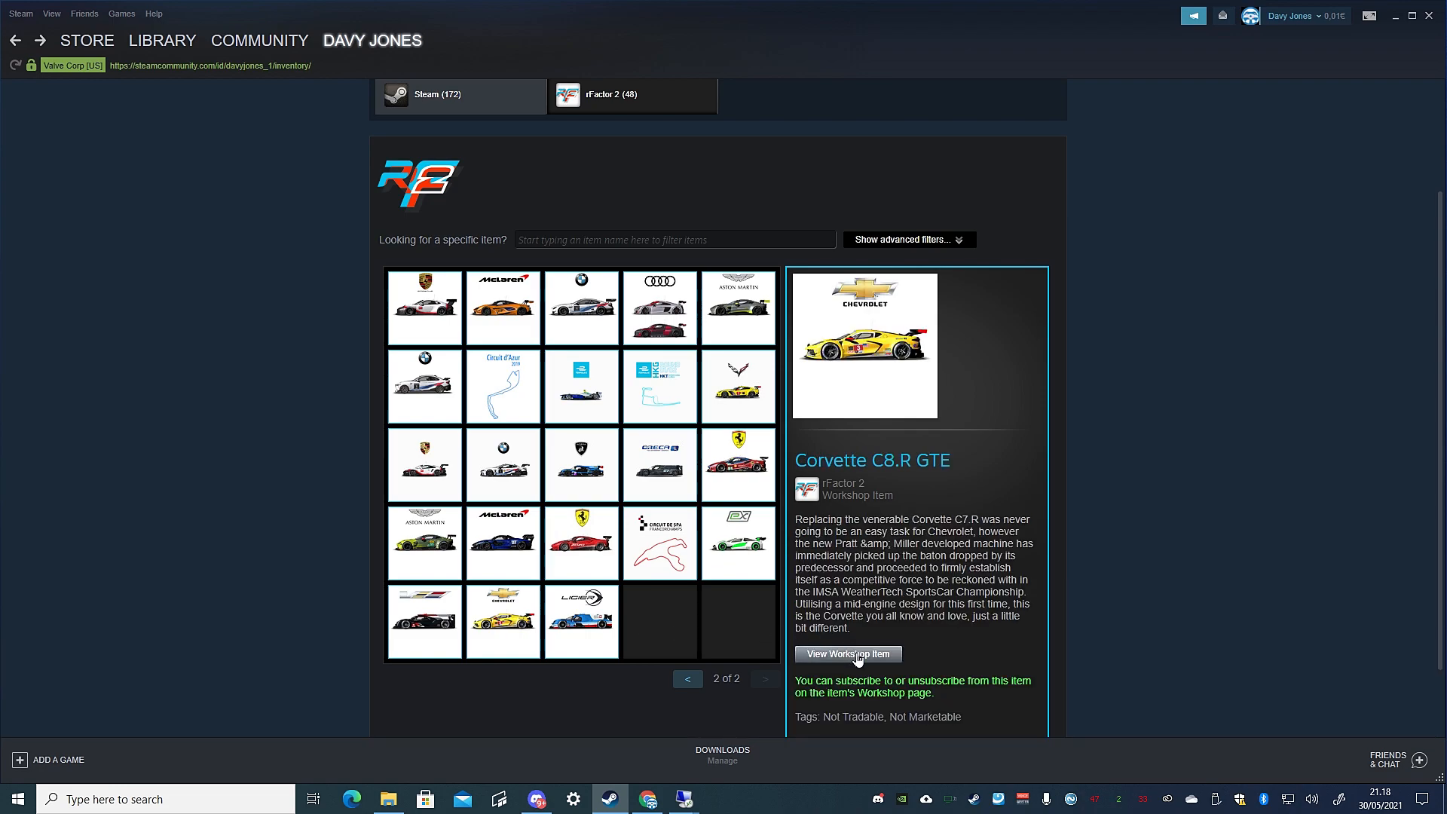
{"action": "left_click", "coordinate": [848, 654]}
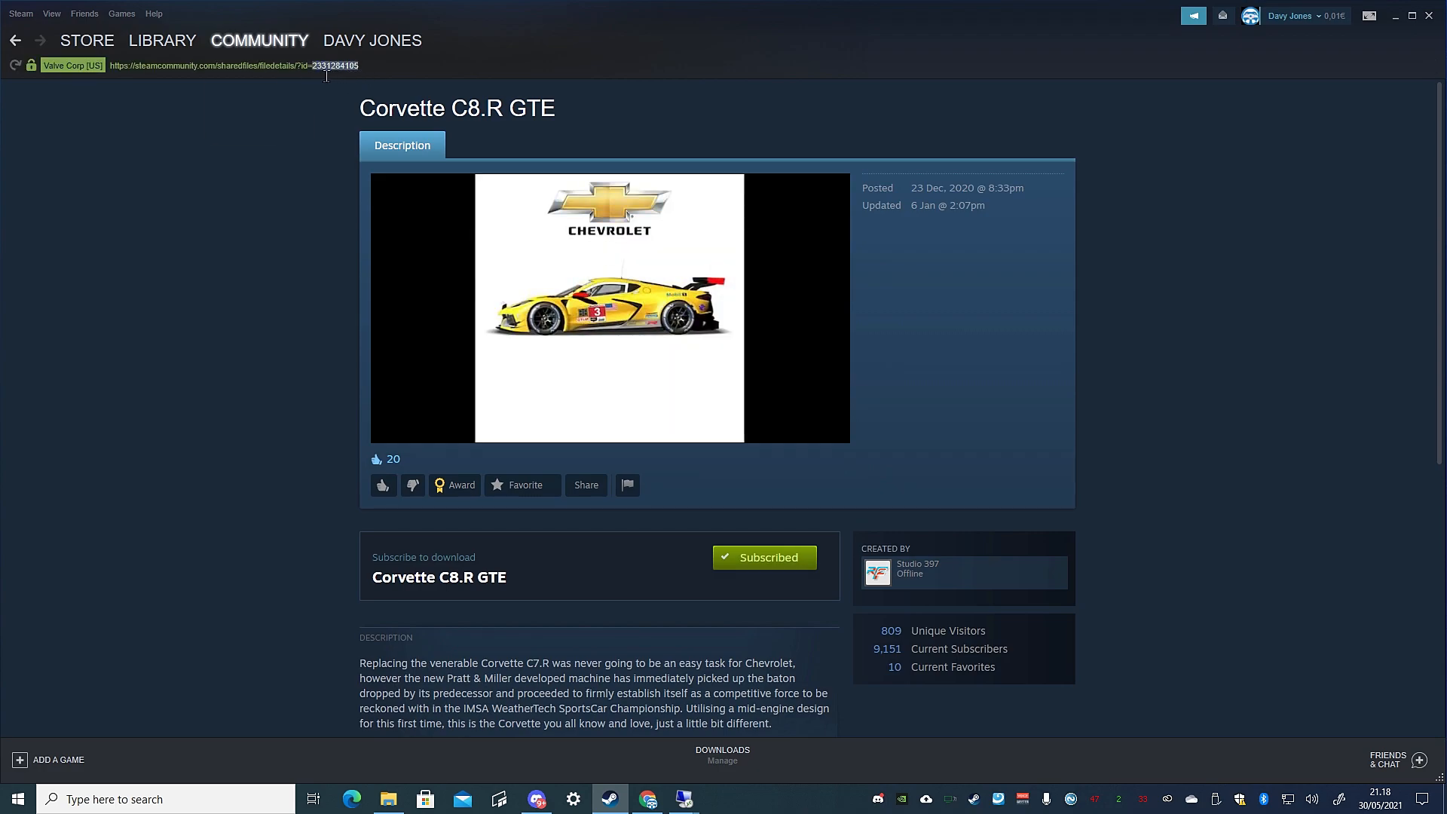
{"action": "mouse_move", "coordinate": [936, 84]}
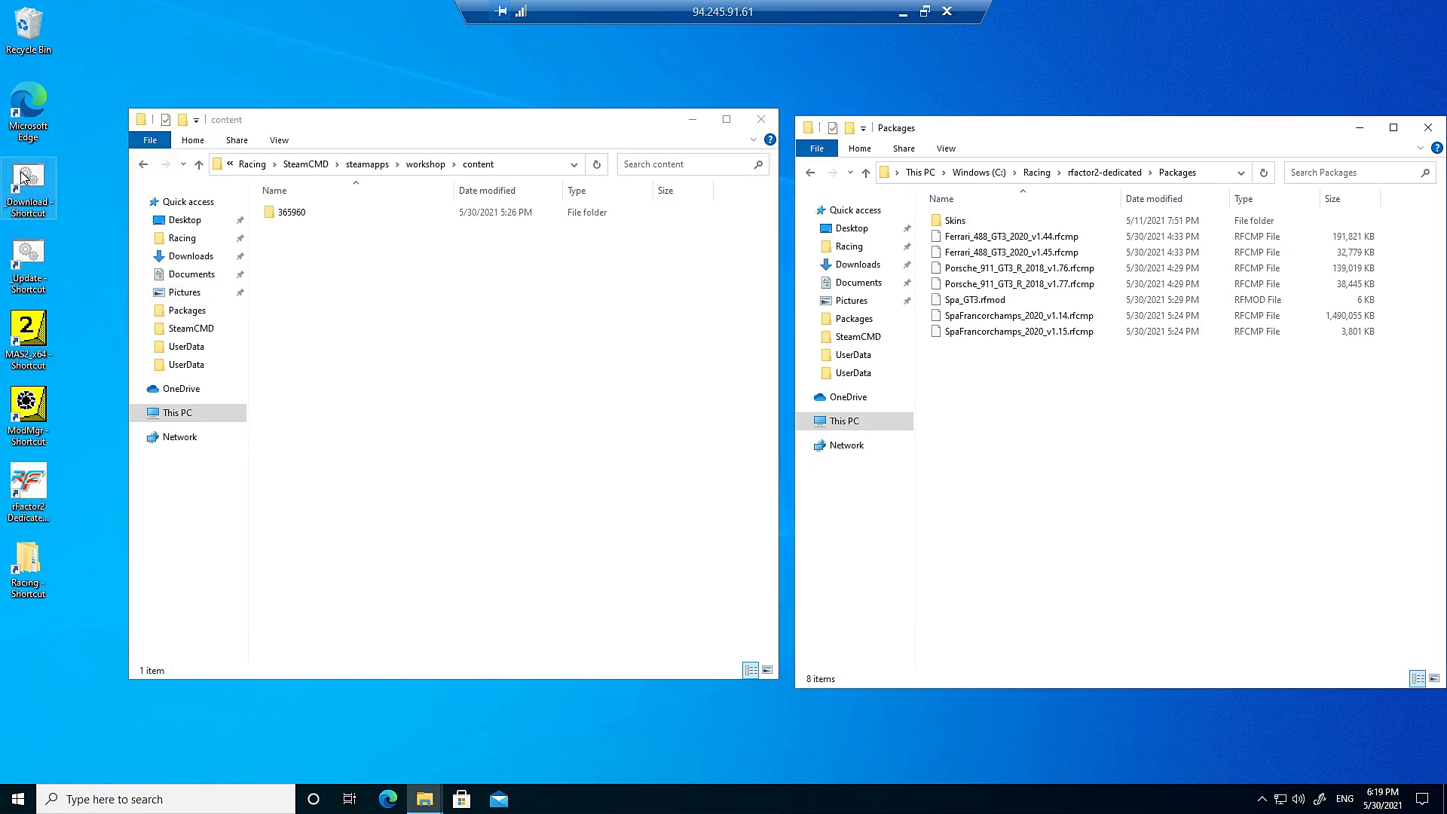
{"action": "double_click", "coordinate": [28, 175]}
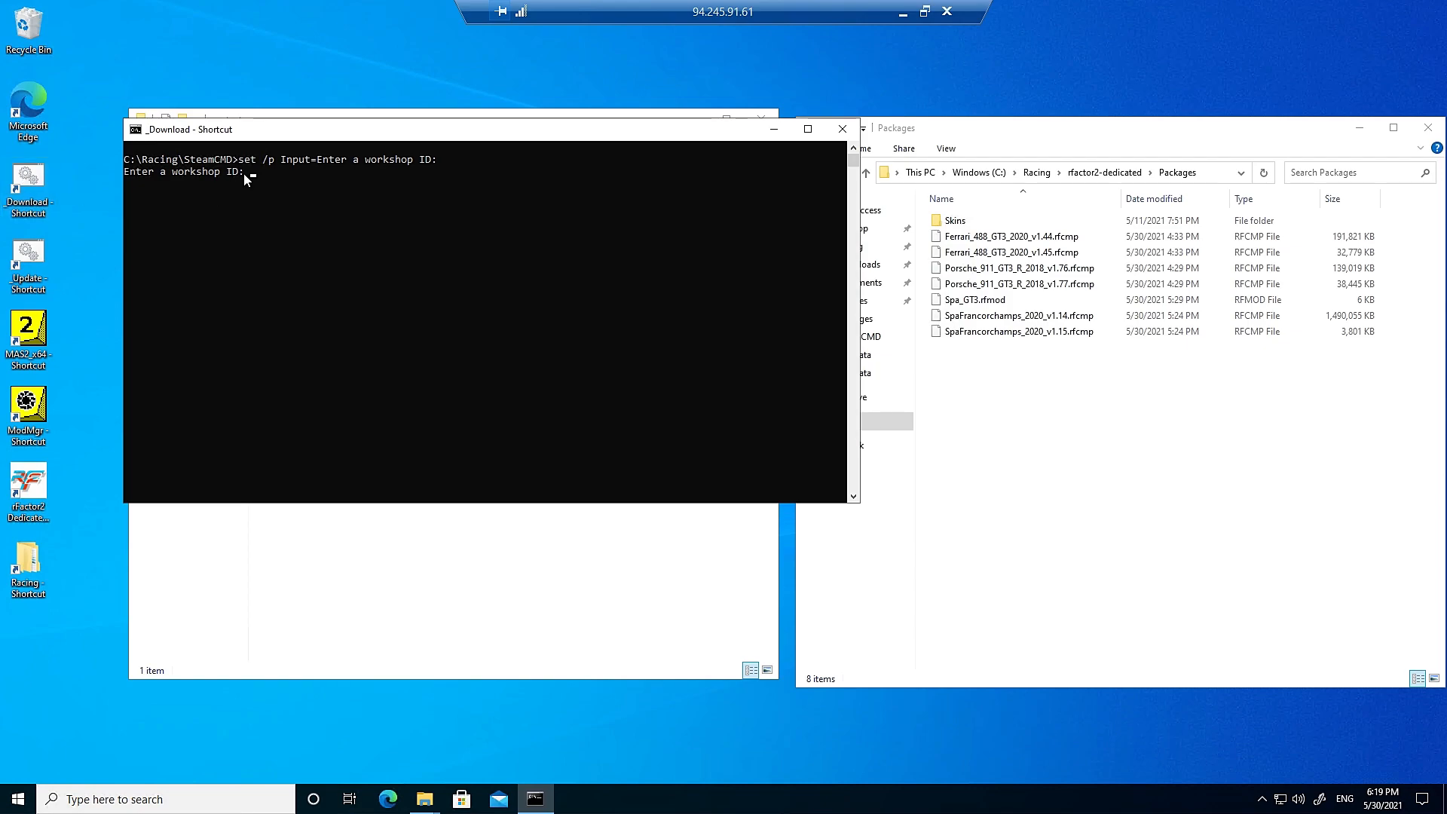
{"action": "type", "text": "2331284105"}
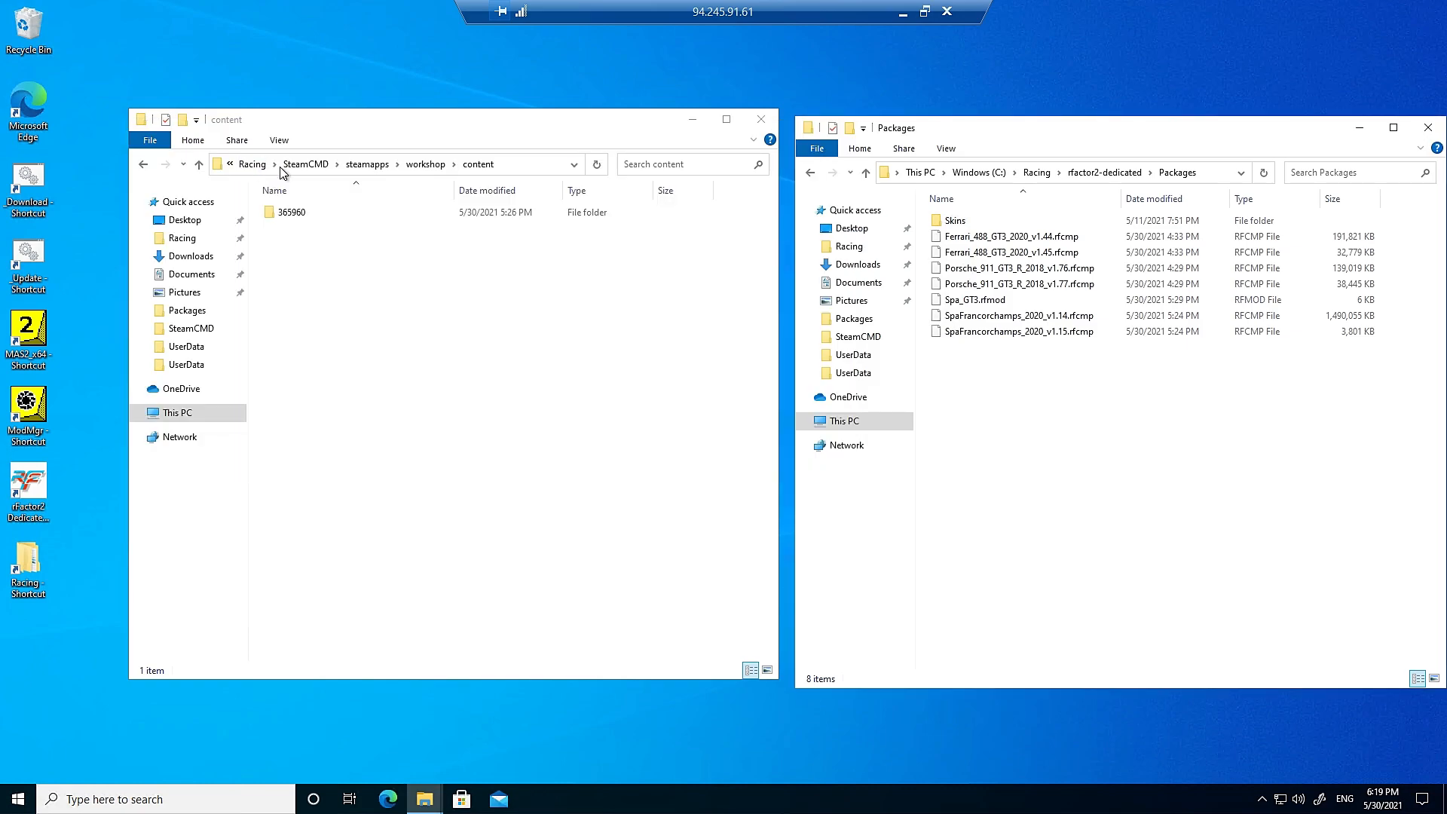
Drag the Sebring package files from workshop folder 365960 into the server's Packages folder
{"action": "double_click", "coordinate": [292, 212]}
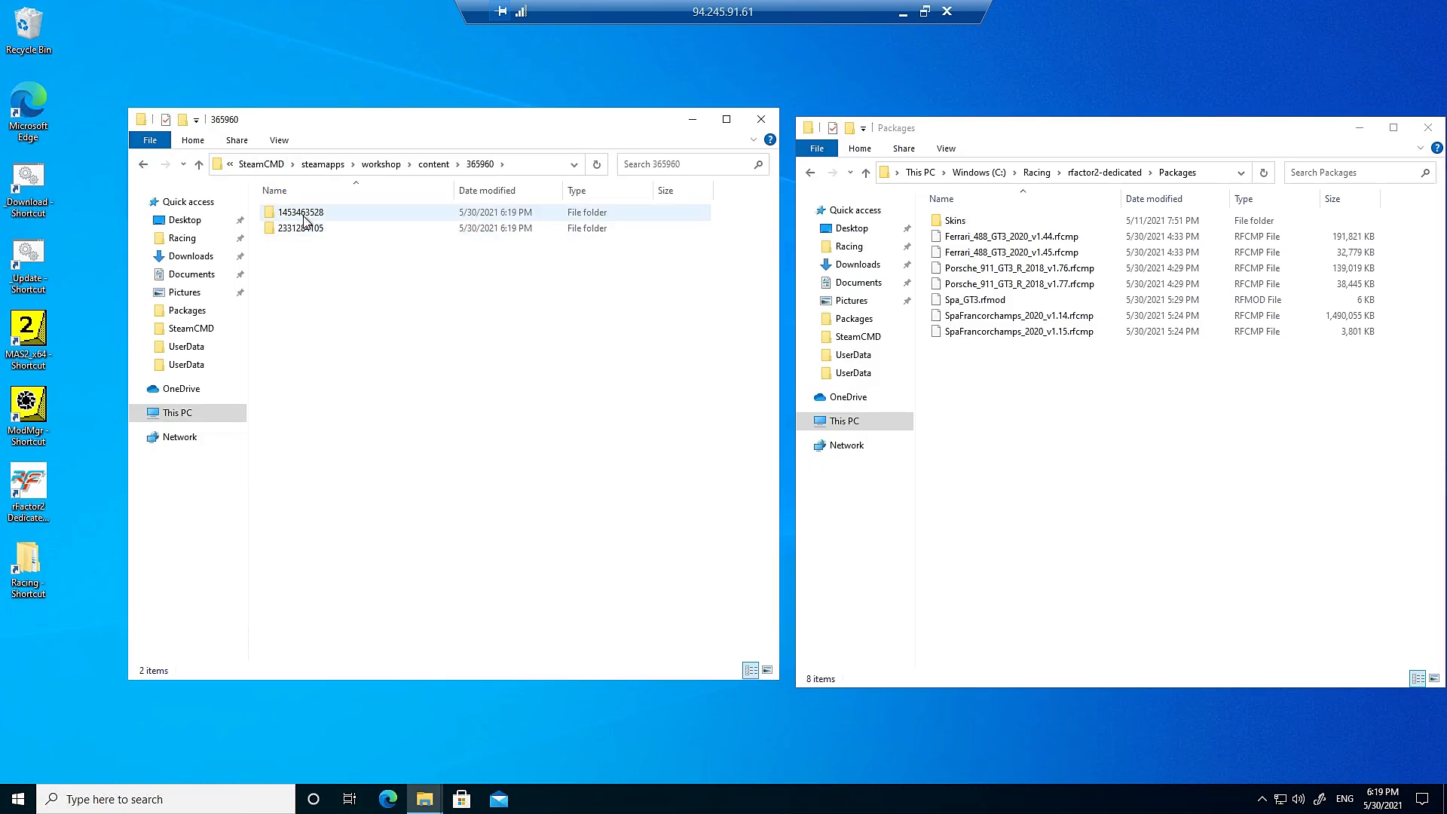
{"action": "double_click", "coordinate": [300, 212]}
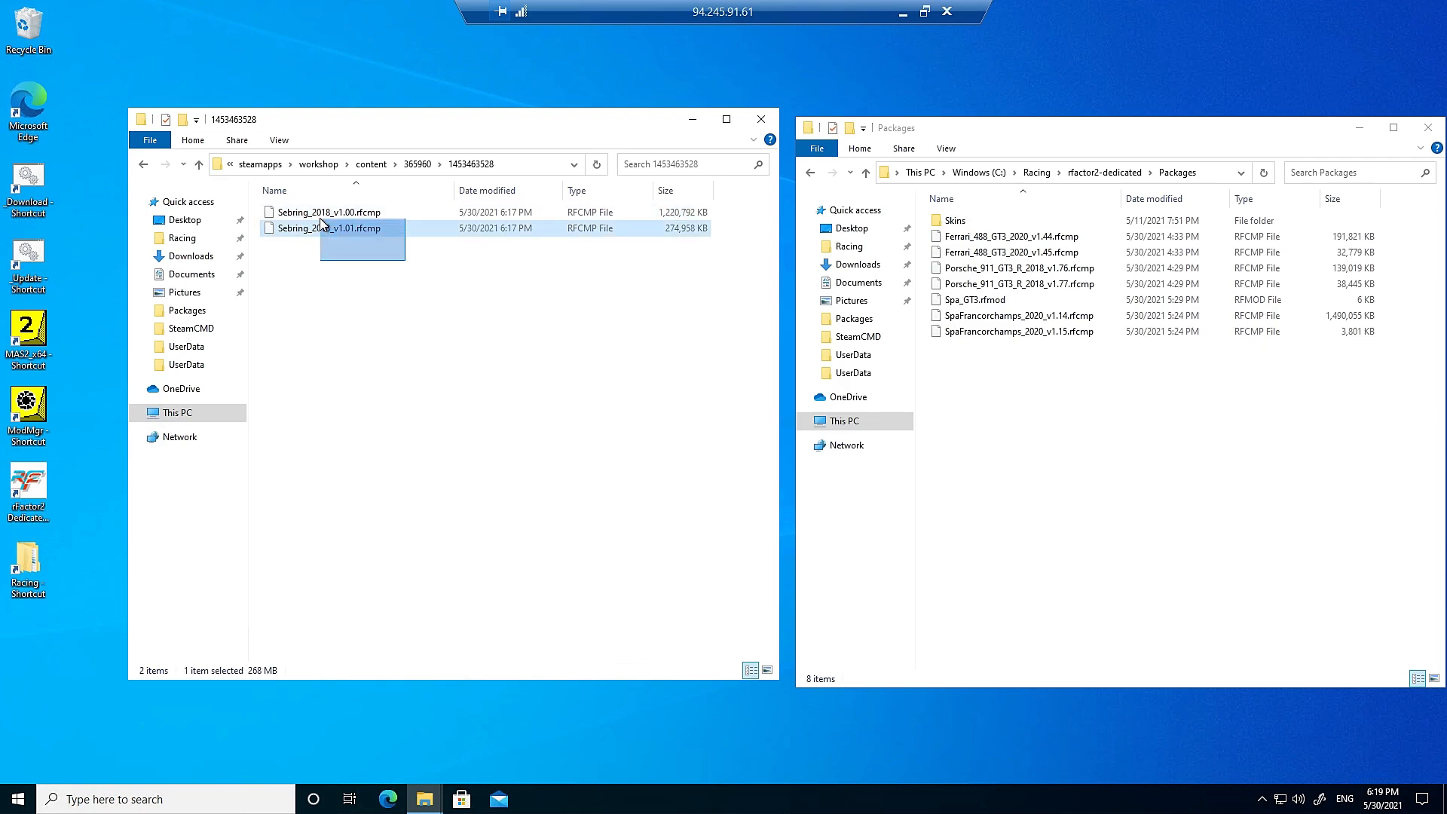
{"action": "left_click_drag", "start_coordinate": [323, 219], "coordinate": [1006, 438]}
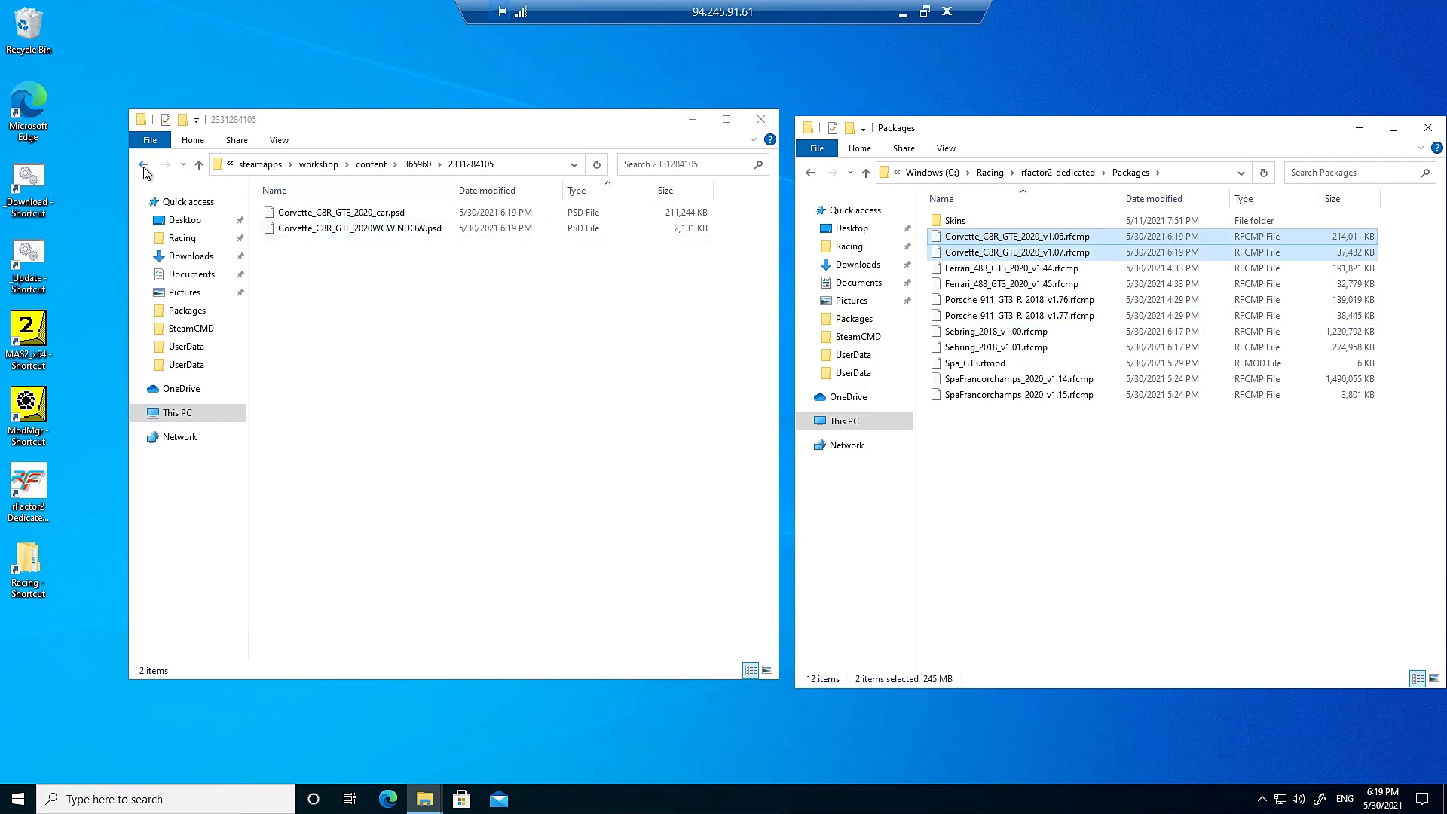
{"action": "left_click", "coordinate": [144, 165]}
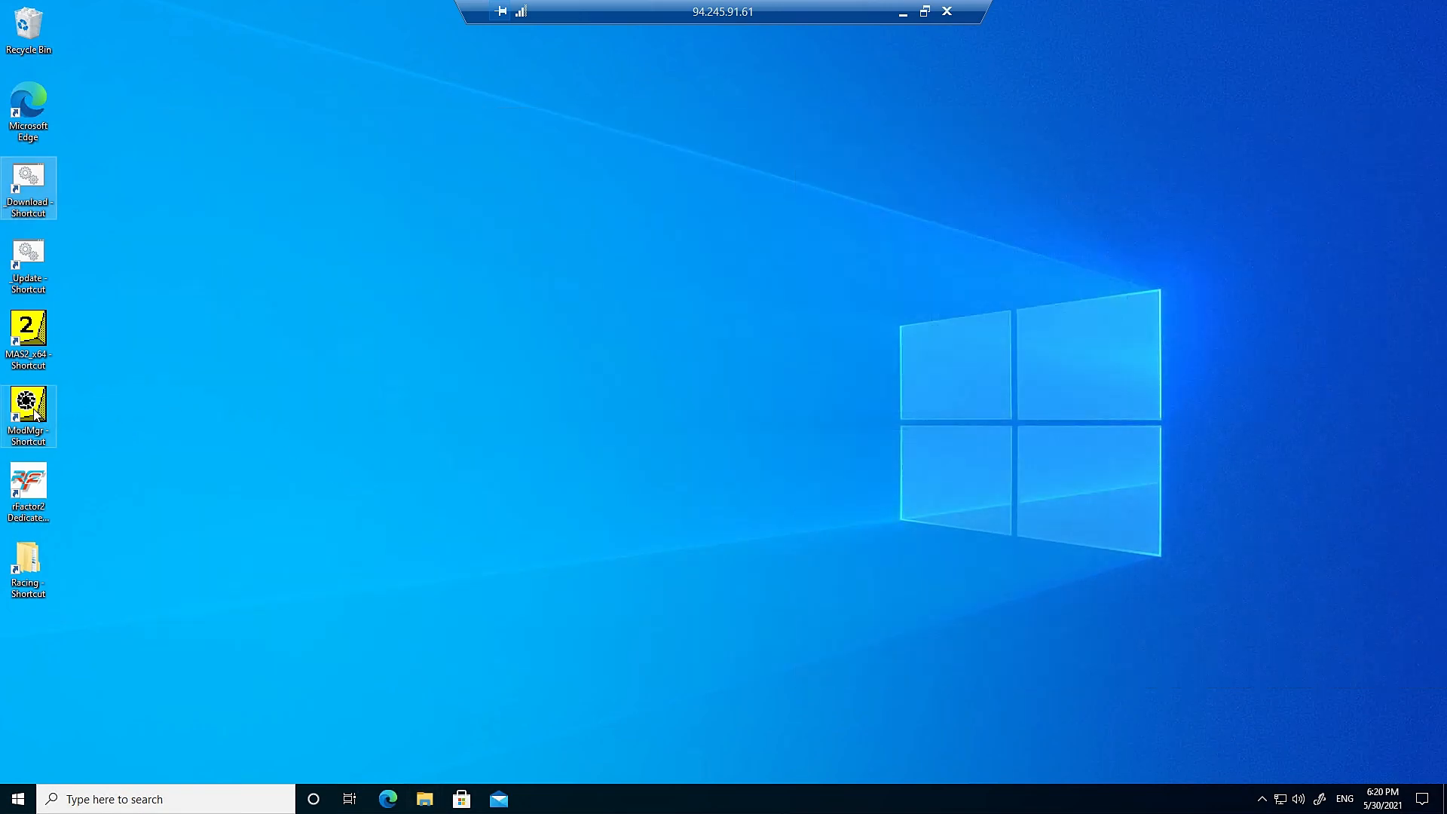
Launch the Mod Manager, sort by installed status, and reload the list to select Sebring_2018
{"action": "double_click", "coordinate": [28, 404]}
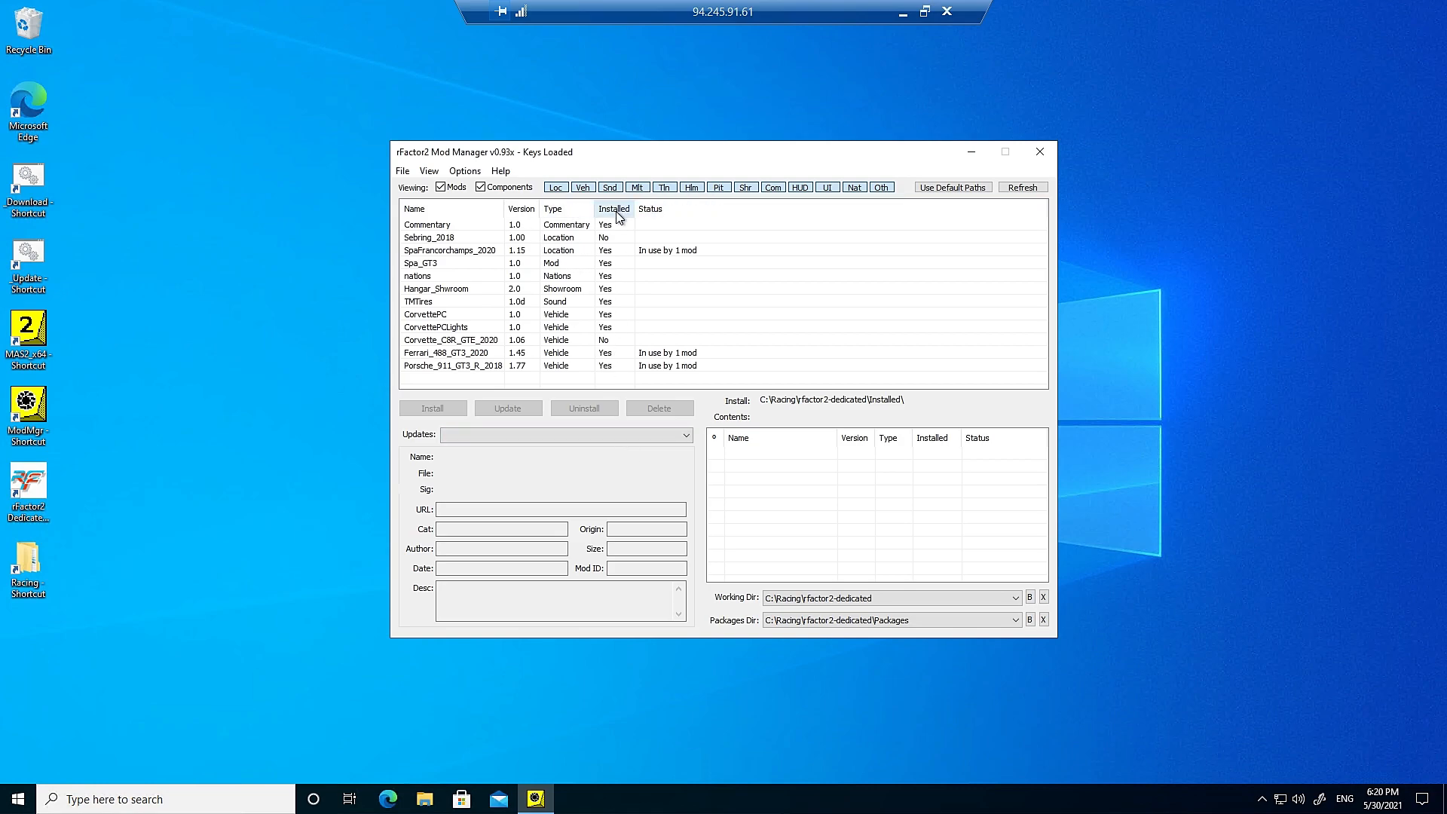
{"action": "left_click", "coordinate": [614, 209]}
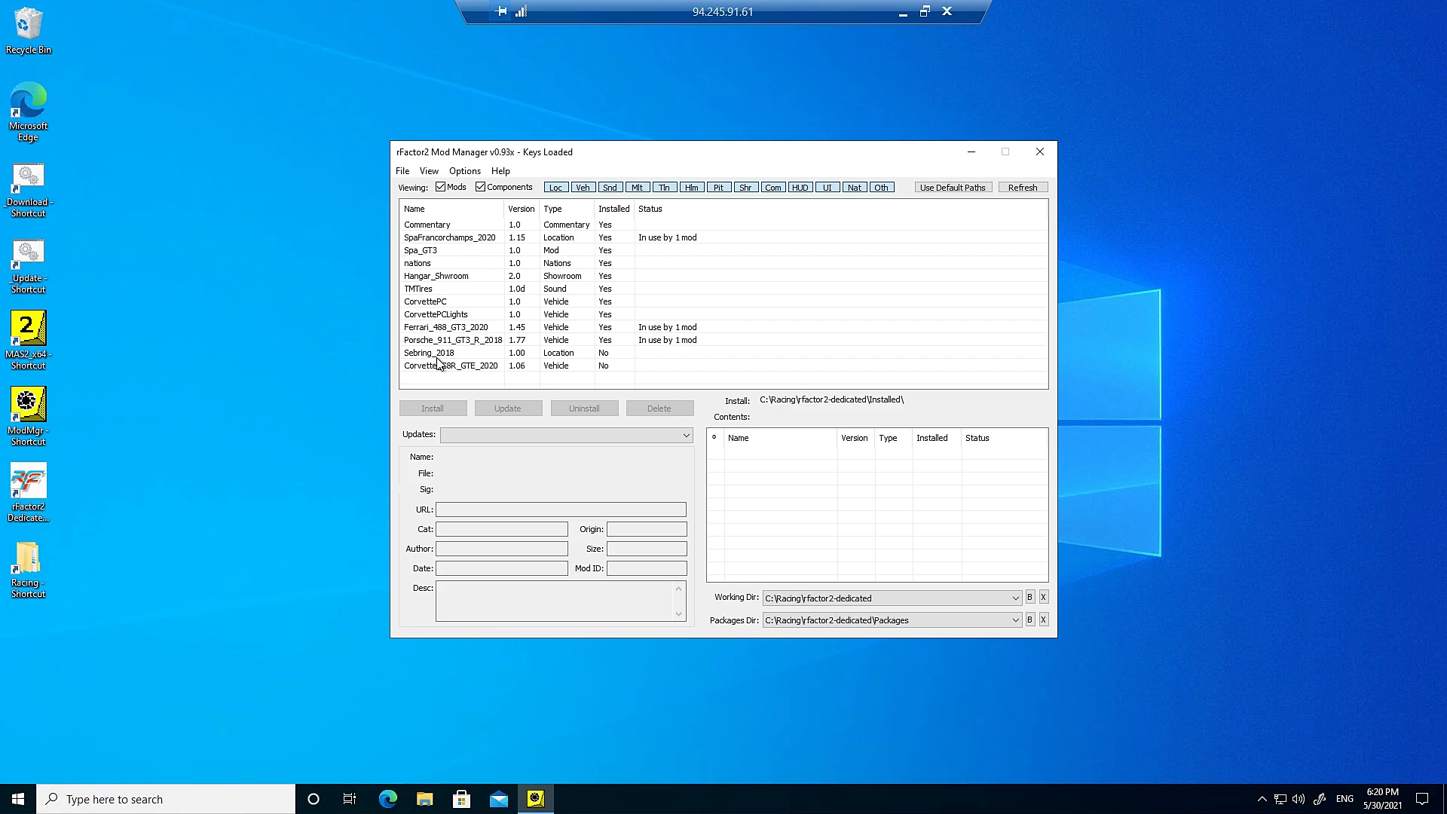
{"action": "left_click", "coordinate": [433, 408]}
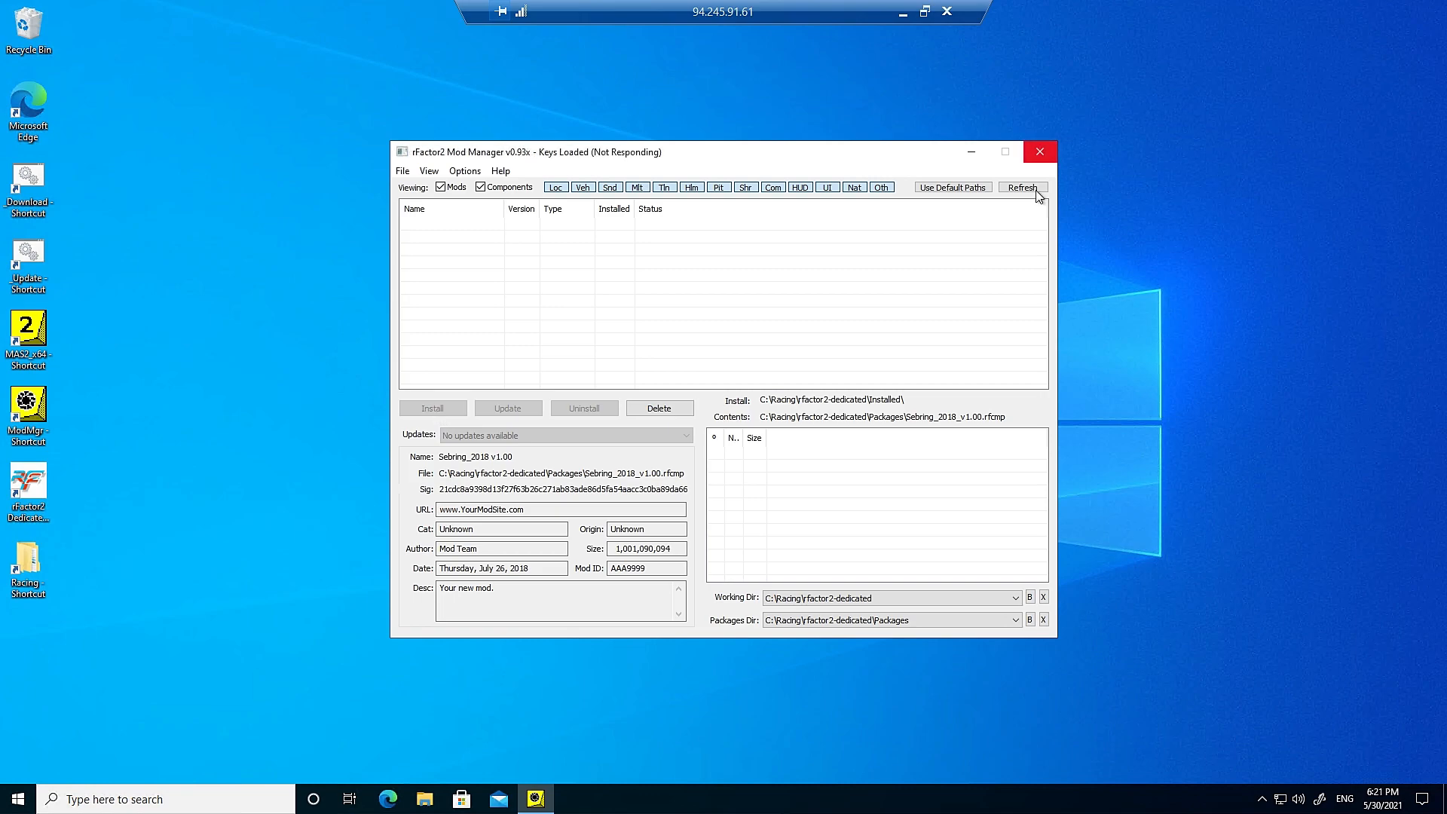
{"action": "left_click", "coordinate": [1023, 187]}
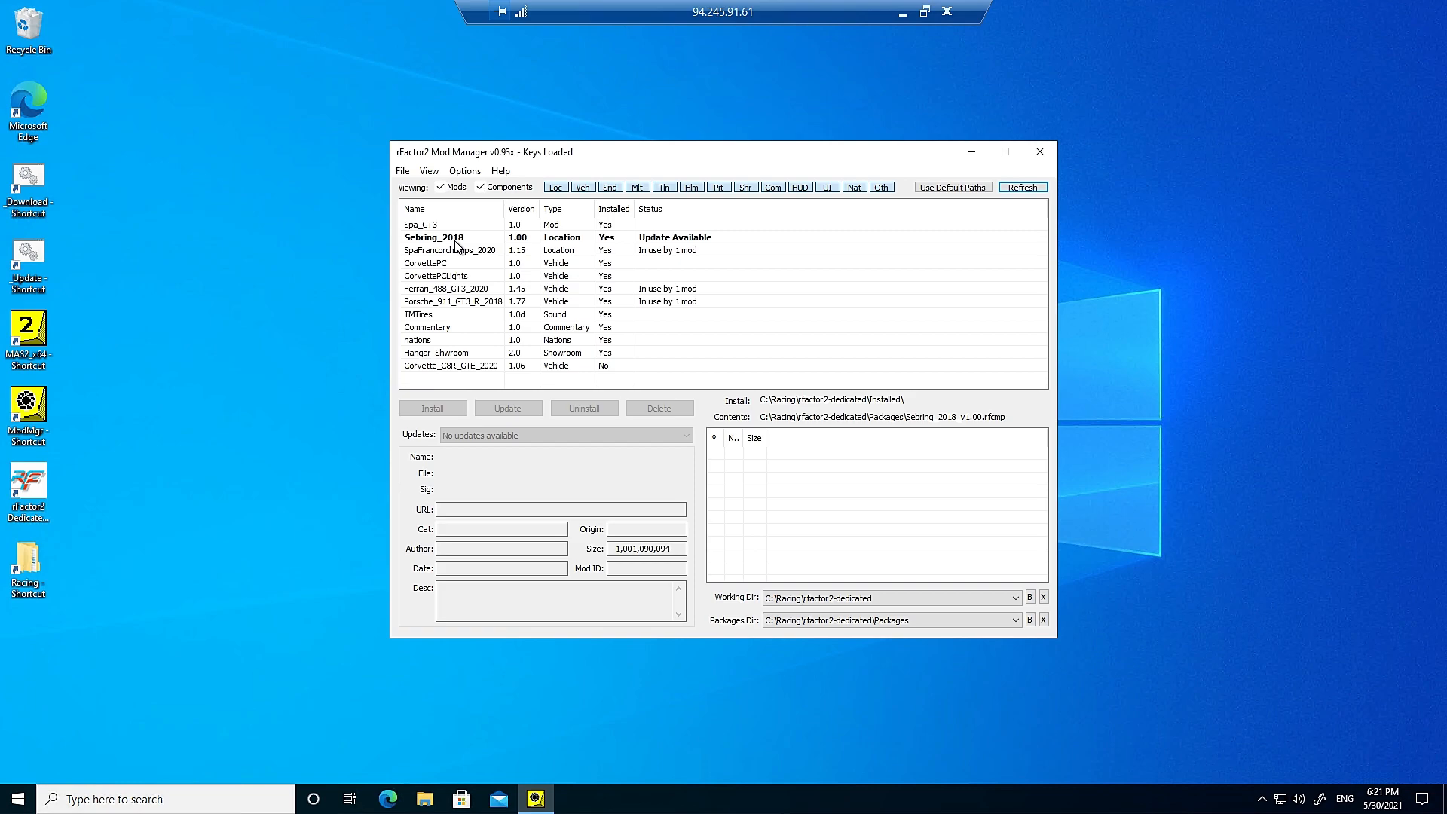
{"action": "left_click", "coordinate": [433, 237]}
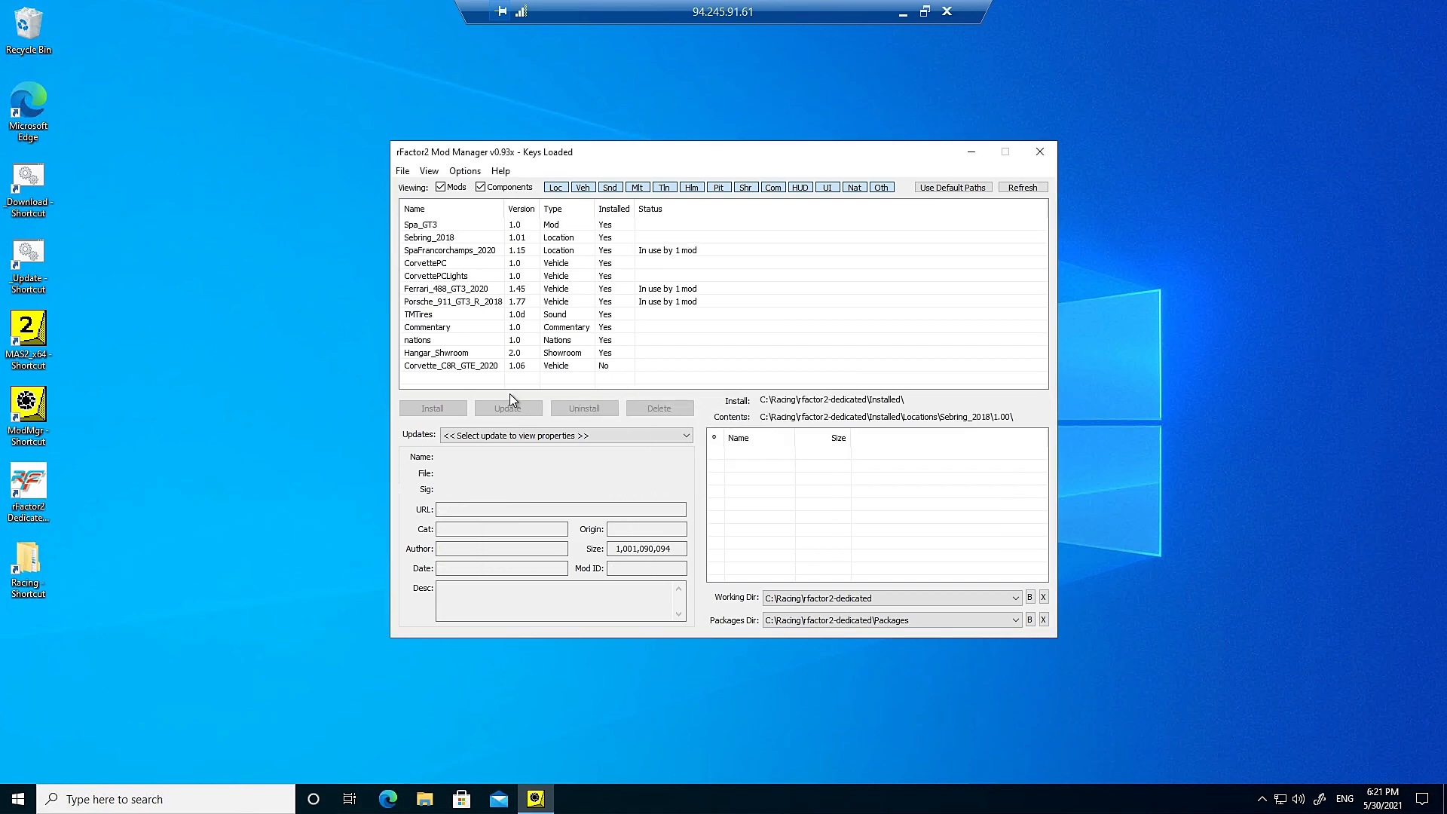
Install Corvette_C8R_GTE_2020, update it to version 1.07, and close the Mod Manager
{"action": "left_click", "coordinate": [451, 365]}
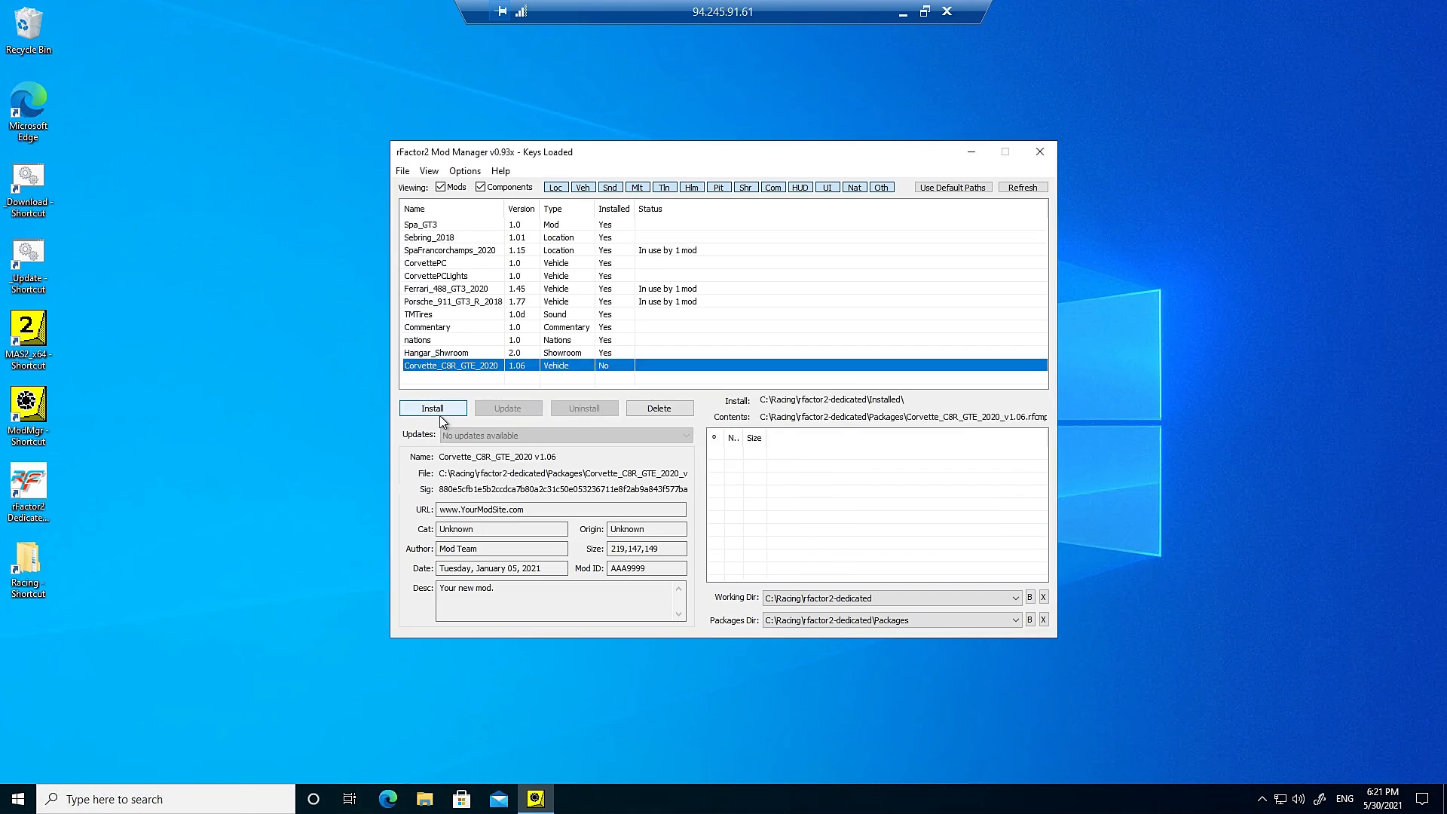
{"action": "left_click", "coordinate": [432, 408]}
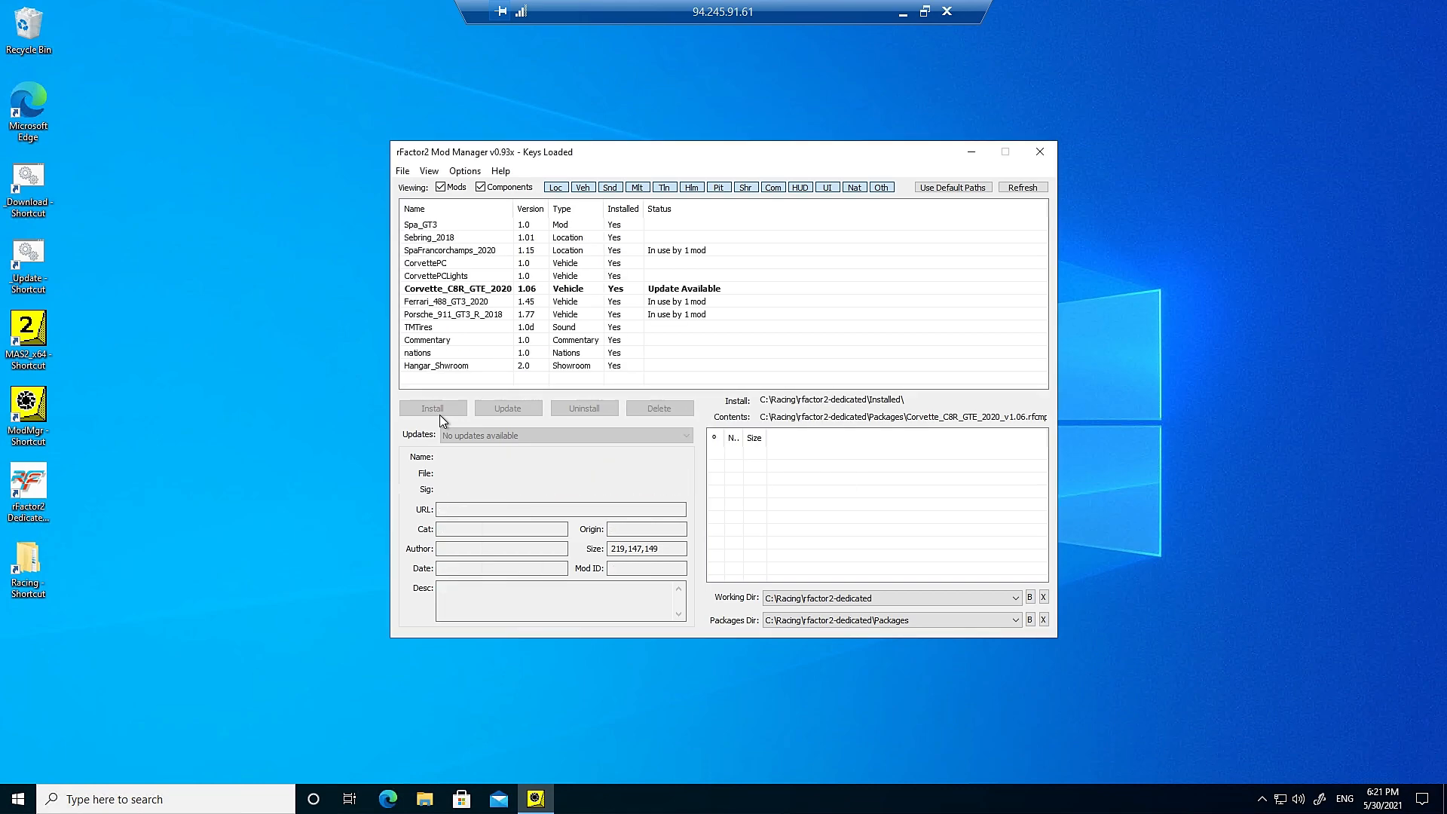
{"action": "left_click", "coordinate": [457, 288]}
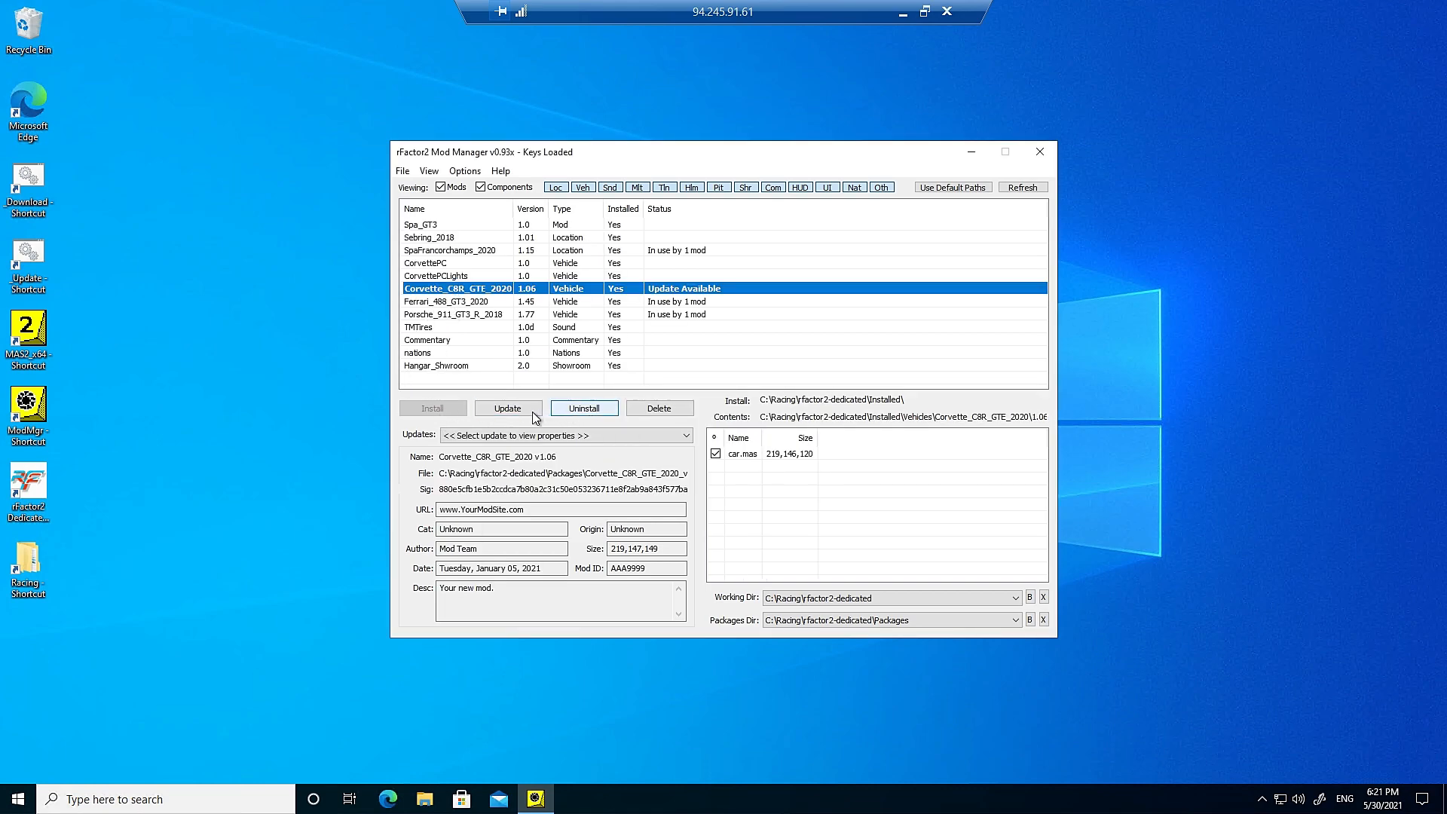
{"action": "left_click", "coordinate": [508, 408]}
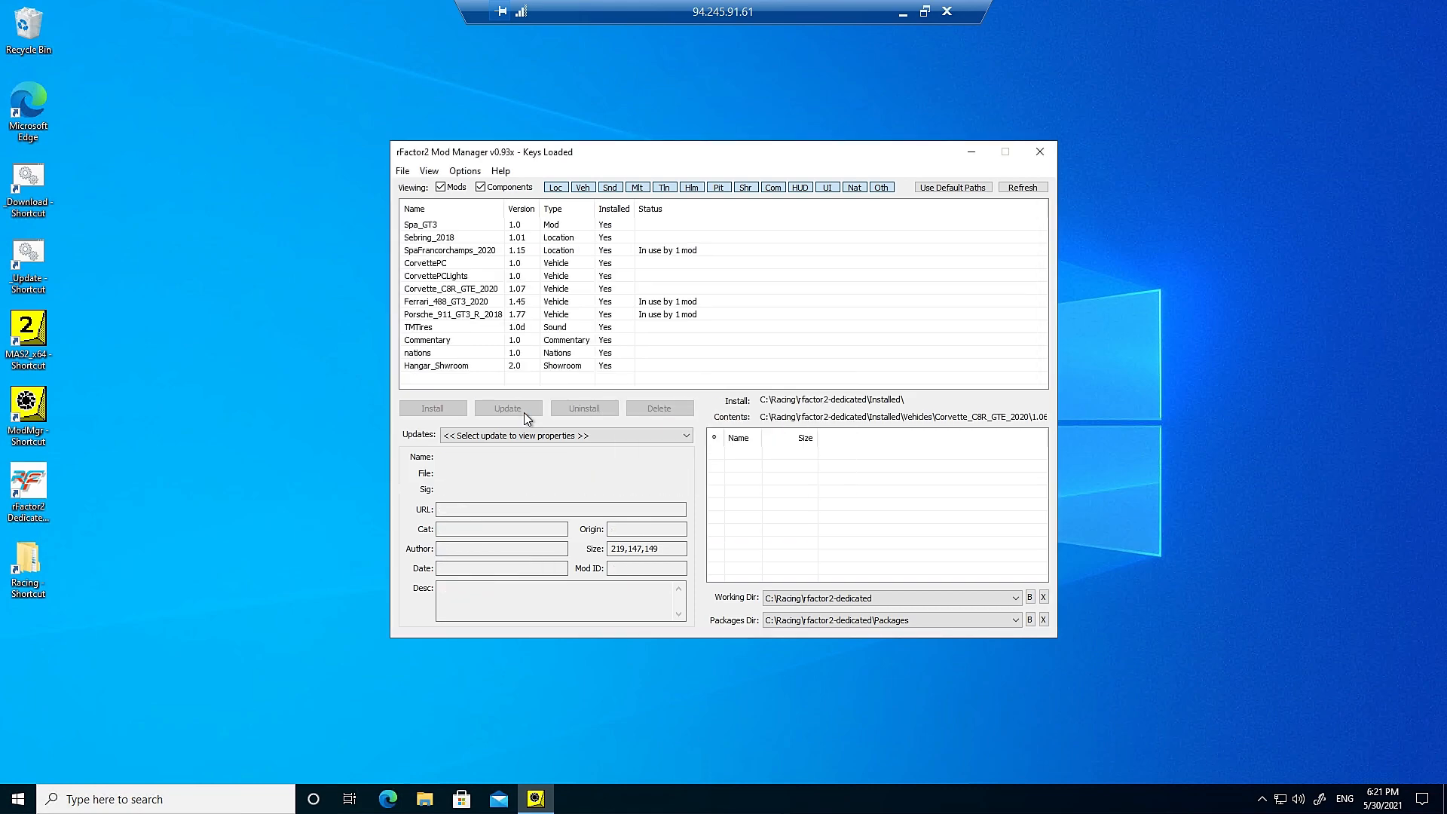
{"action": "left_click", "coordinate": [1040, 151]}
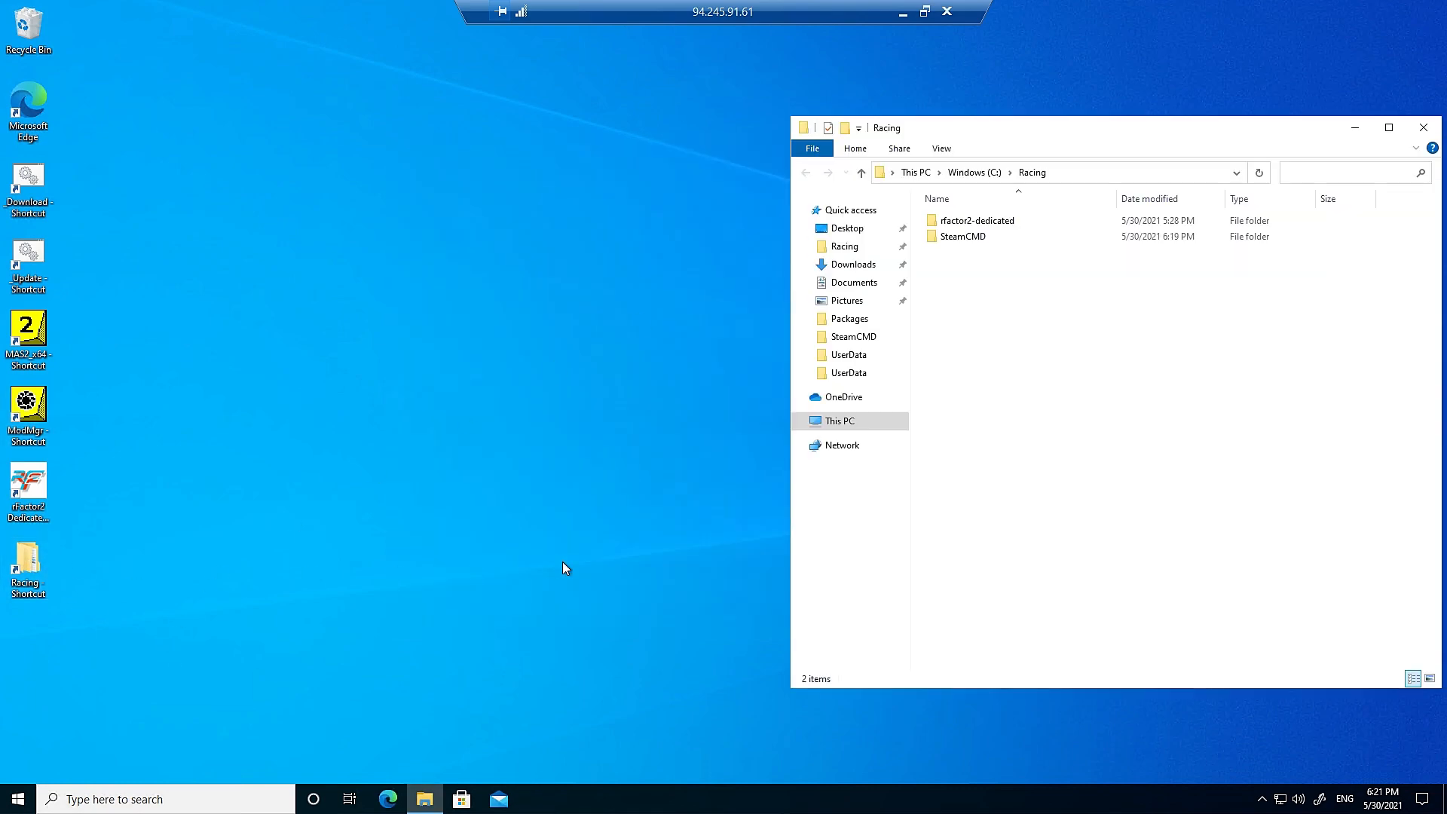
Browse rfactor2-dedicated > Installed > Locations > Sebring_2018 to confirm versions 1.00 and 1.01
{"action": "double_click", "coordinate": [977, 220]}
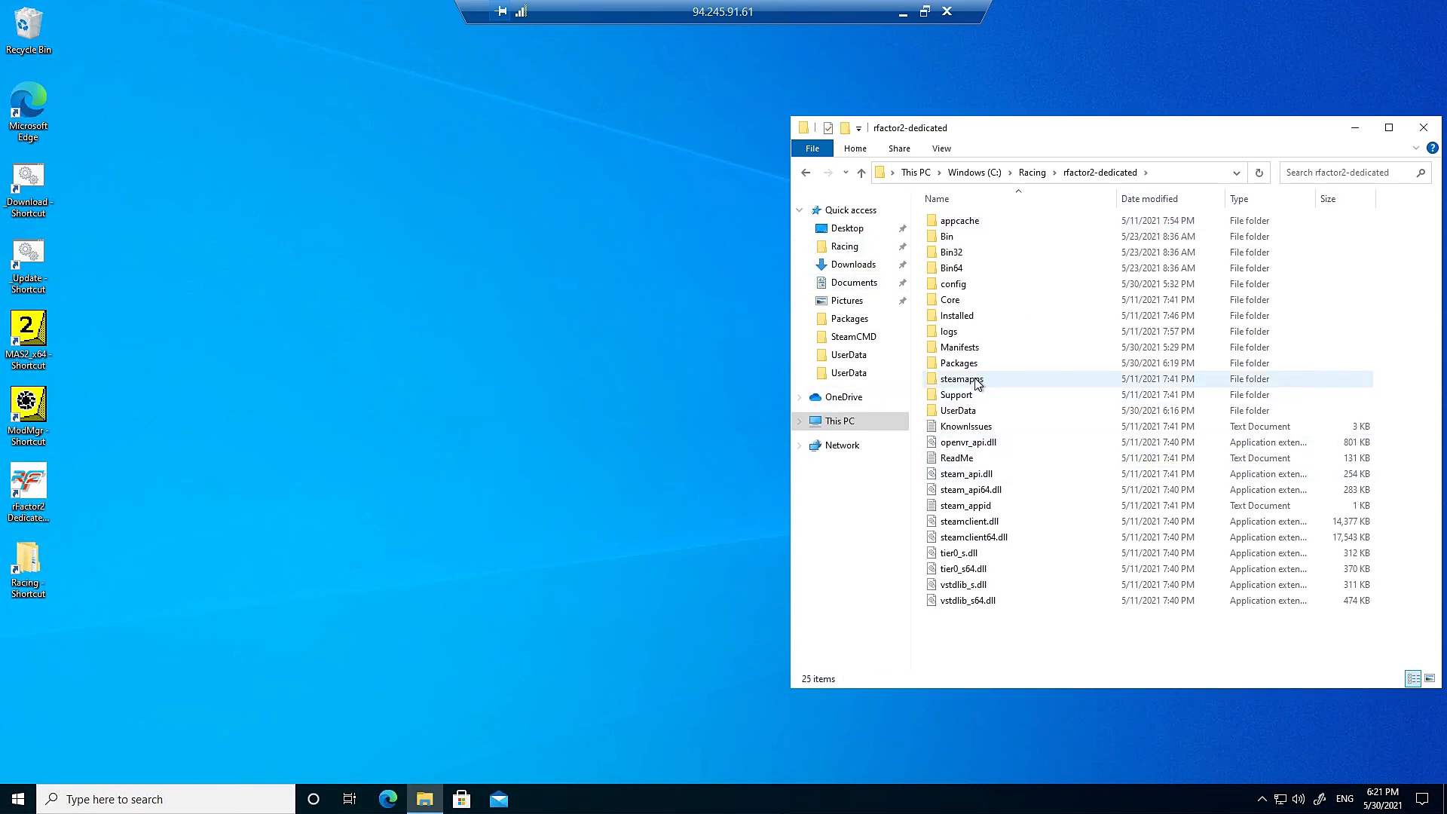
{"action": "double_click", "coordinate": [959, 363]}
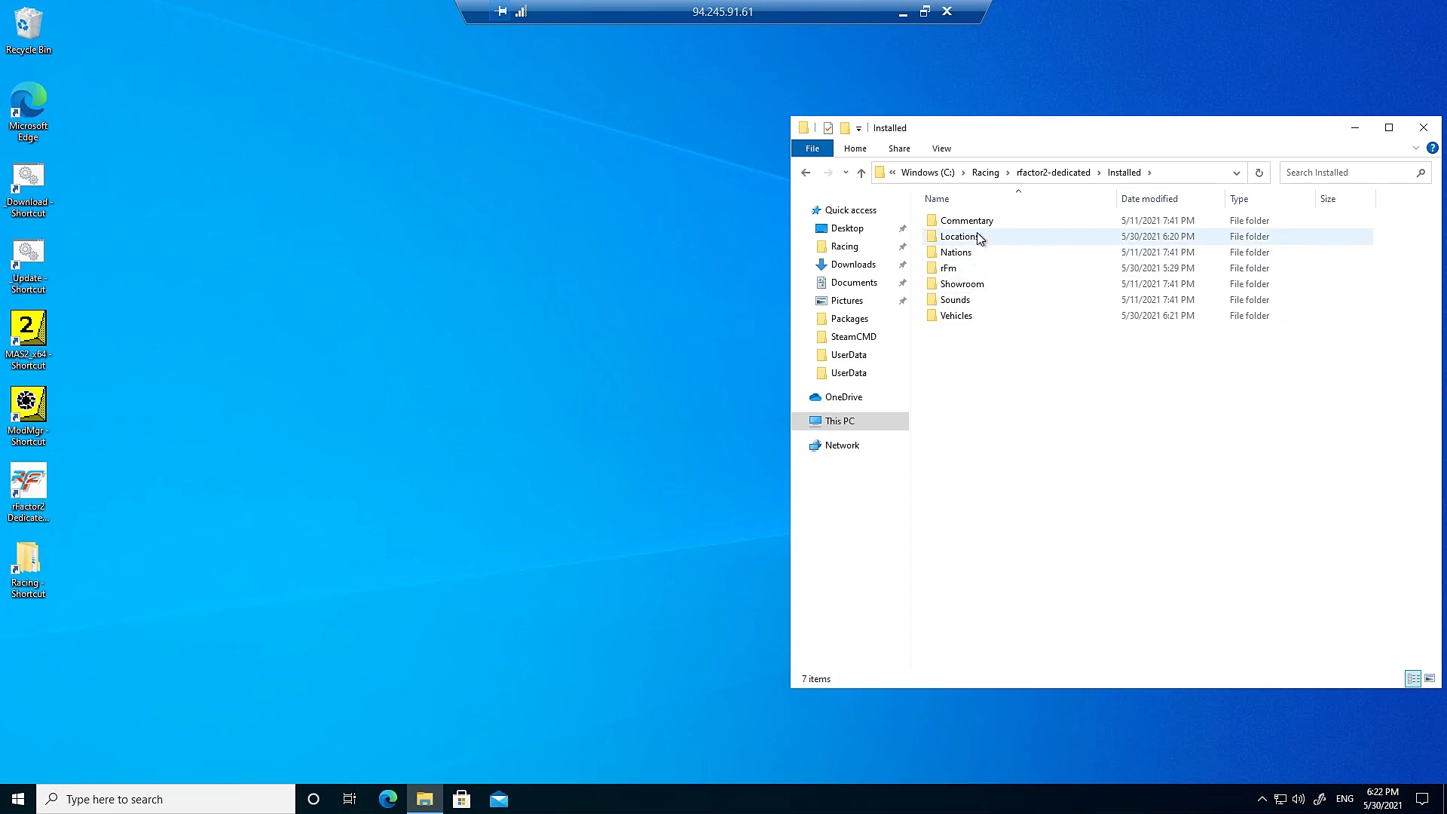
{"action": "double_click", "coordinate": [957, 236]}
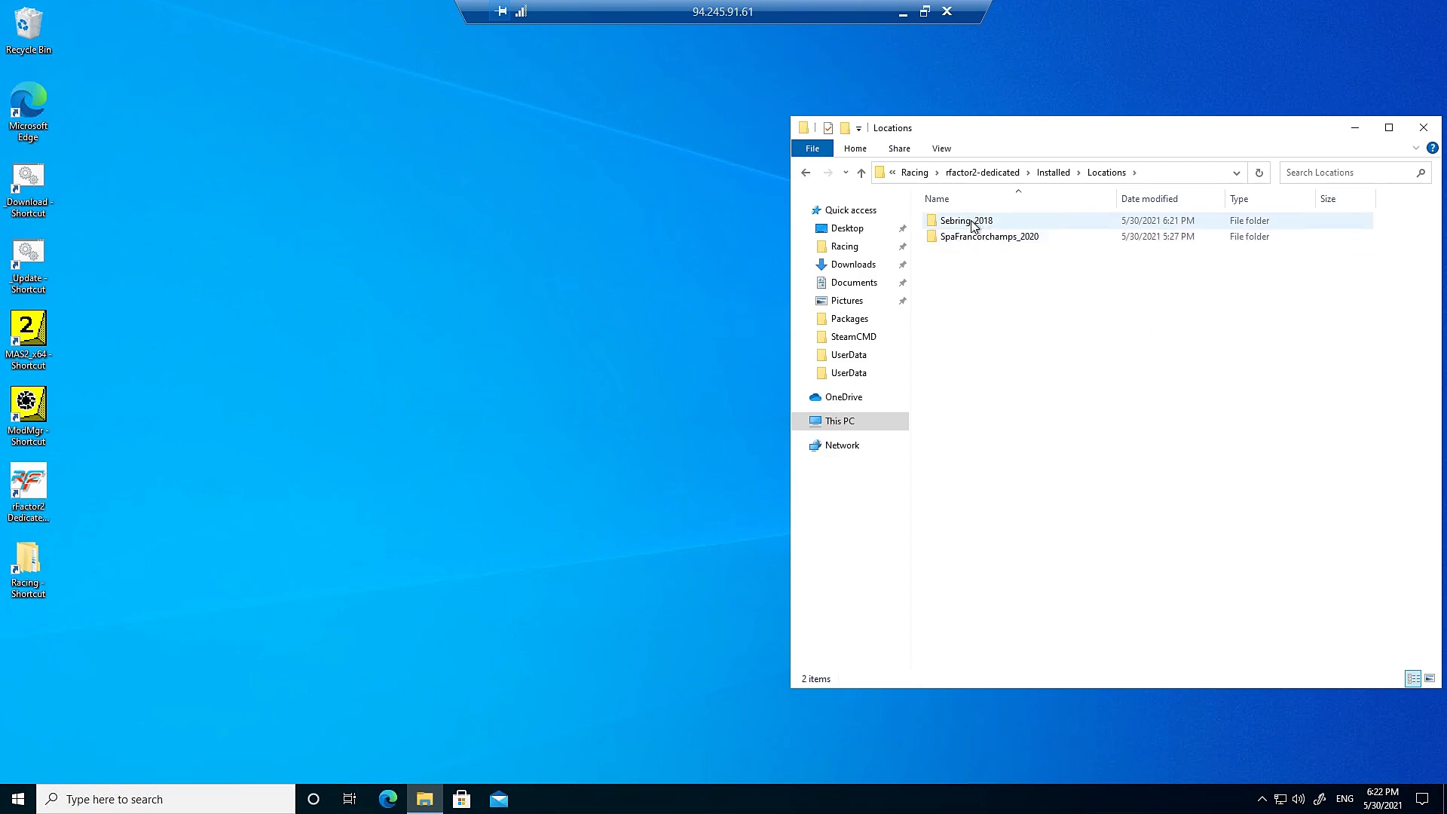
{"action": "double_click", "coordinate": [967, 220]}
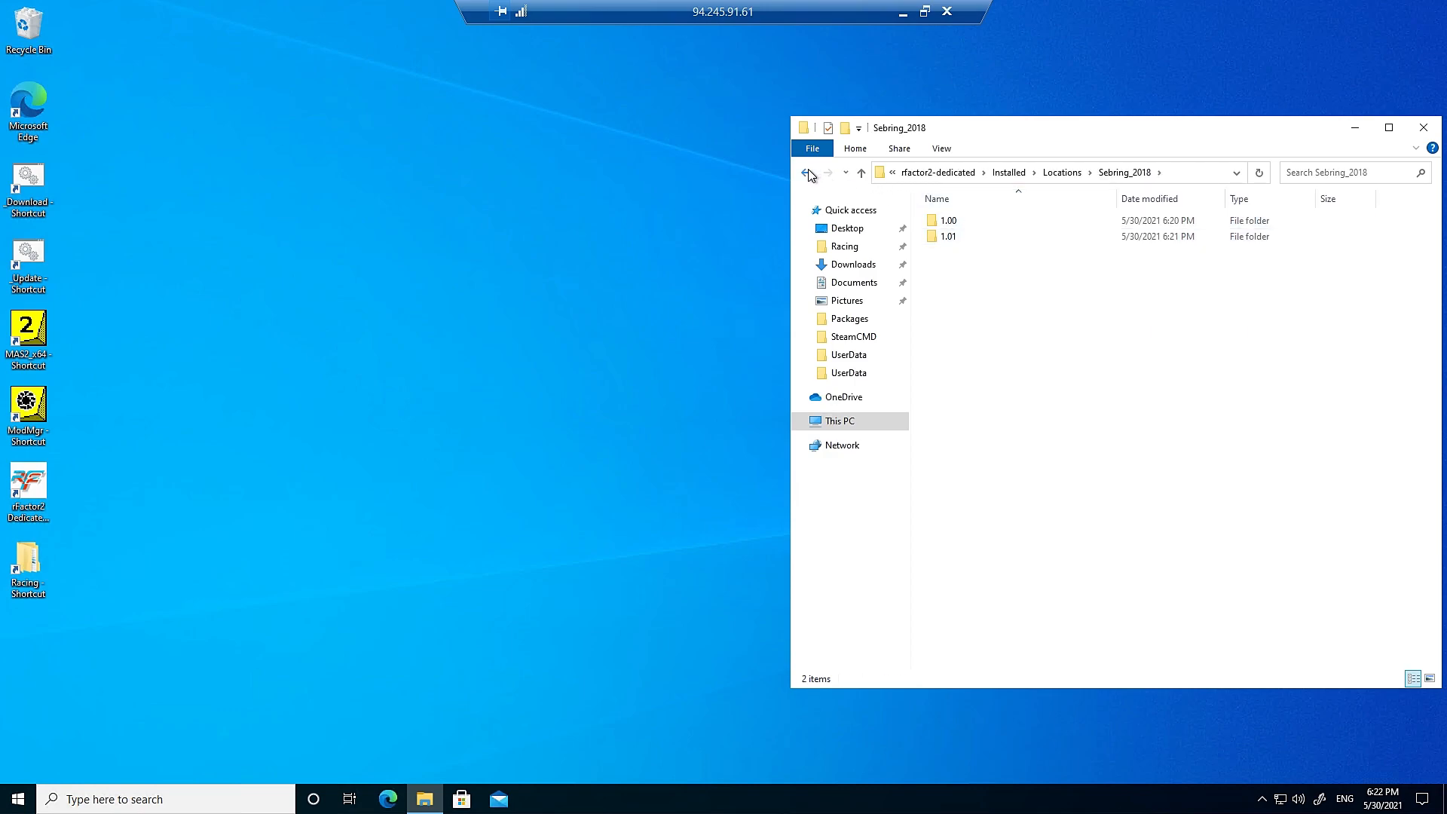
{"action": "left_click", "coordinate": [805, 173]}
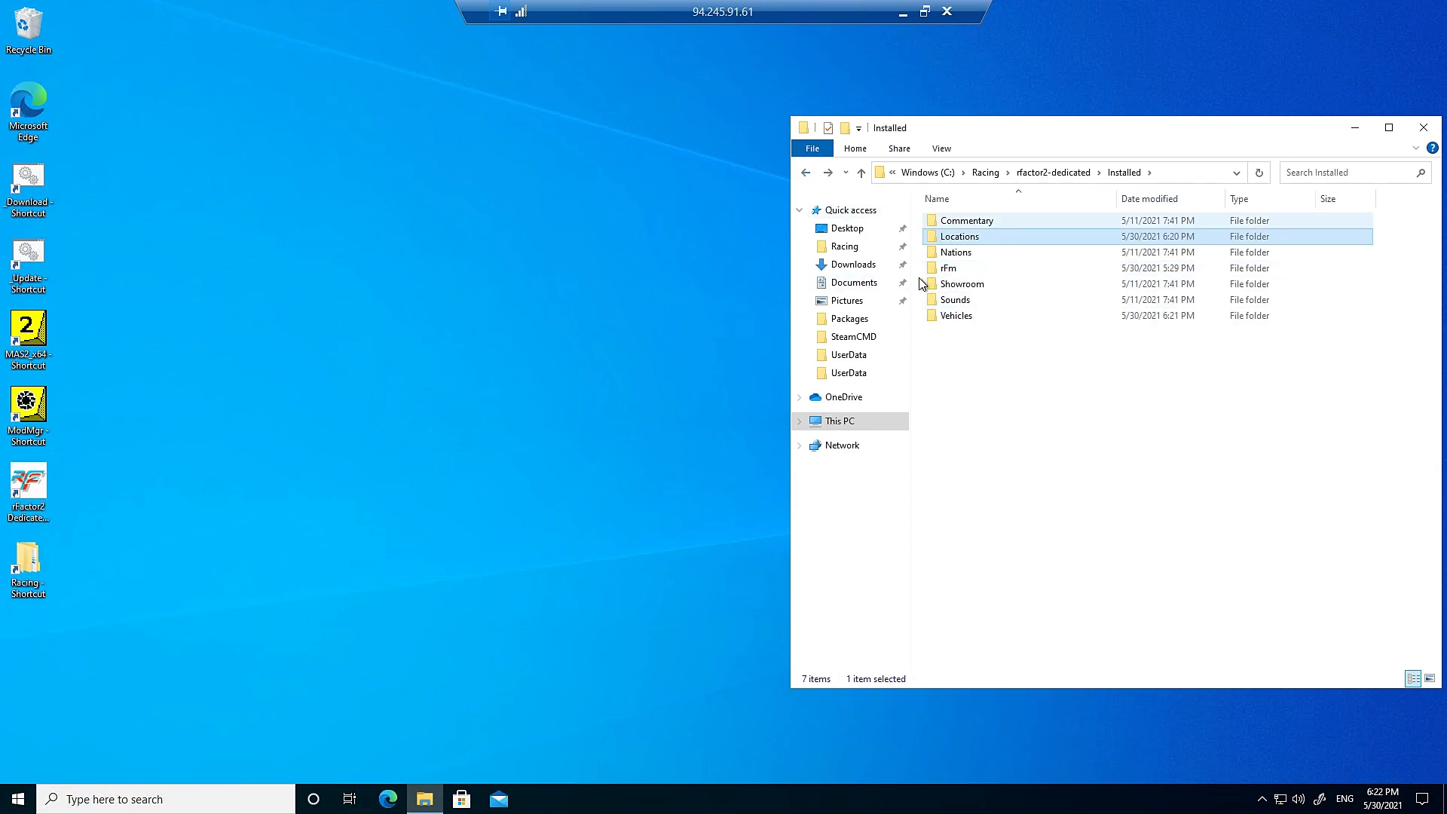
{"action": "double_click", "coordinate": [958, 315]}
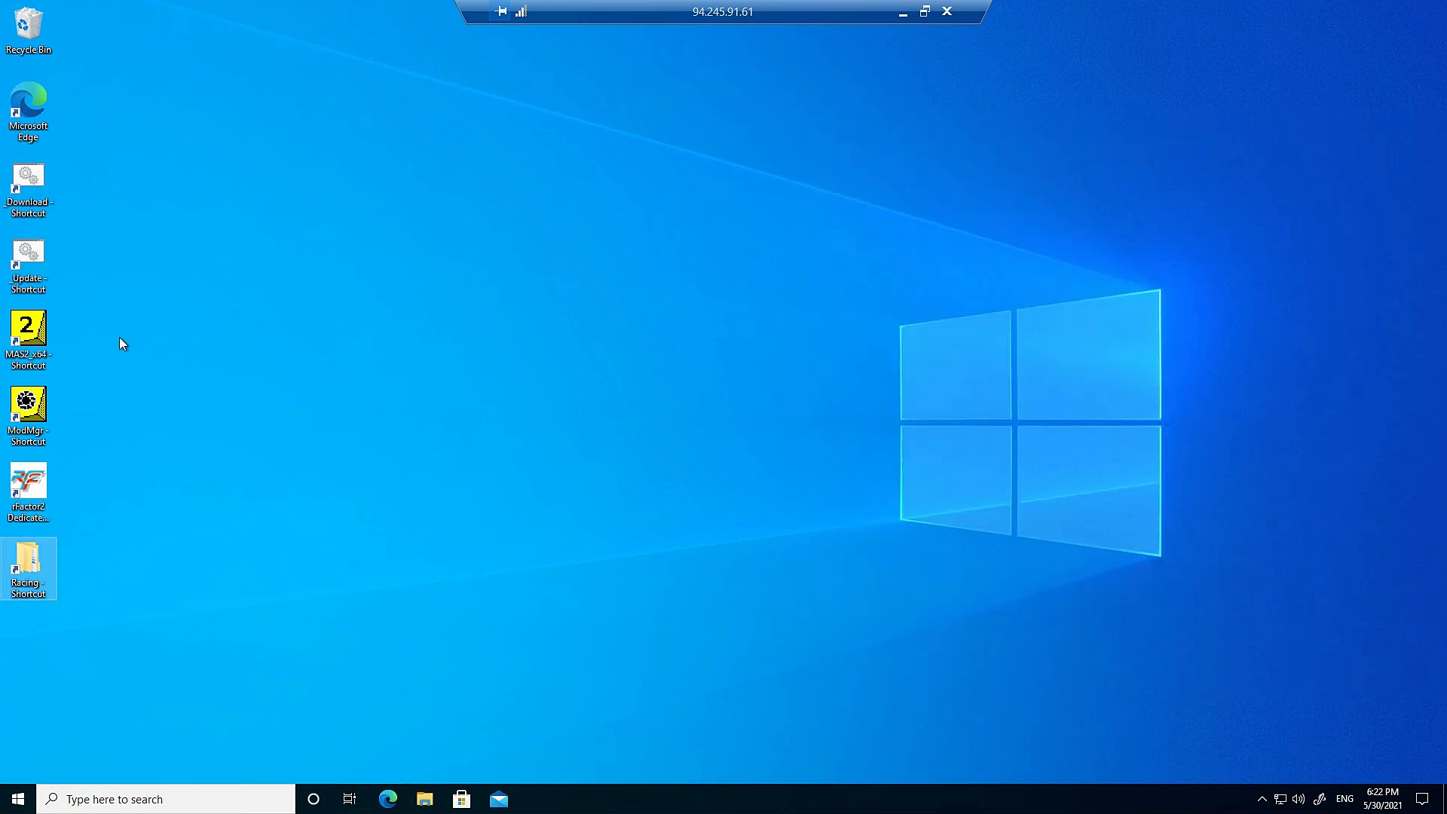
{"action": "mouse_move", "coordinate": [28, 331]}
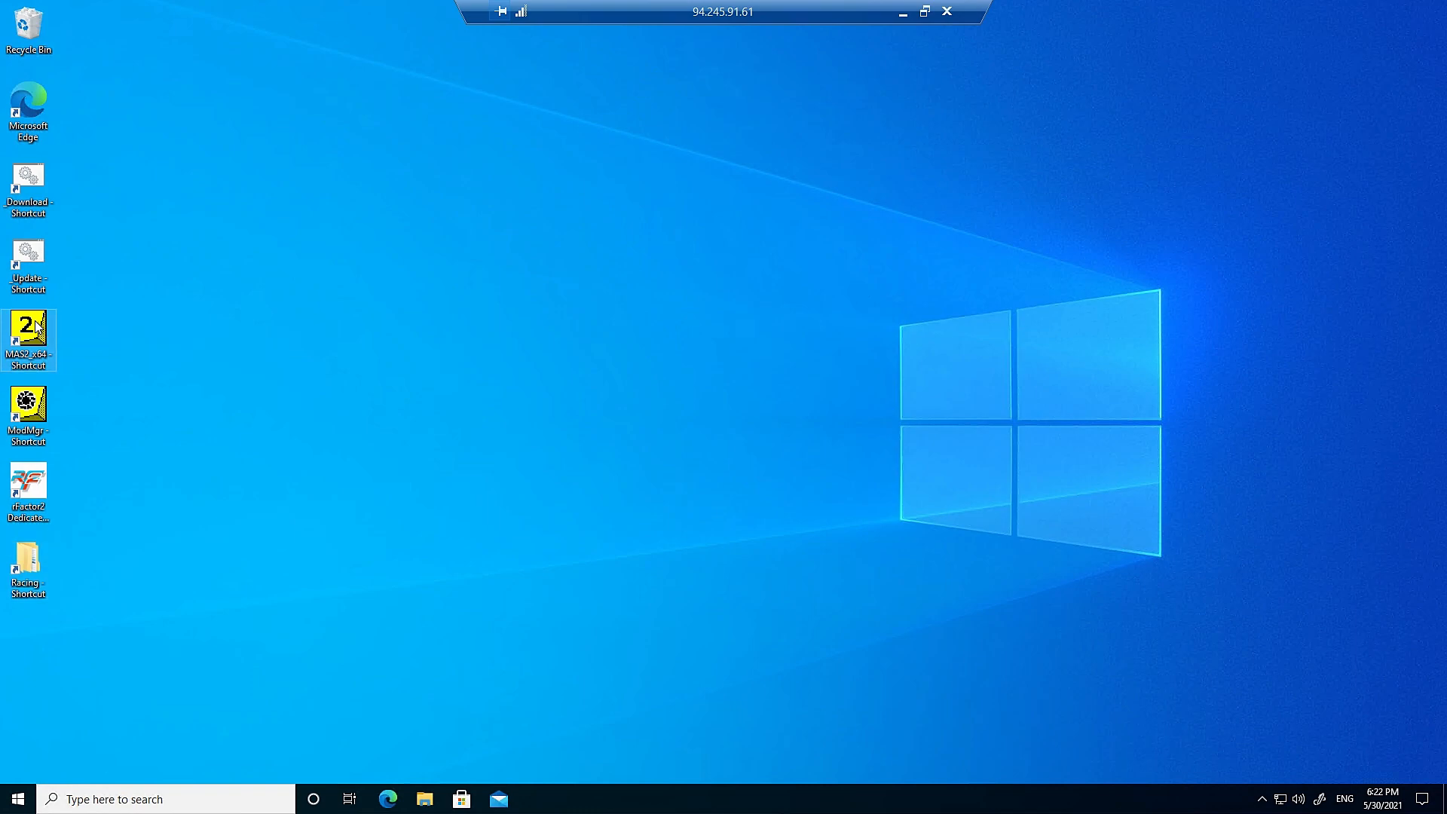
Launch MAS2 and build package 'Sebring_C8' with Sebring_2018 1.01 and Corvette_C8R_GTE_2020 1.07
{"action": "double_click", "coordinate": [28, 328]}
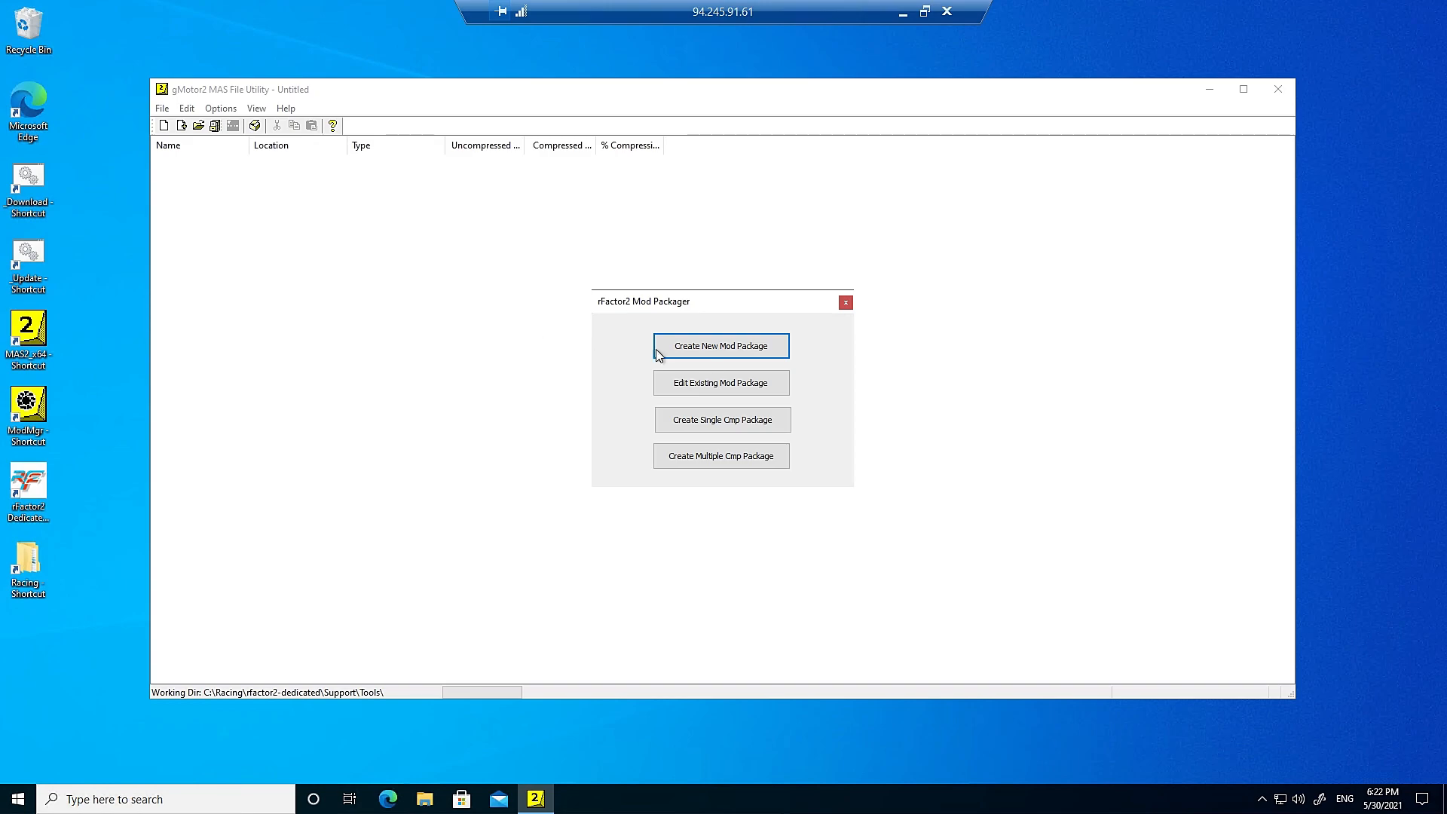
{"action": "left_click", "coordinate": [722, 346]}
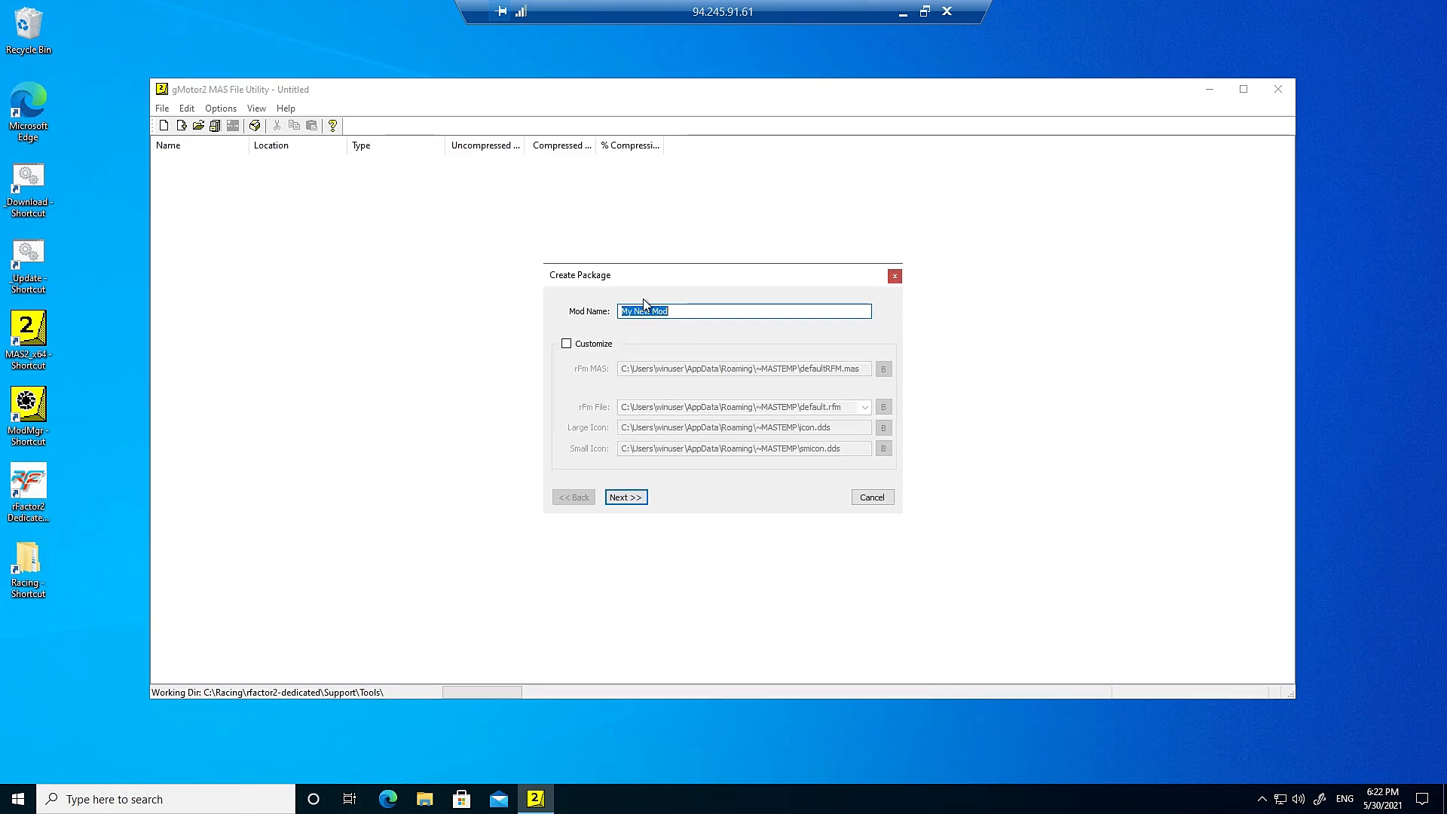
{"action": "type", "text": "Sebring_C8"}
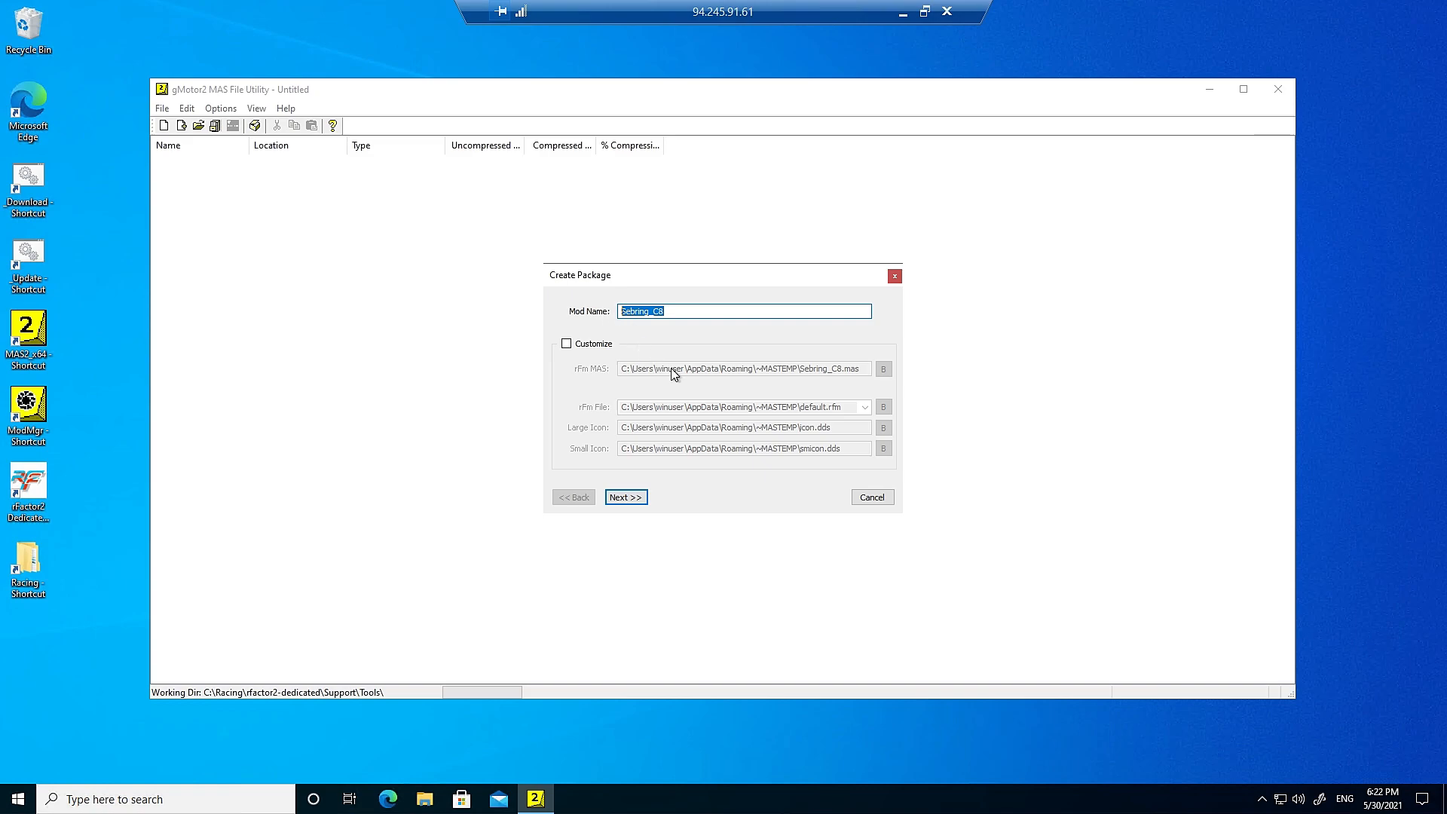
{"action": "left_click", "coordinate": [625, 497]}
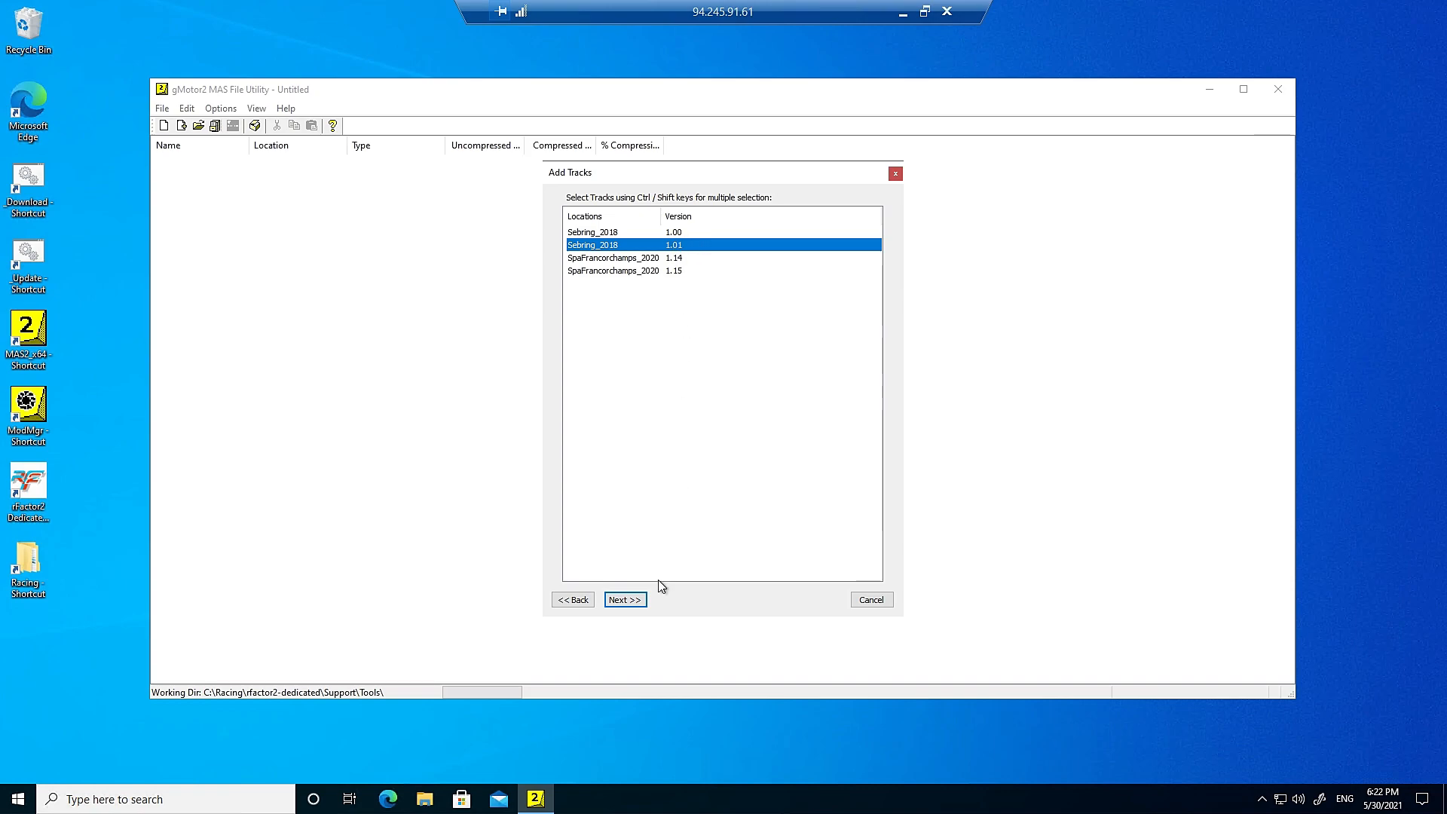
{"action": "left_click", "coordinate": [625, 600]}
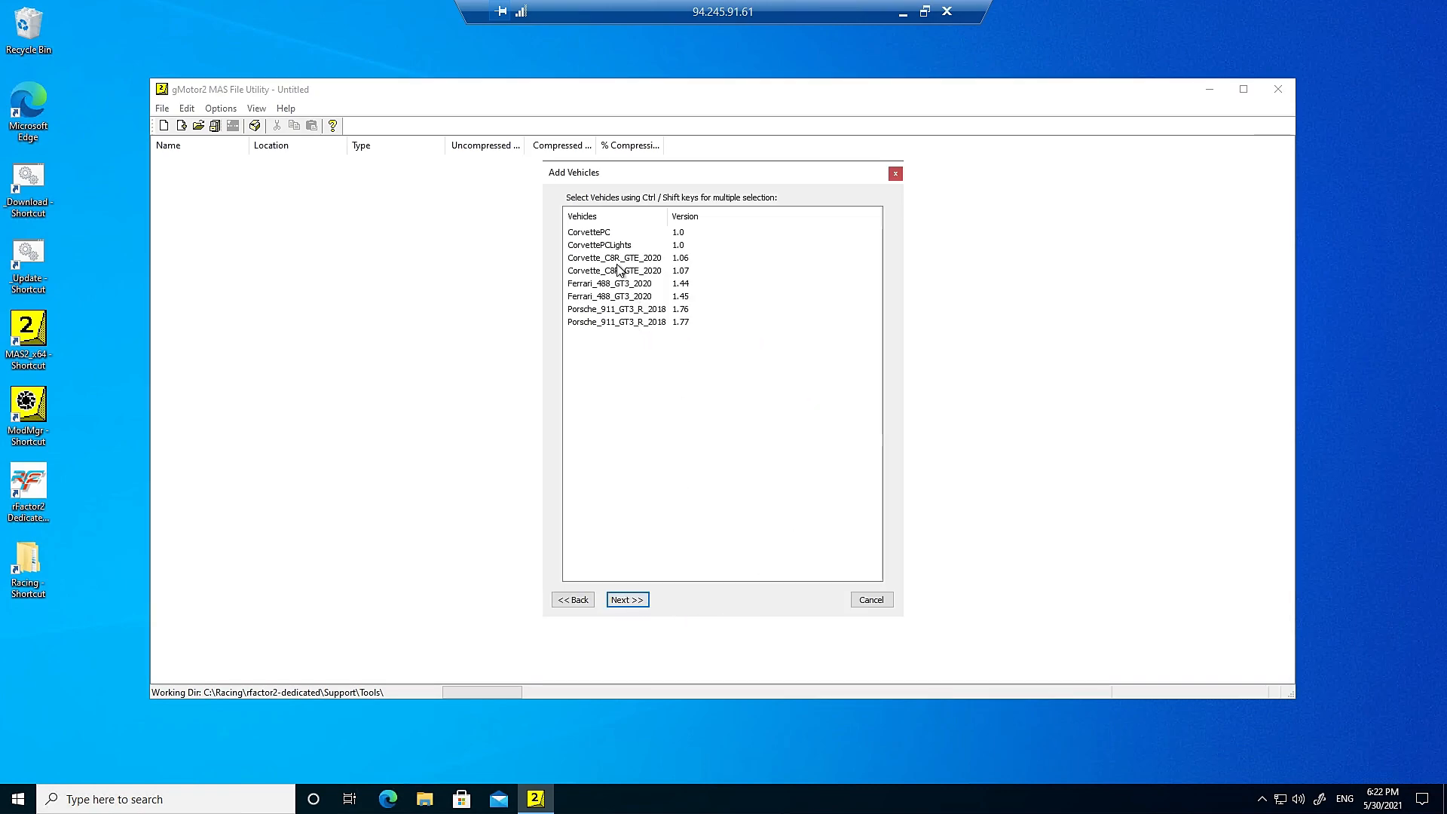
{"action": "mouse_move", "coordinate": [624, 277]}
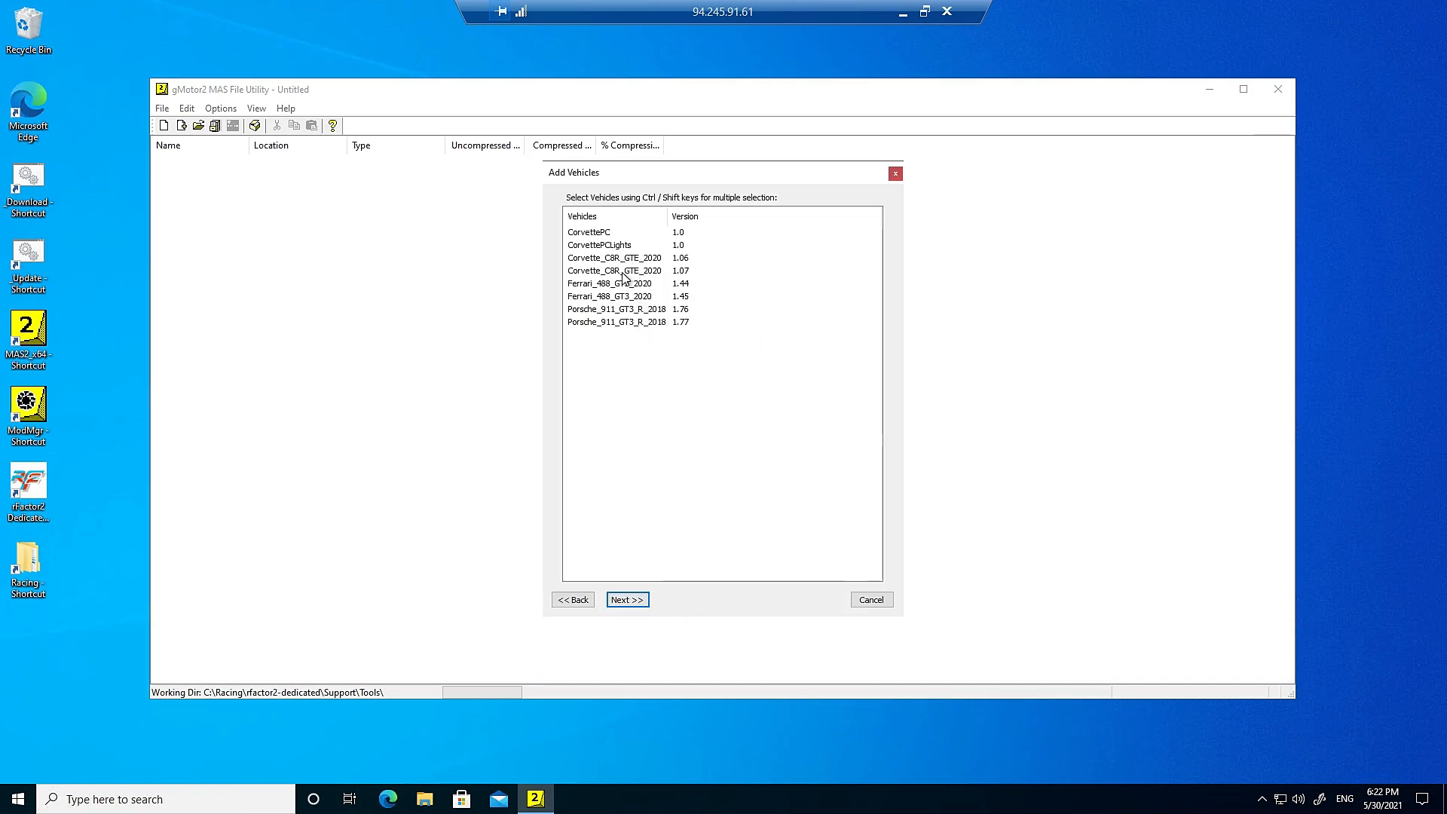
{"action": "left_click", "coordinate": [614, 270]}
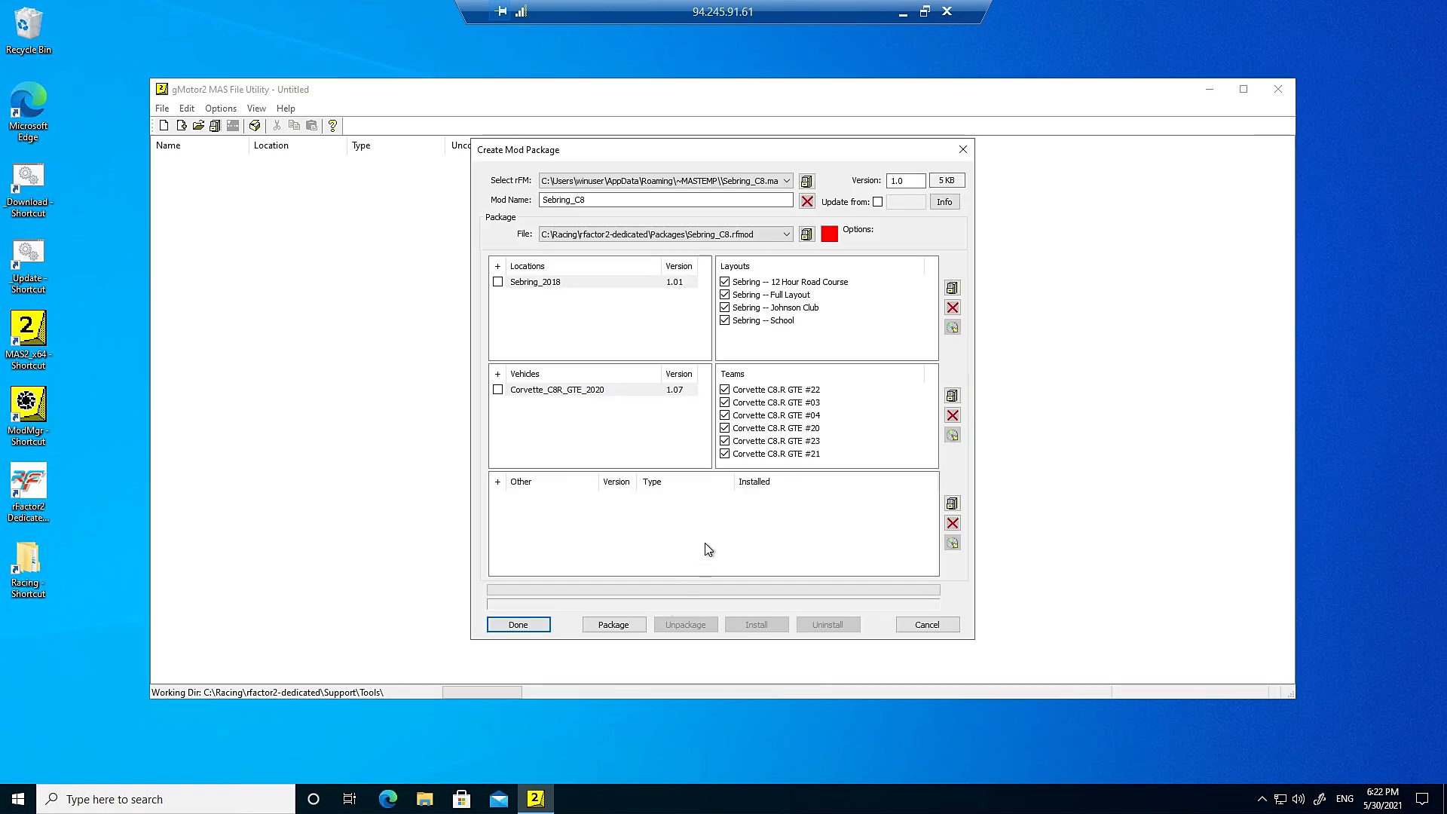
Keep only the Sebring 12 Hour Road Course layout, install Sebring_C8, and dismiss the confirmation
{"action": "left_click", "coordinate": [790, 282]}
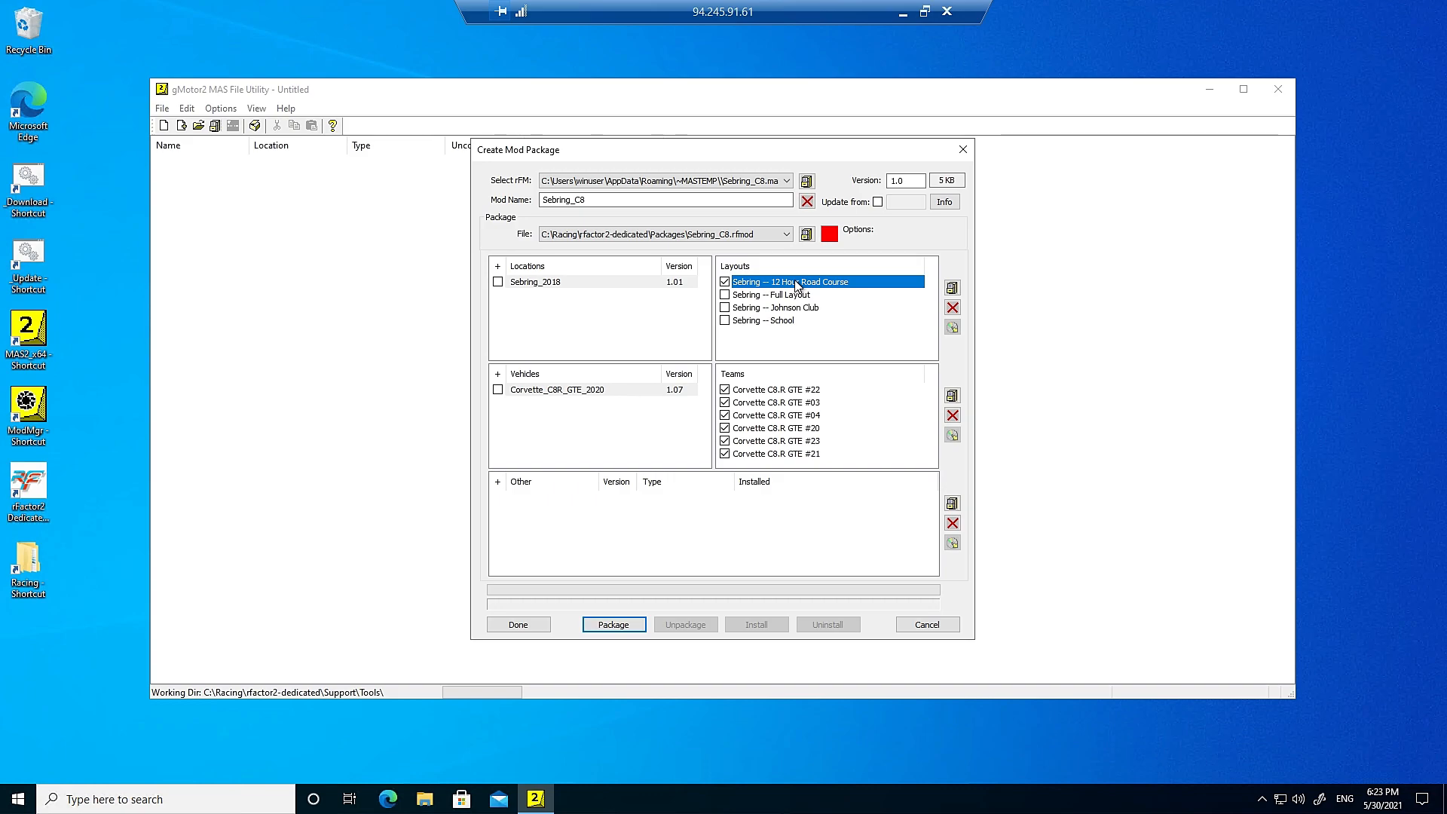
{"action": "left_click", "coordinate": [756, 624]}
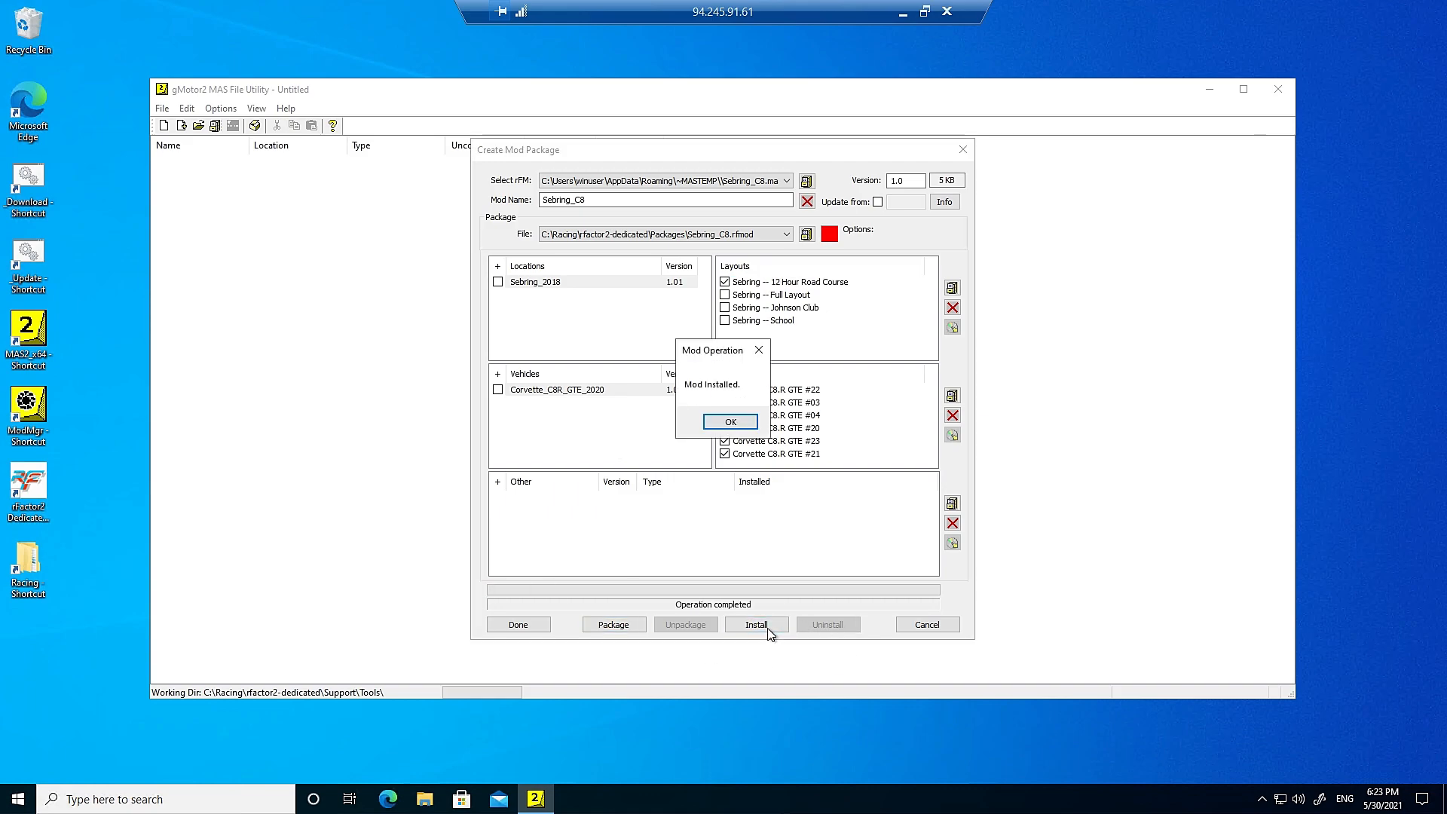
{"action": "left_click", "coordinate": [730, 422]}
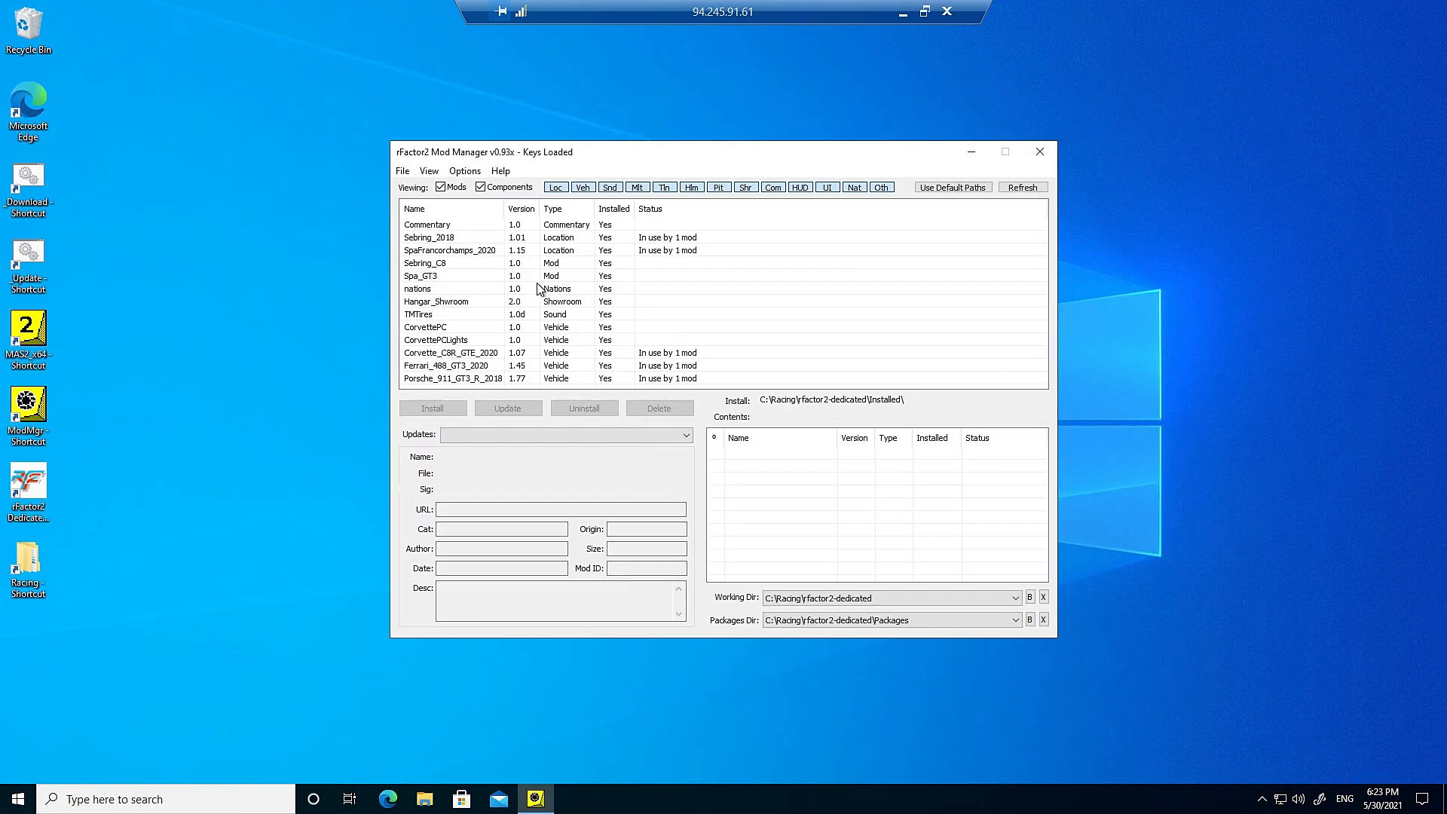
{"action": "mouse_move", "coordinate": [450, 268]}
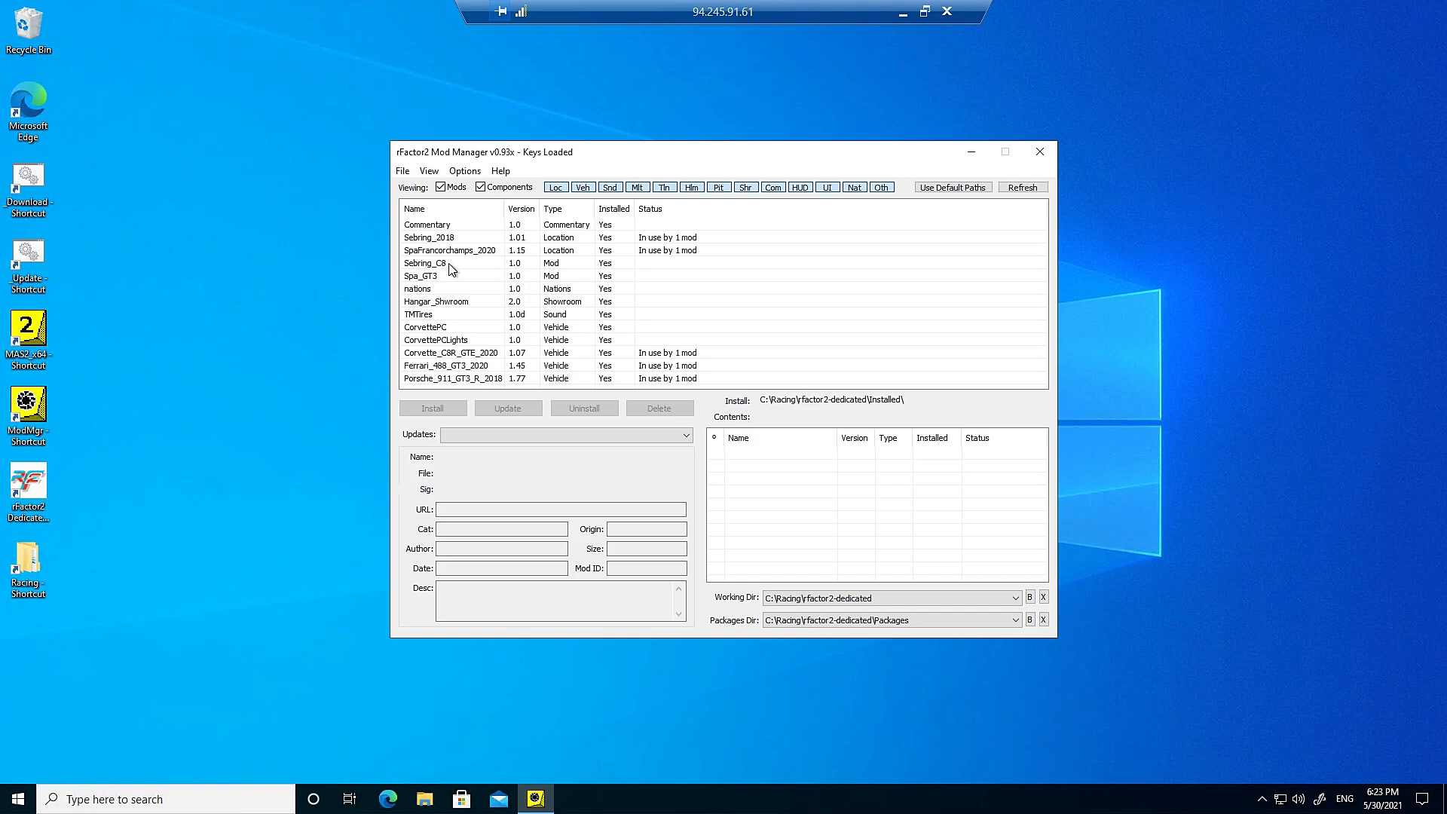
Select Sebring_C8 to show its Corvette_C8R_GTE_2020 1.07 and Sebring_2018 1.01 components
{"action": "left_click", "coordinate": [425, 263]}
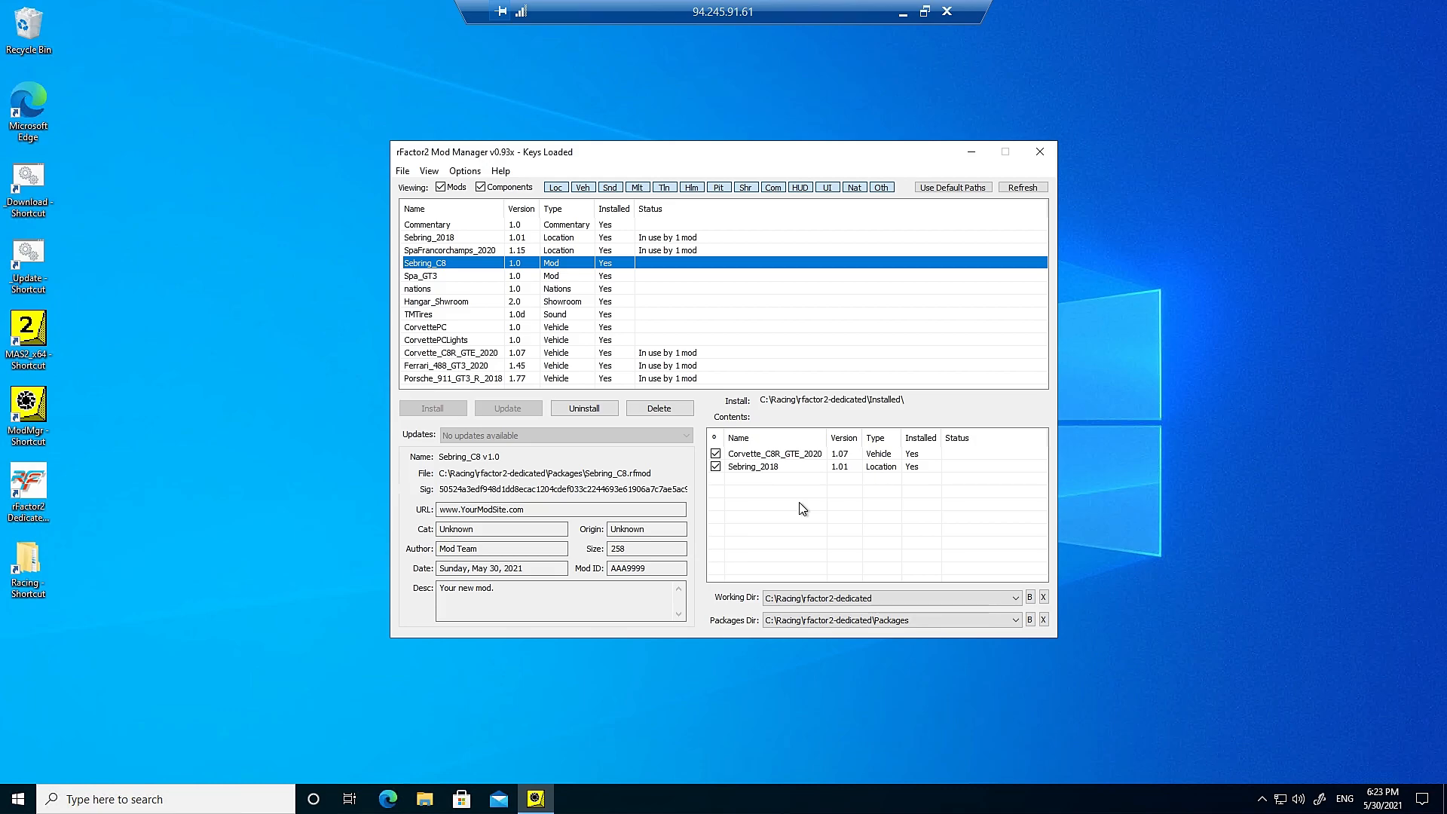
{"action": "mouse_move", "coordinate": [1040, 152]}
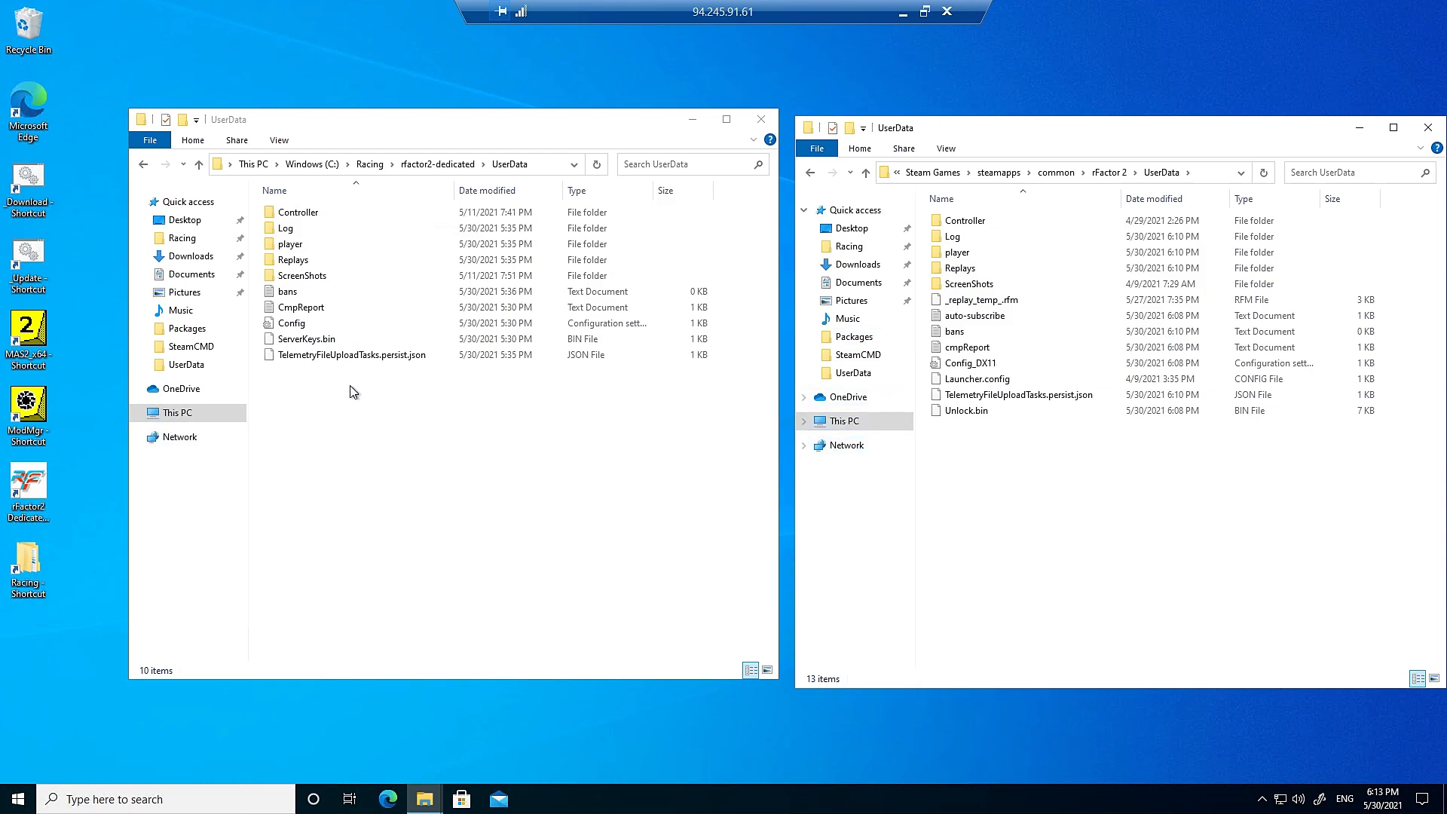
Copy ServerKeys.bin from the server's UserData into the client's UserData folder
{"action": "left_click", "coordinate": [305, 339]}
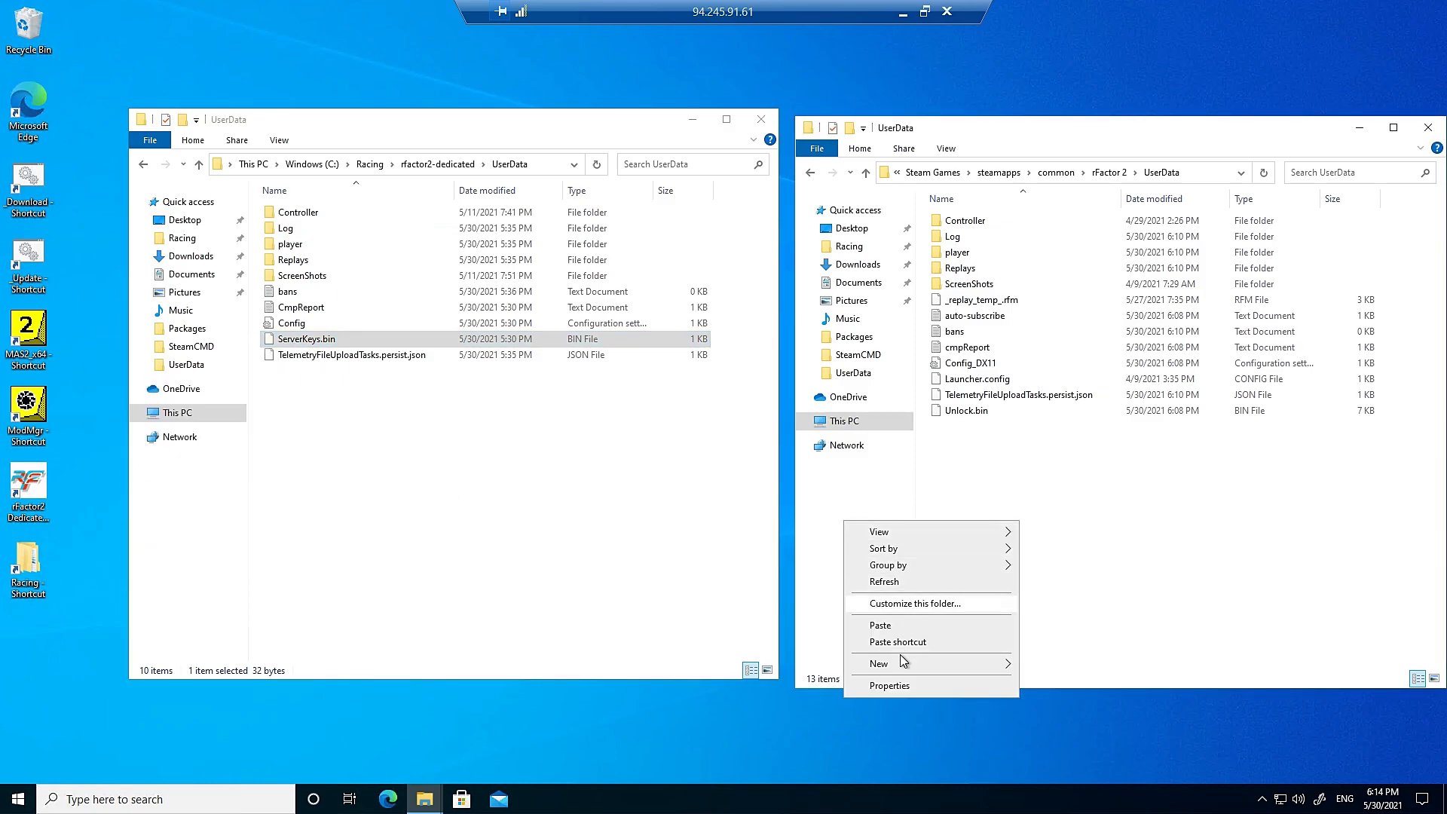
{"action": "left_click", "coordinate": [1169, 554]}
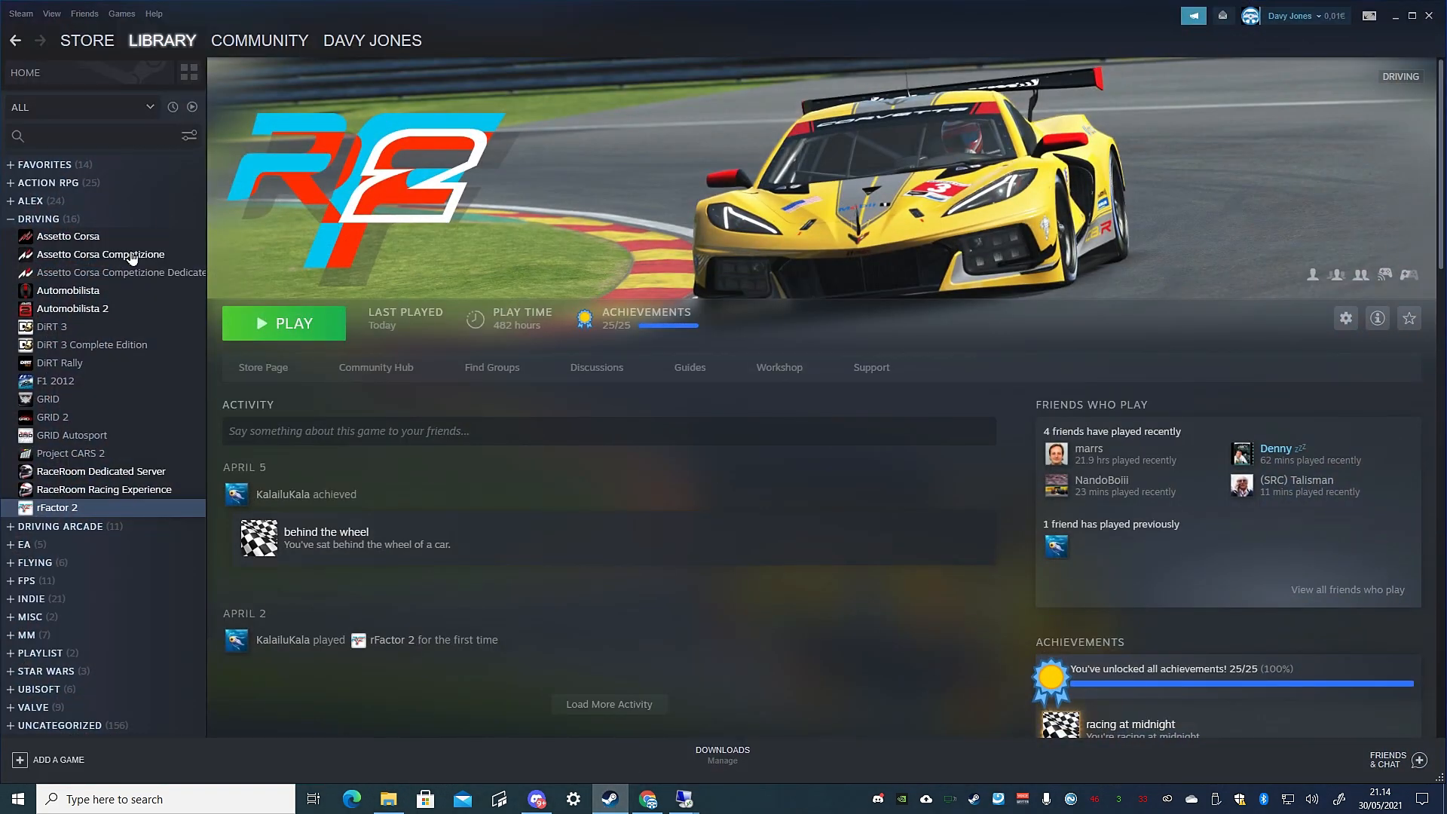
Launch rFactor 2 from the Steam library in normal play mode
{"action": "left_click", "coordinate": [285, 324]}
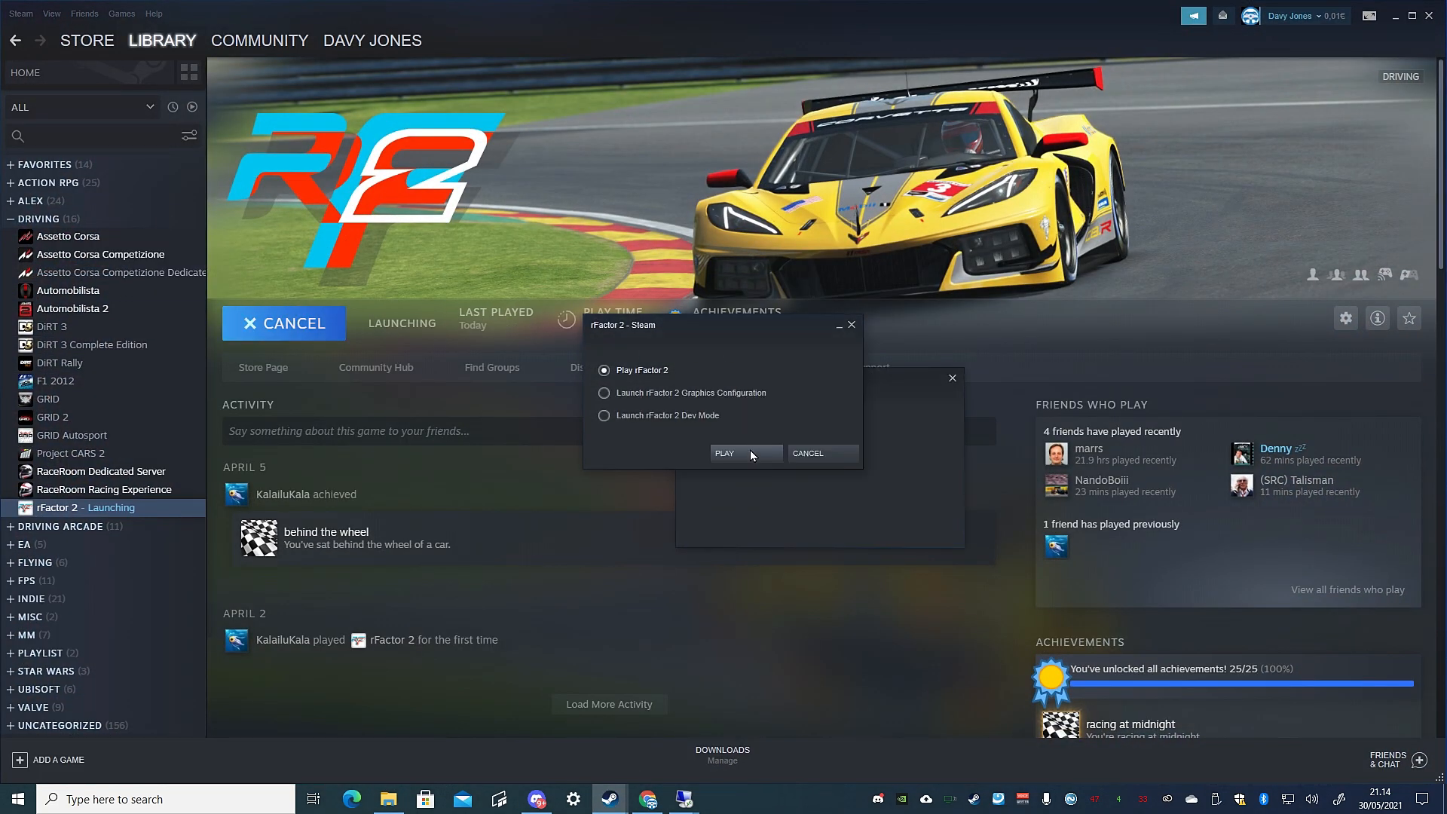
{"action": "left_click", "coordinate": [724, 453]}
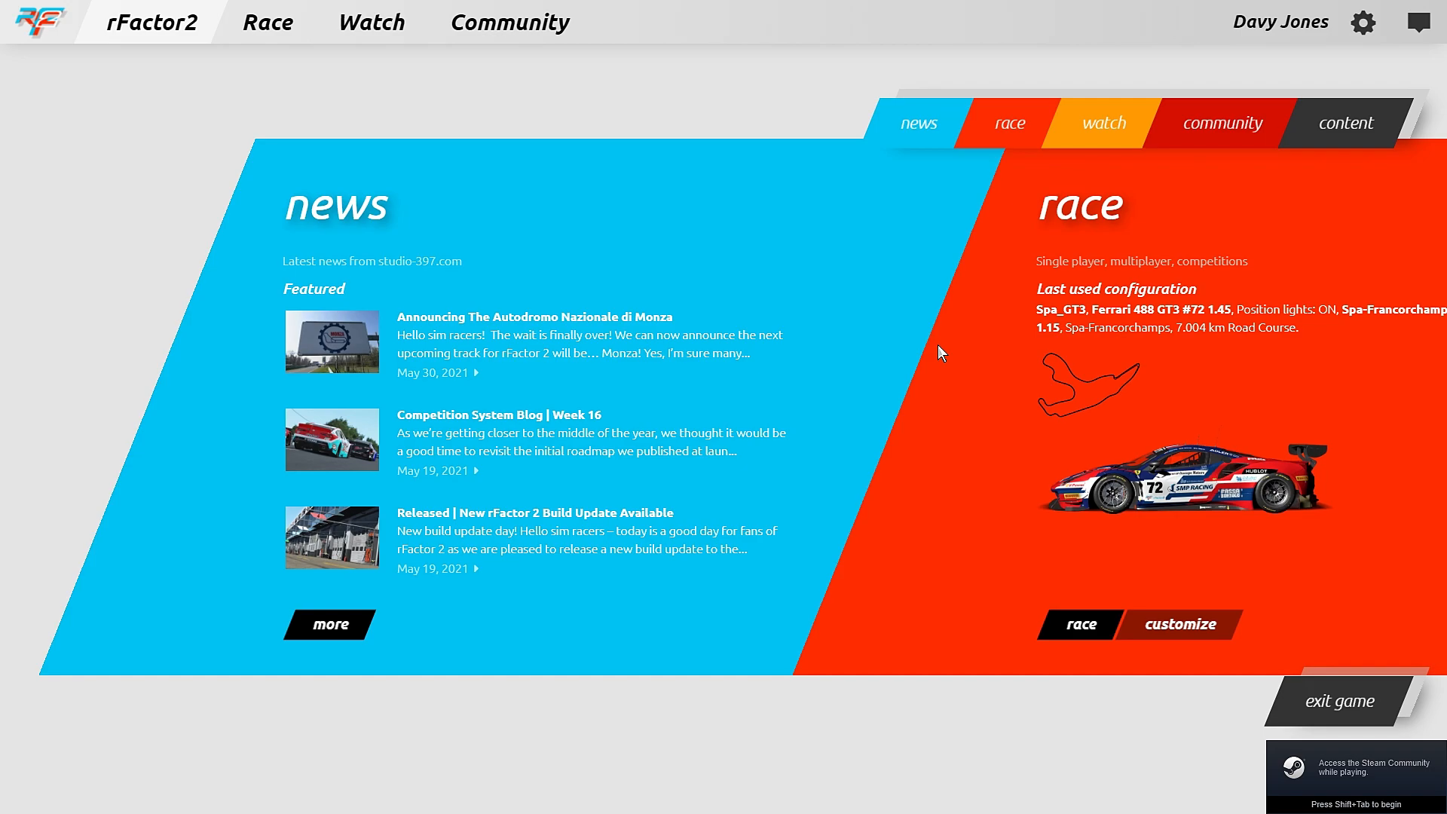
{"action": "mouse_move", "coordinate": [1113, 483]}
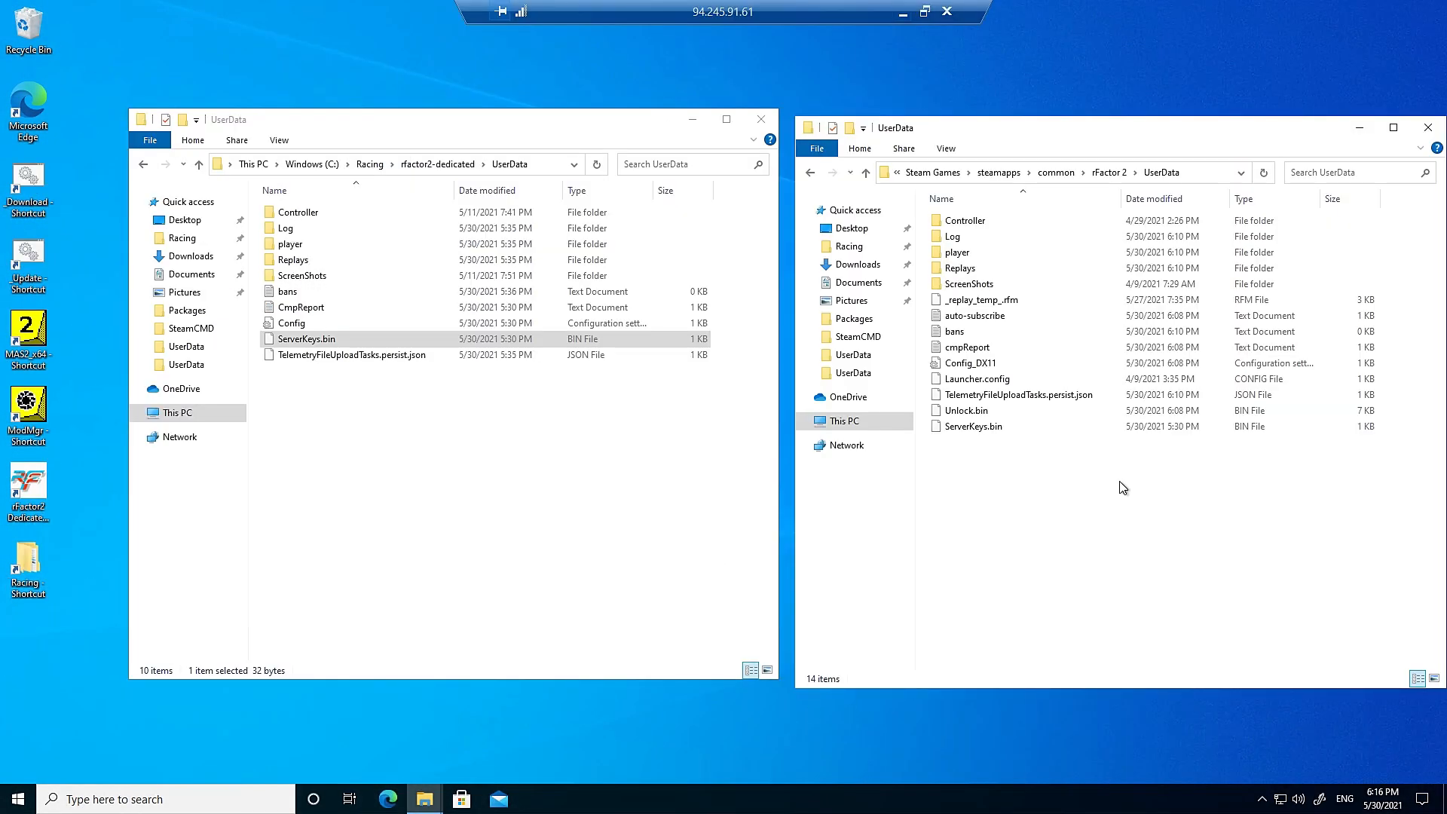
{"action": "mouse_move", "coordinate": [1118, 440]}
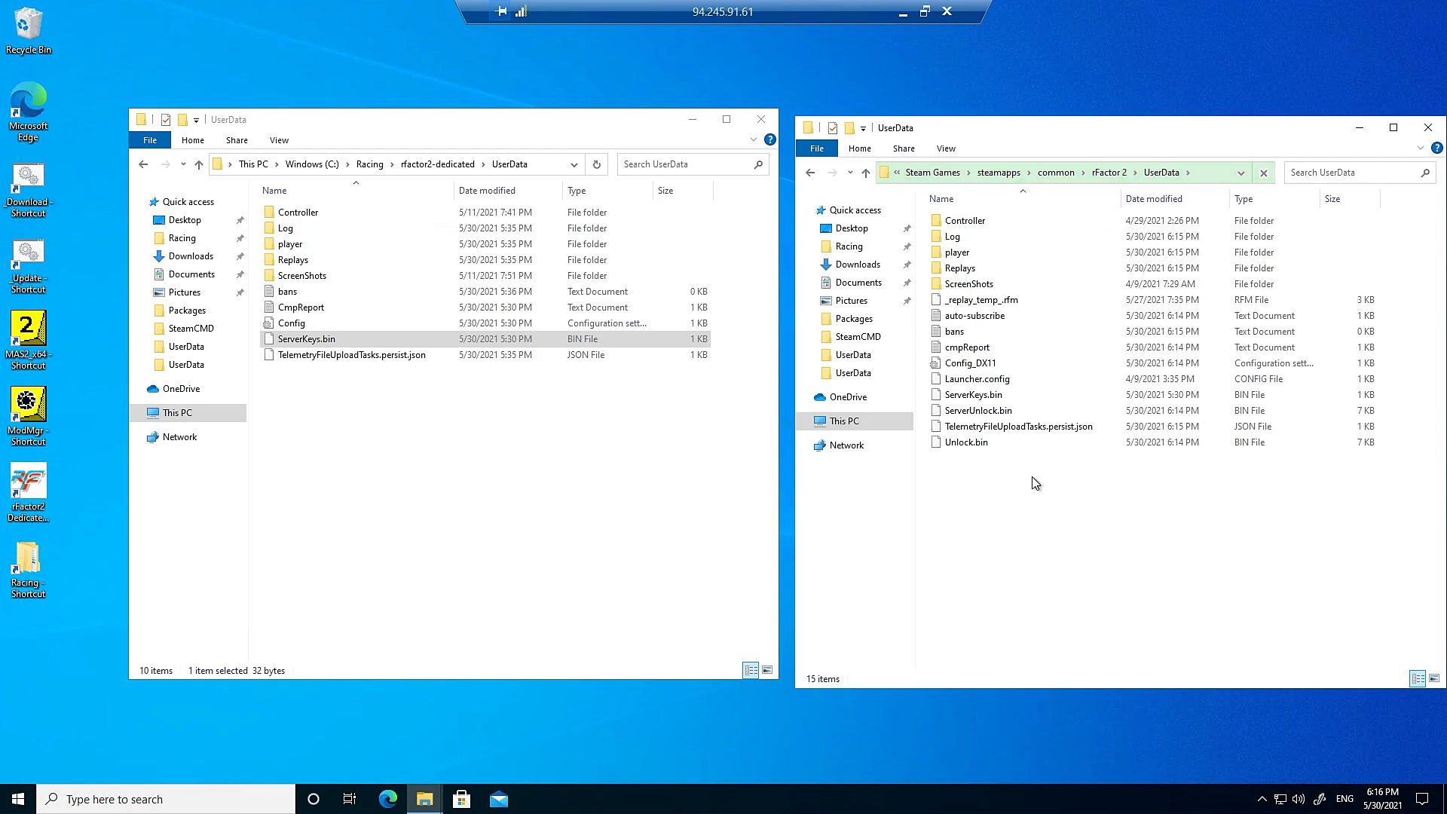
Copy ServerUnlock.bin from the client's UserData and paste it into the server's UserData
{"action": "left_click", "coordinate": [978, 410]}
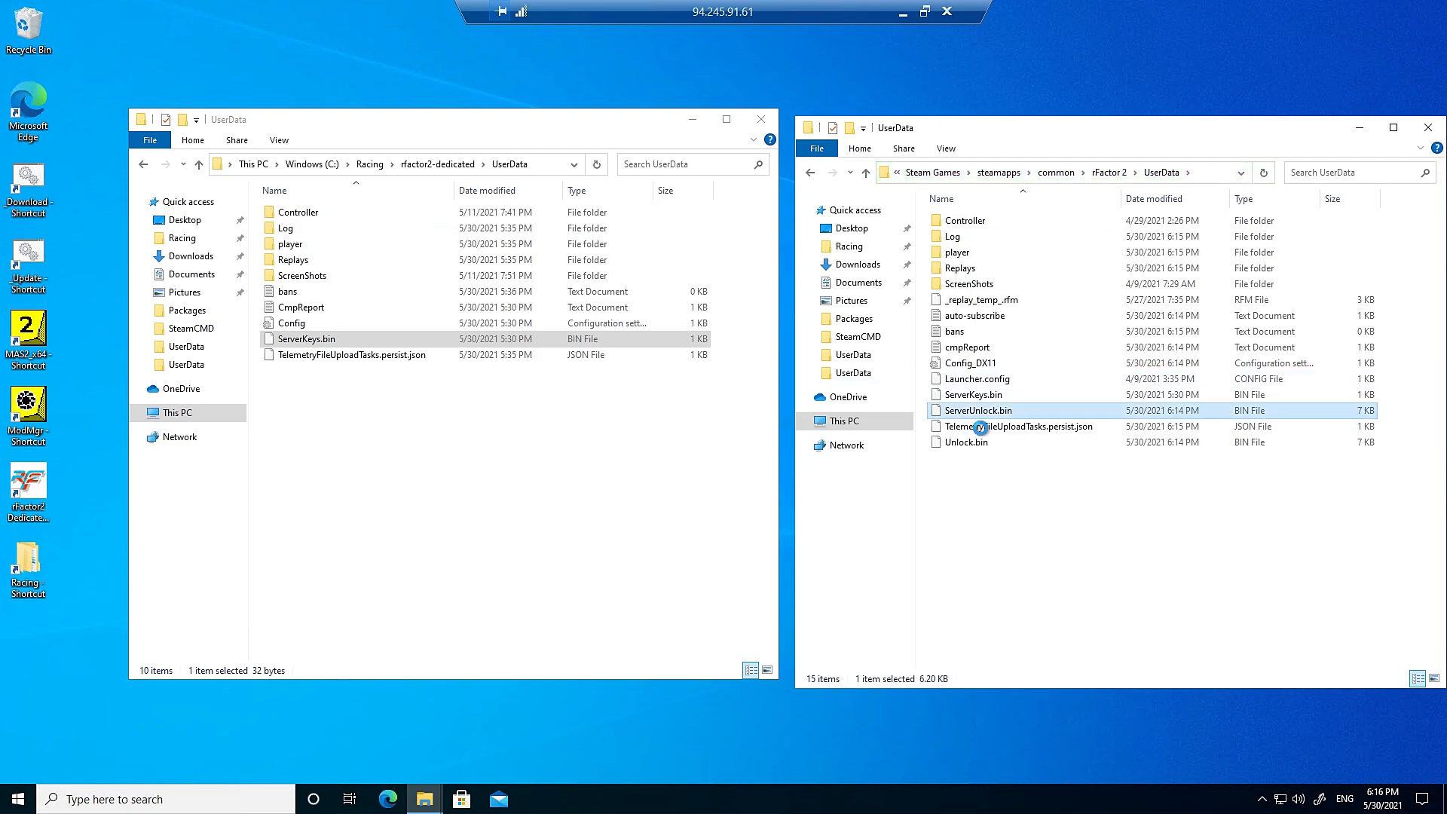
{"action": "right_click", "coordinate": [978, 410]}
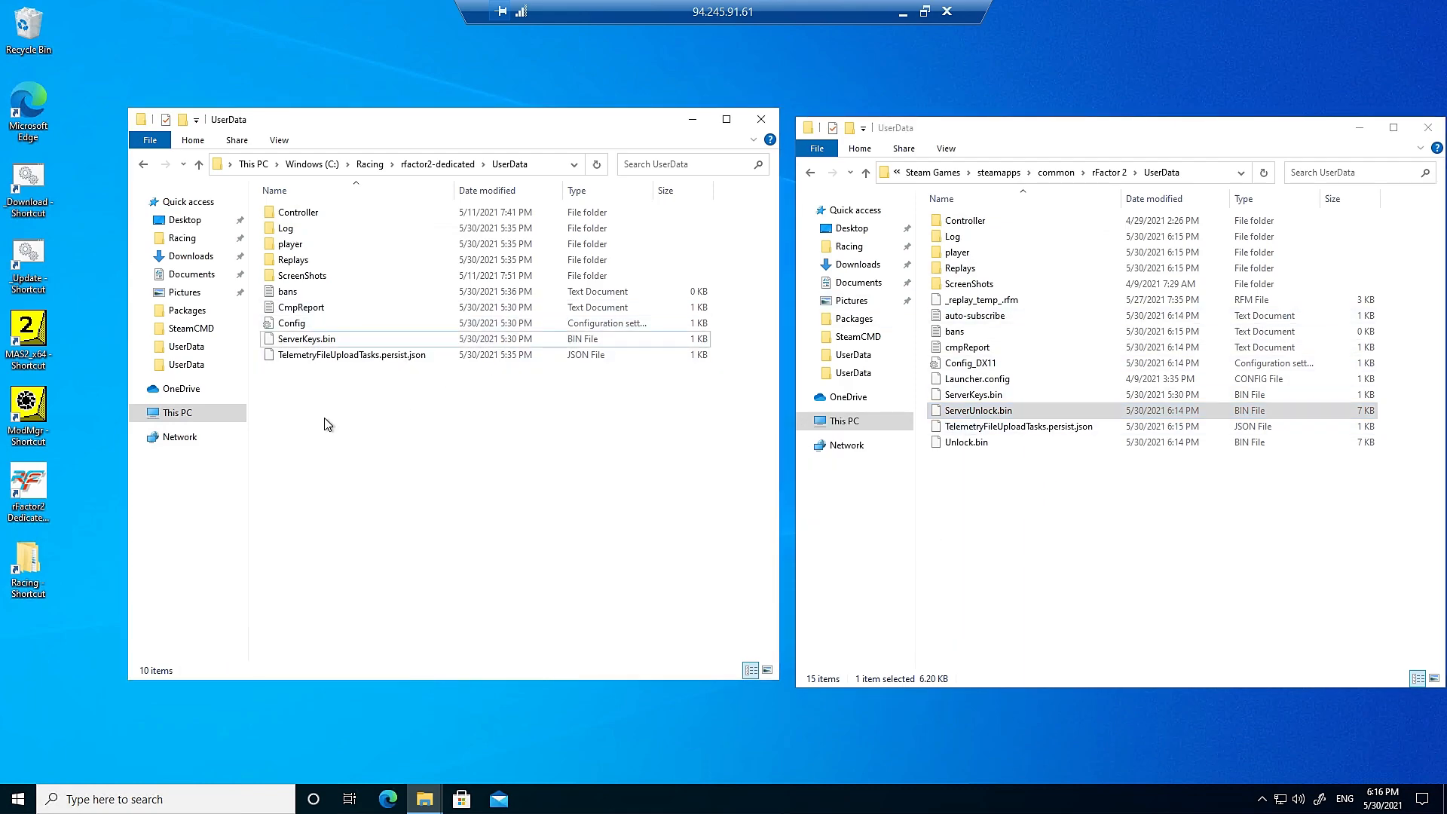
{"action": "right_click", "coordinate": [328, 424]}
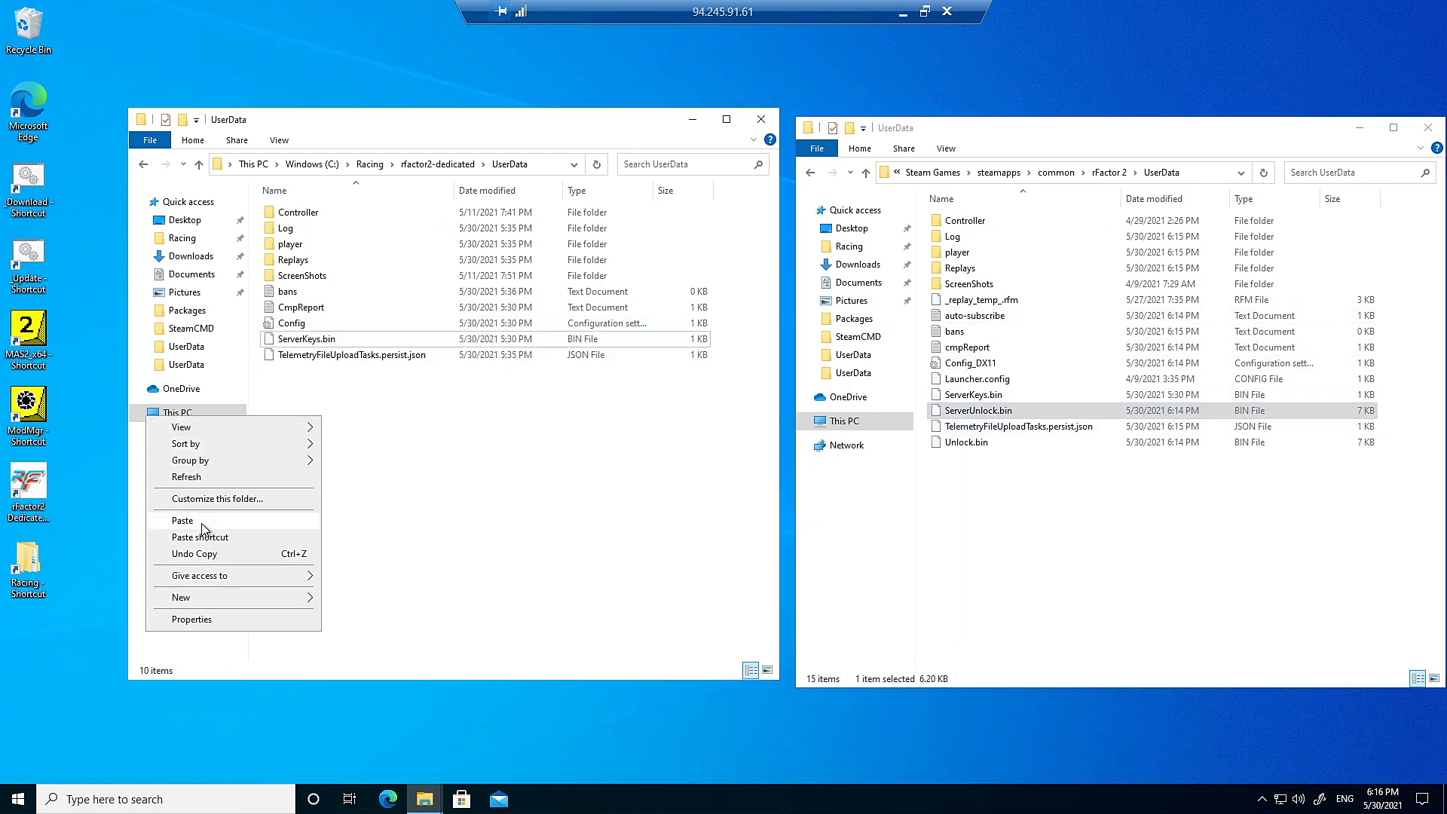
{"action": "left_click", "coordinate": [182, 520]}
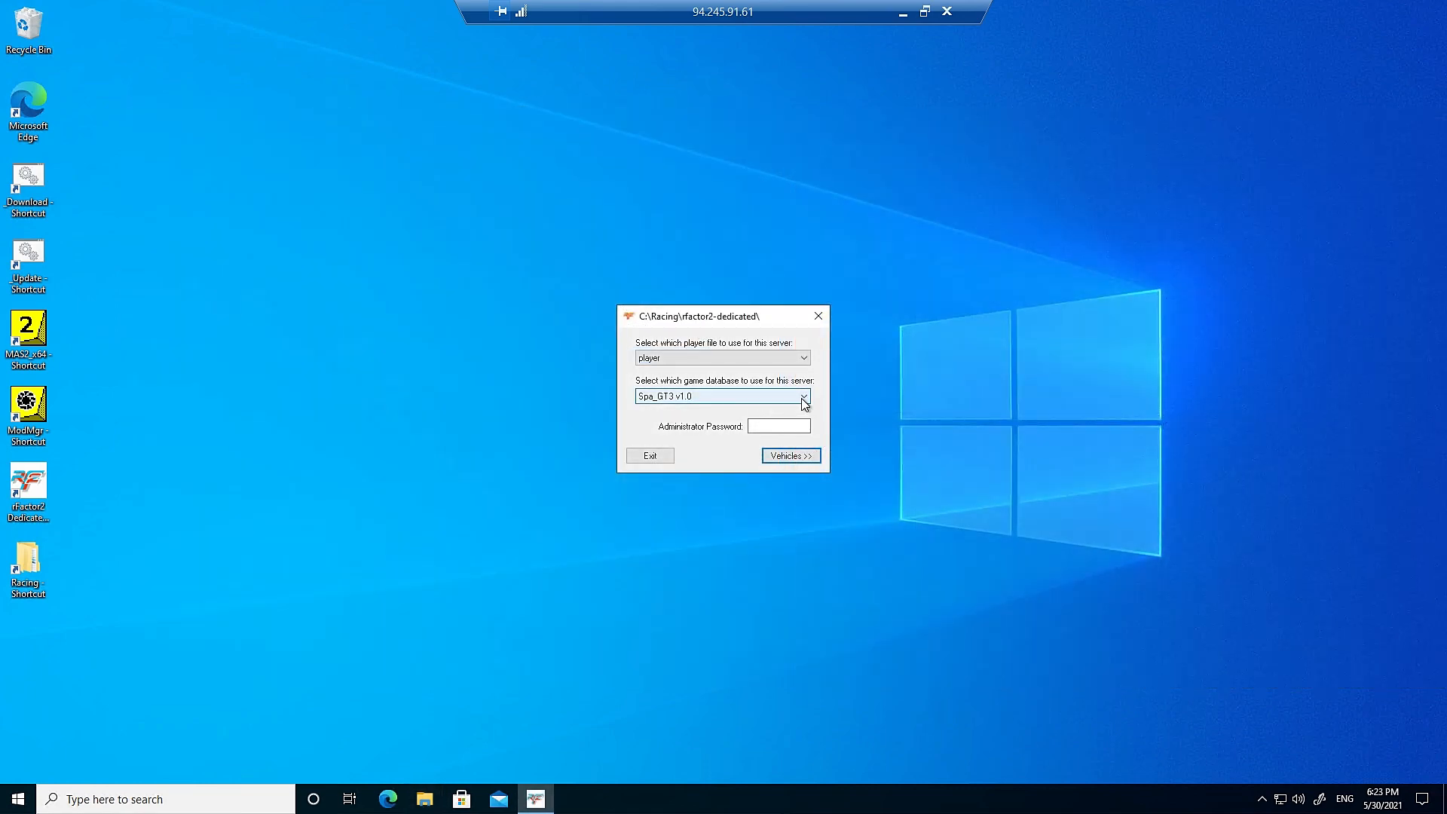
Pick Sebring_C8 v1.0 from the server's game database dropdown
{"action": "left_click", "coordinate": [805, 396]}
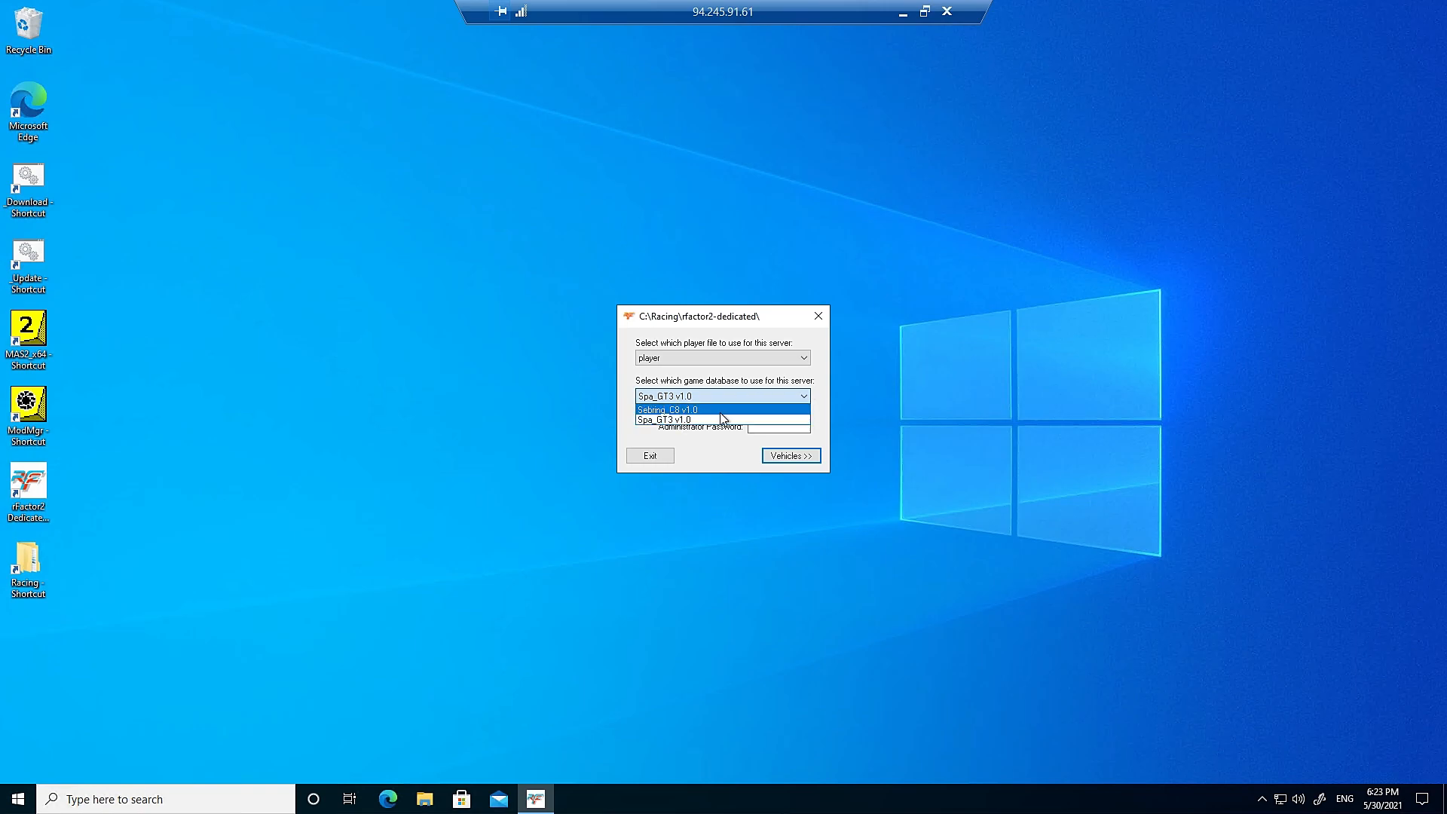
{"action": "left_click", "coordinate": [790, 455]}
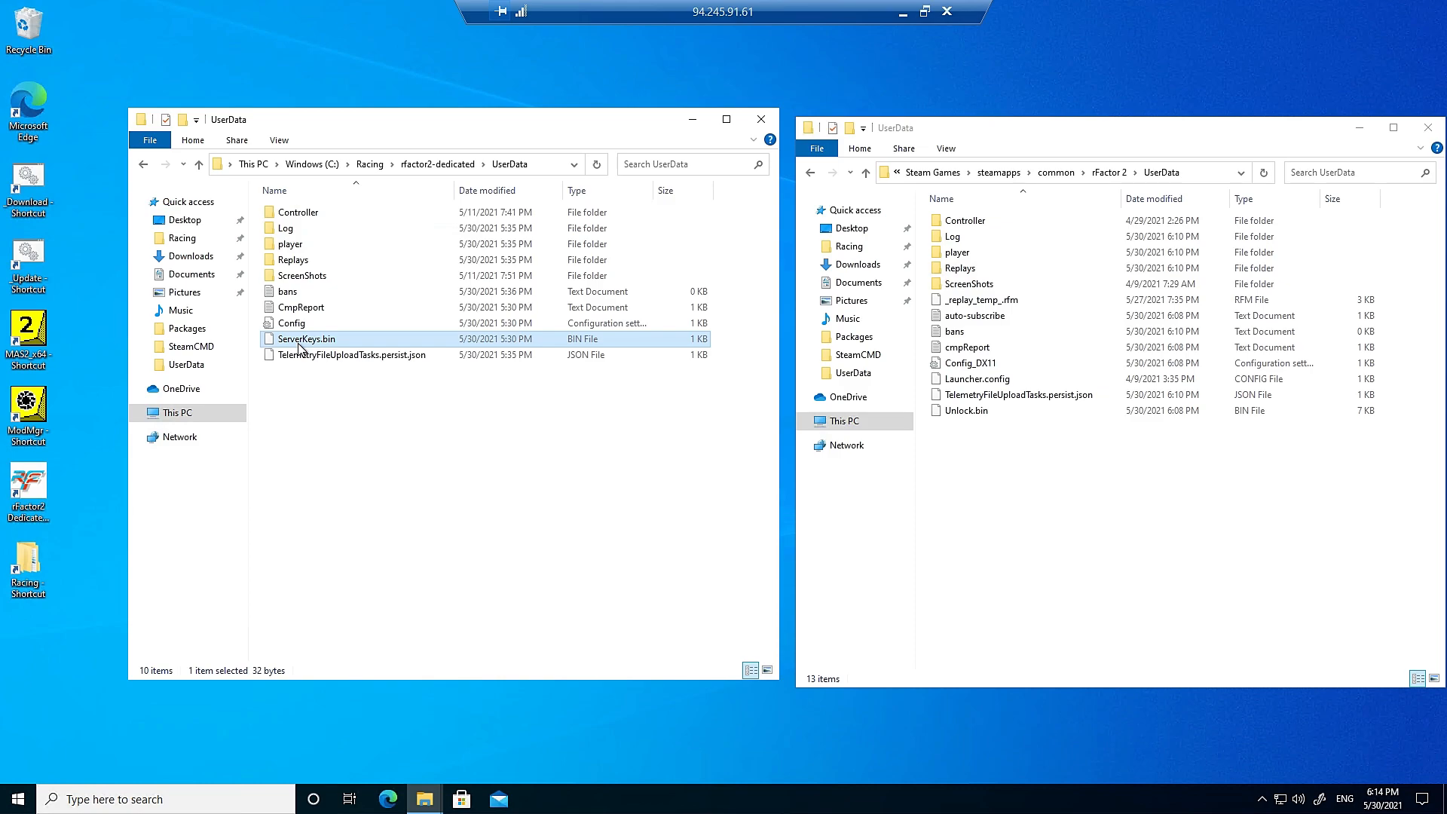
Paste ServerKeys.bin into the client's UserData folder, then launch rFactor 2 from Steam
{"action": "right_click", "coordinate": [306, 339]}
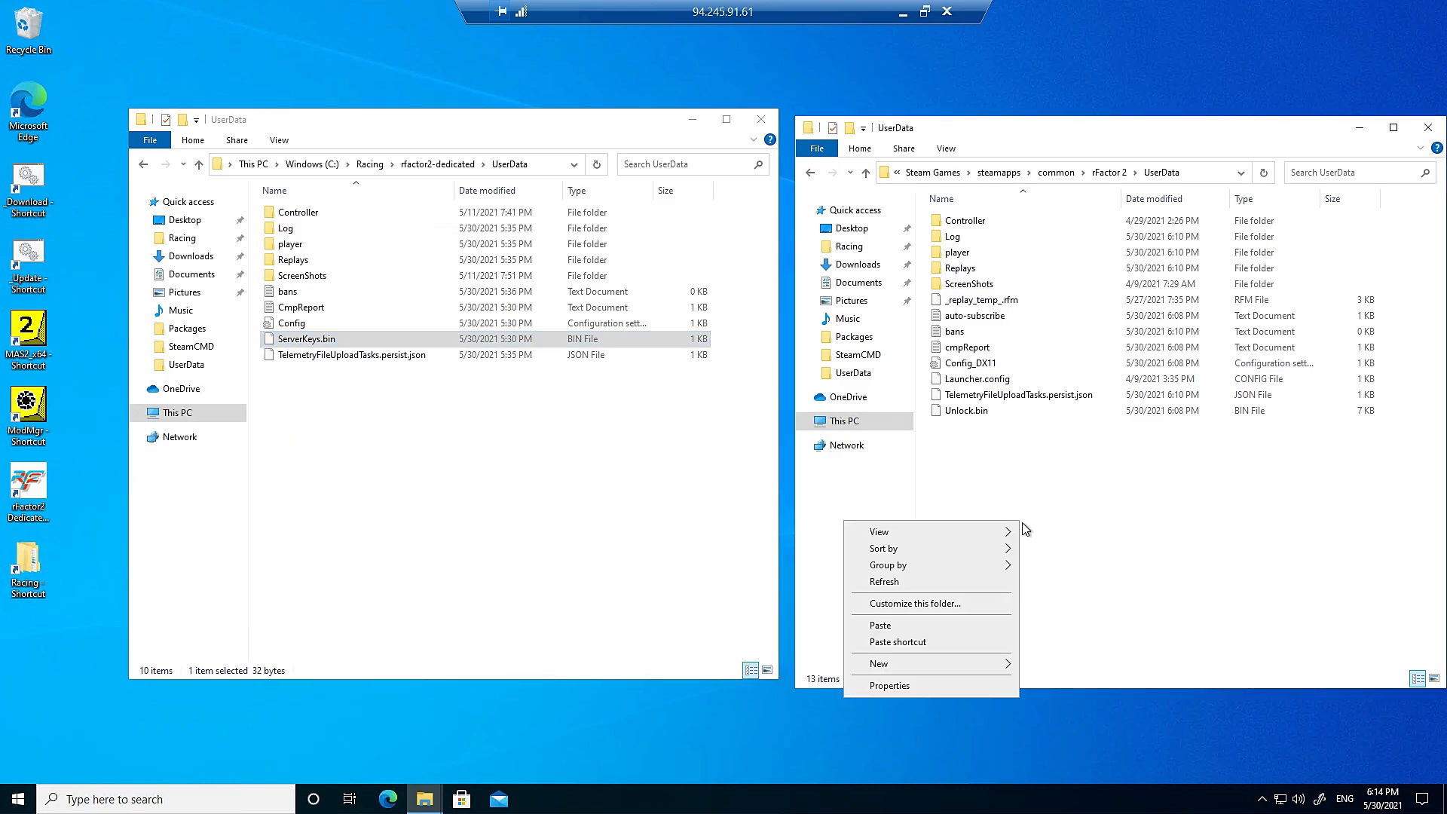
{"action": "left_click", "coordinate": [1034, 606]}
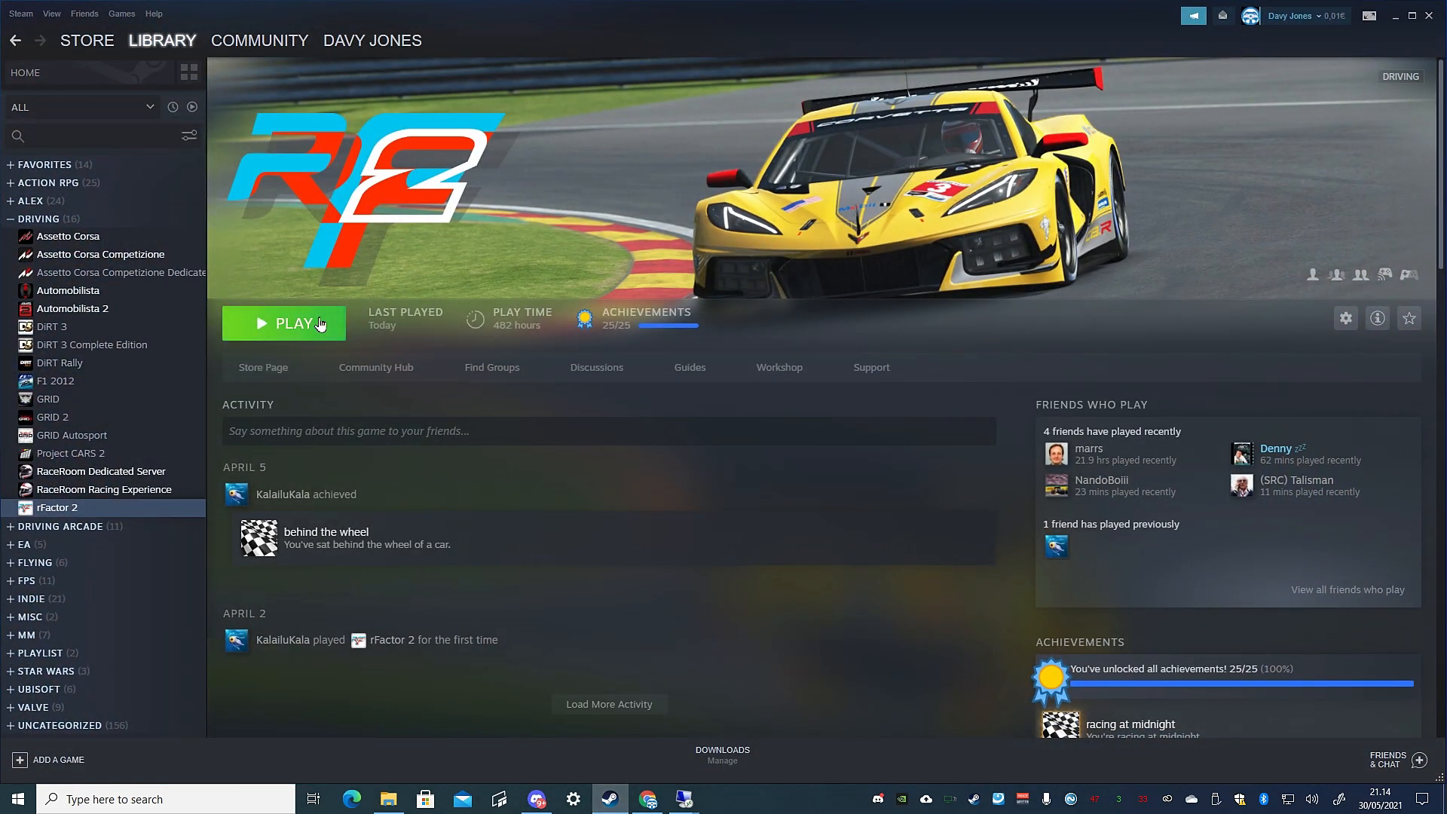
{"action": "left_click", "coordinate": [284, 323]}
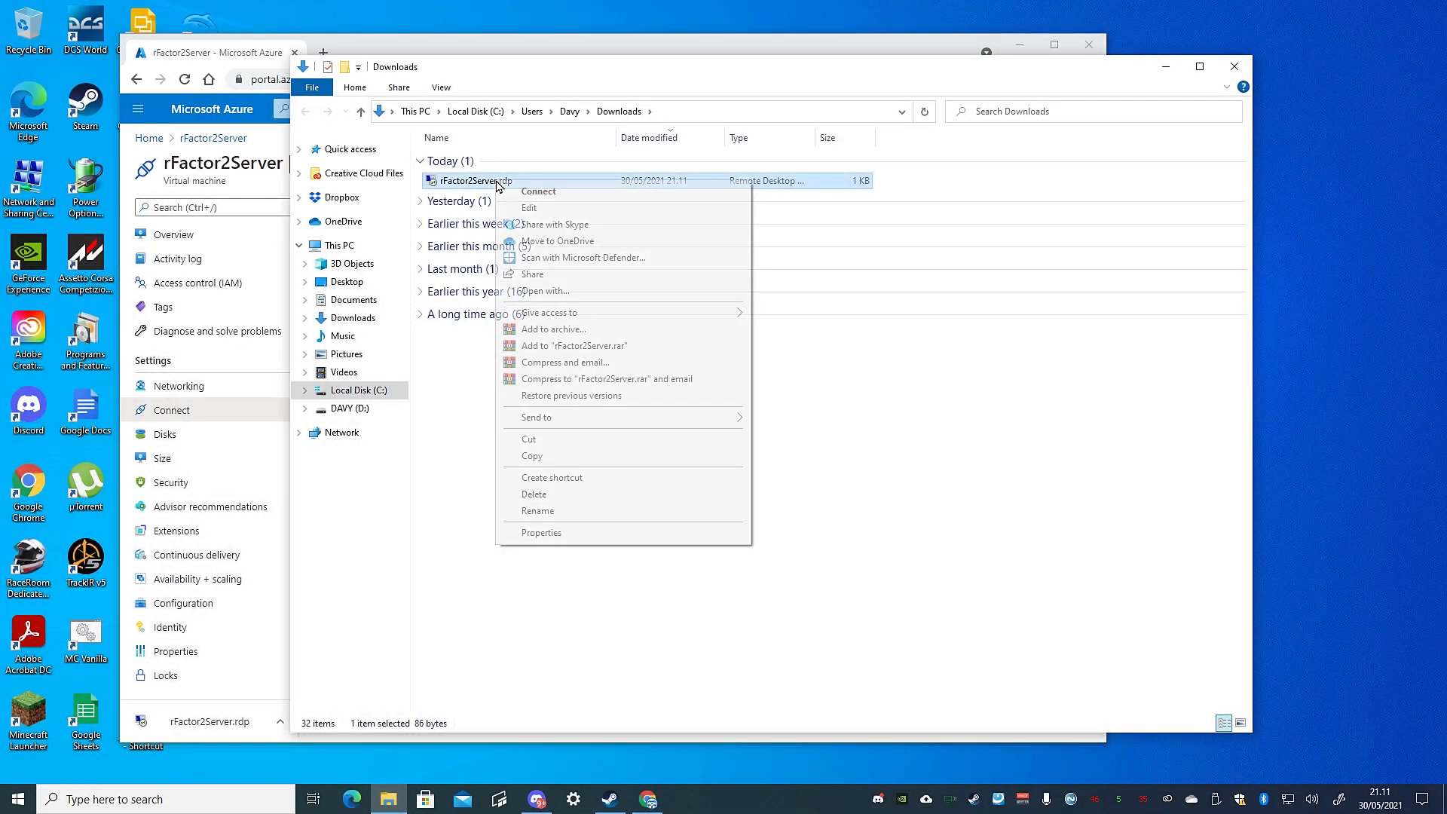
Edit the rFactor2Server.rdp connection and review the additional local devices under Local Resources
{"action": "left_click", "coordinate": [529, 207]}
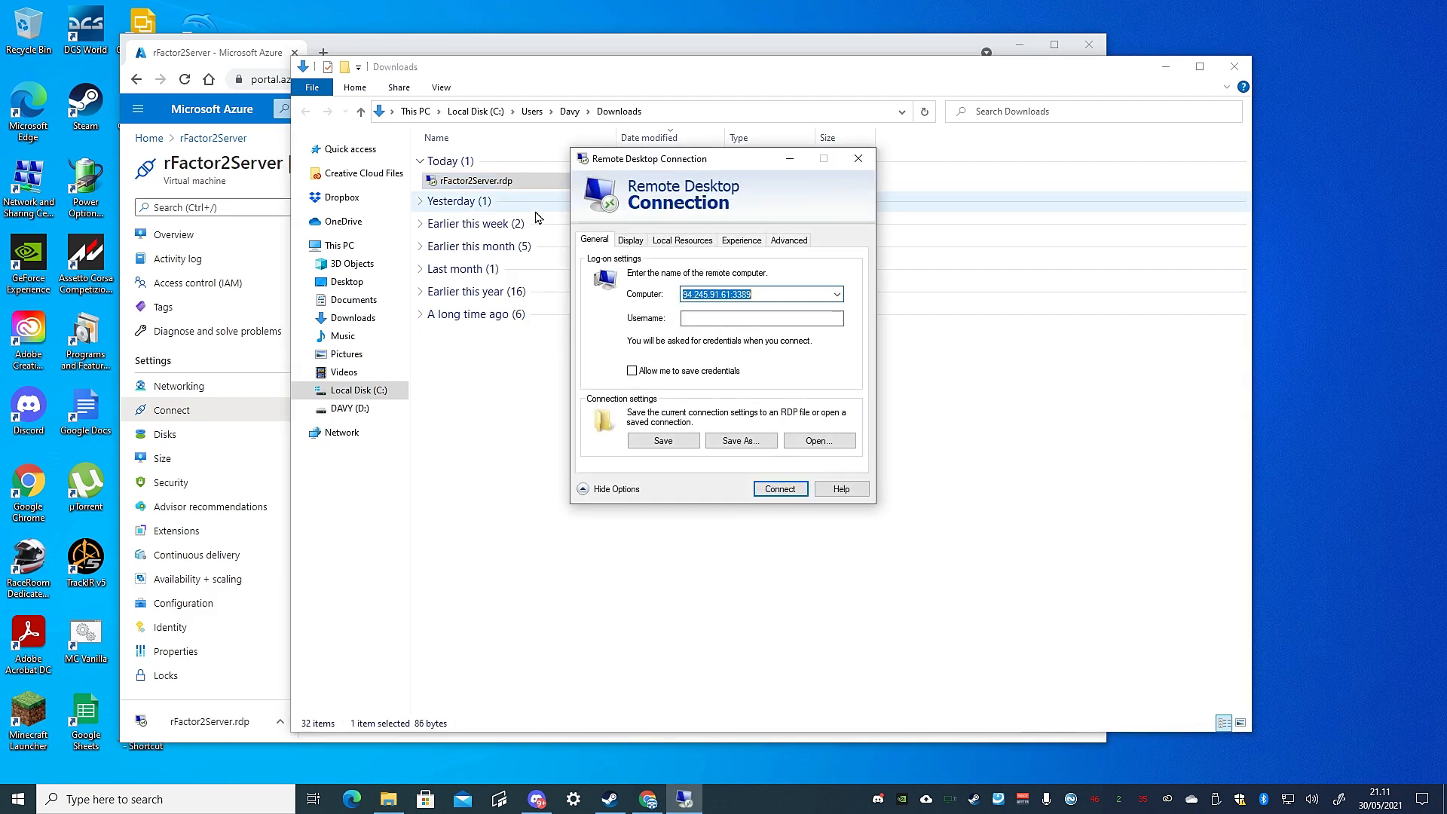
{"action": "left_click", "coordinate": [682, 239]}
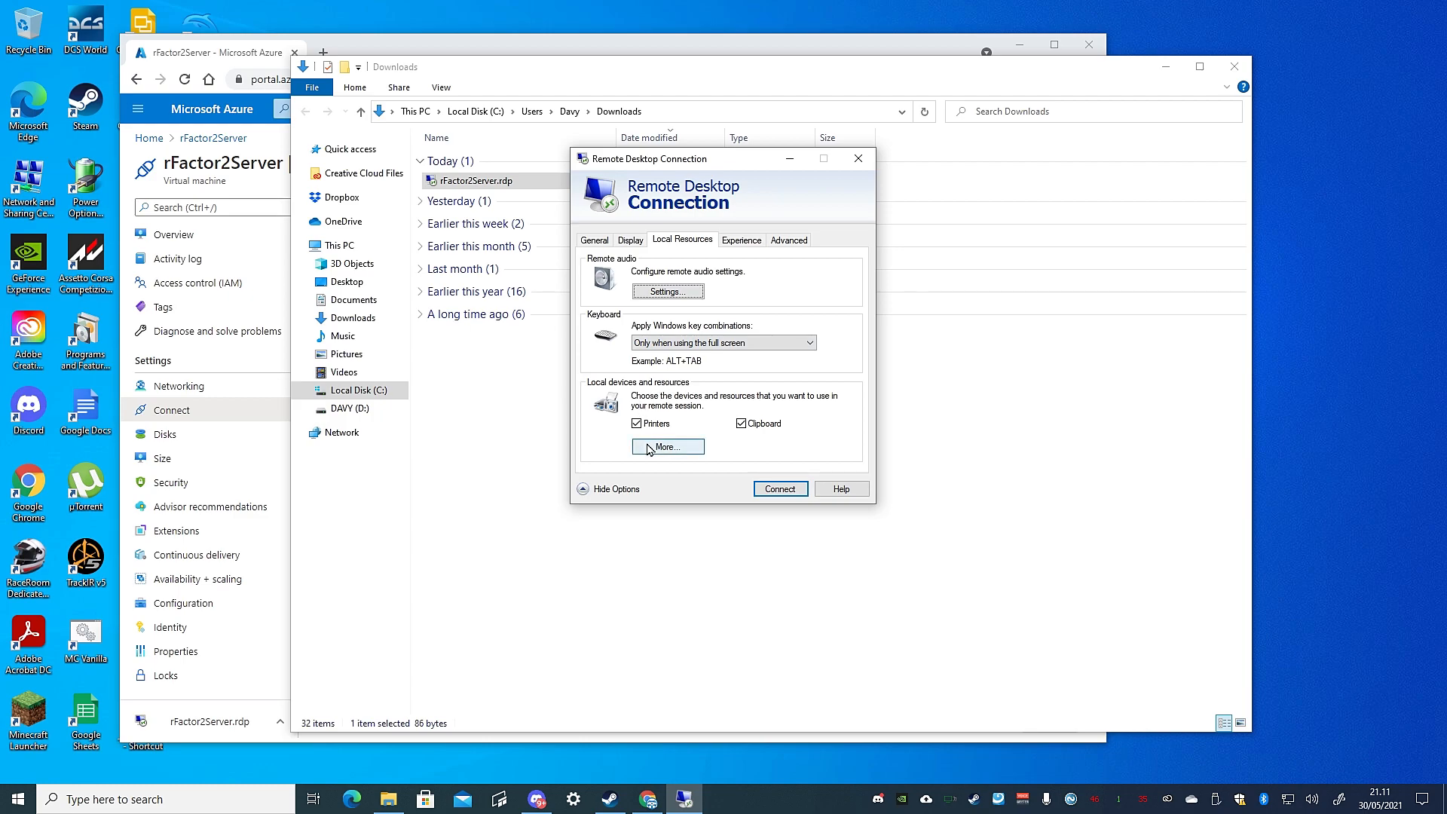
{"action": "left_click", "coordinate": [667, 446]}
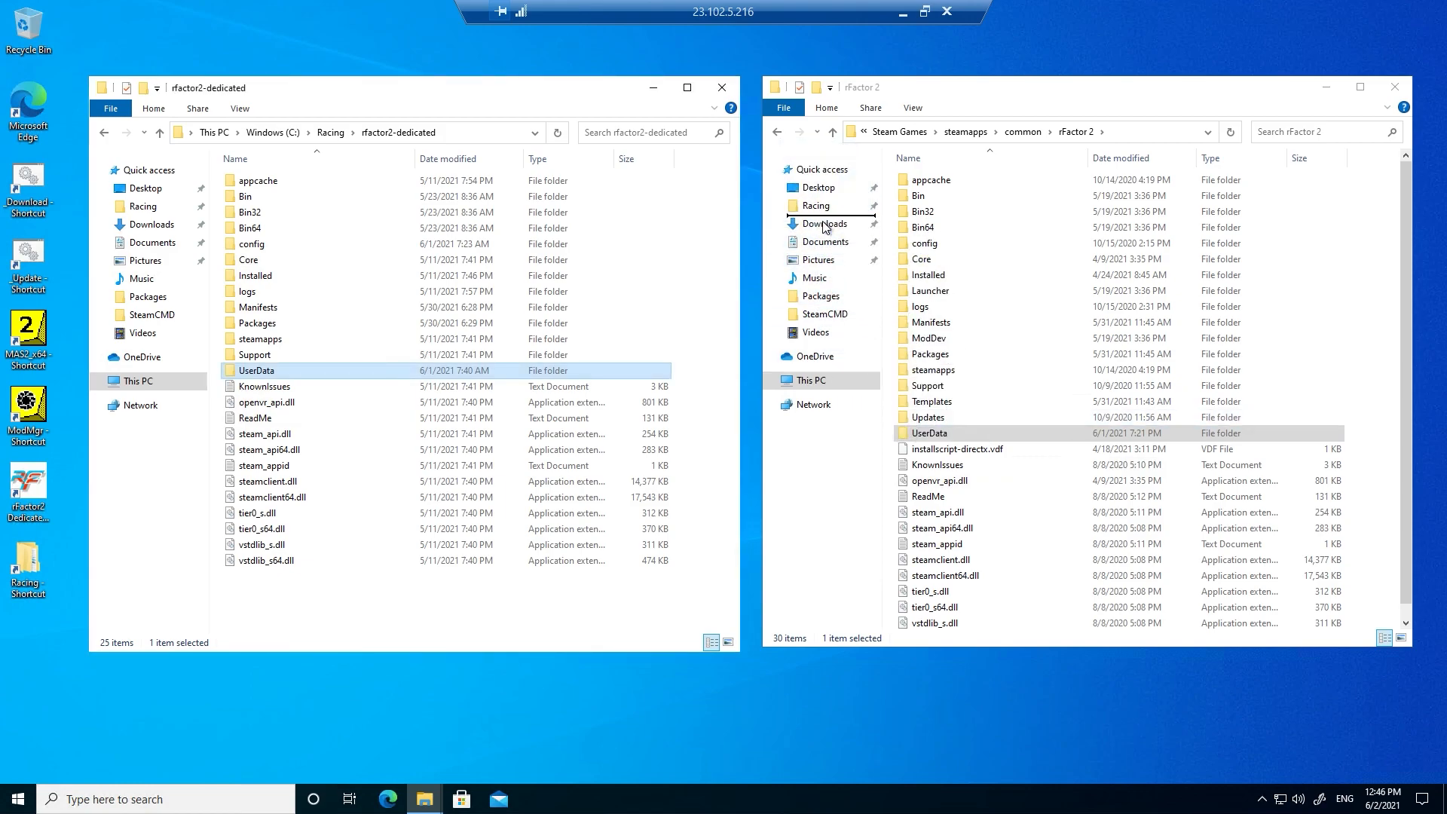
{"action": "mouse_move", "coordinate": [849, 496]}
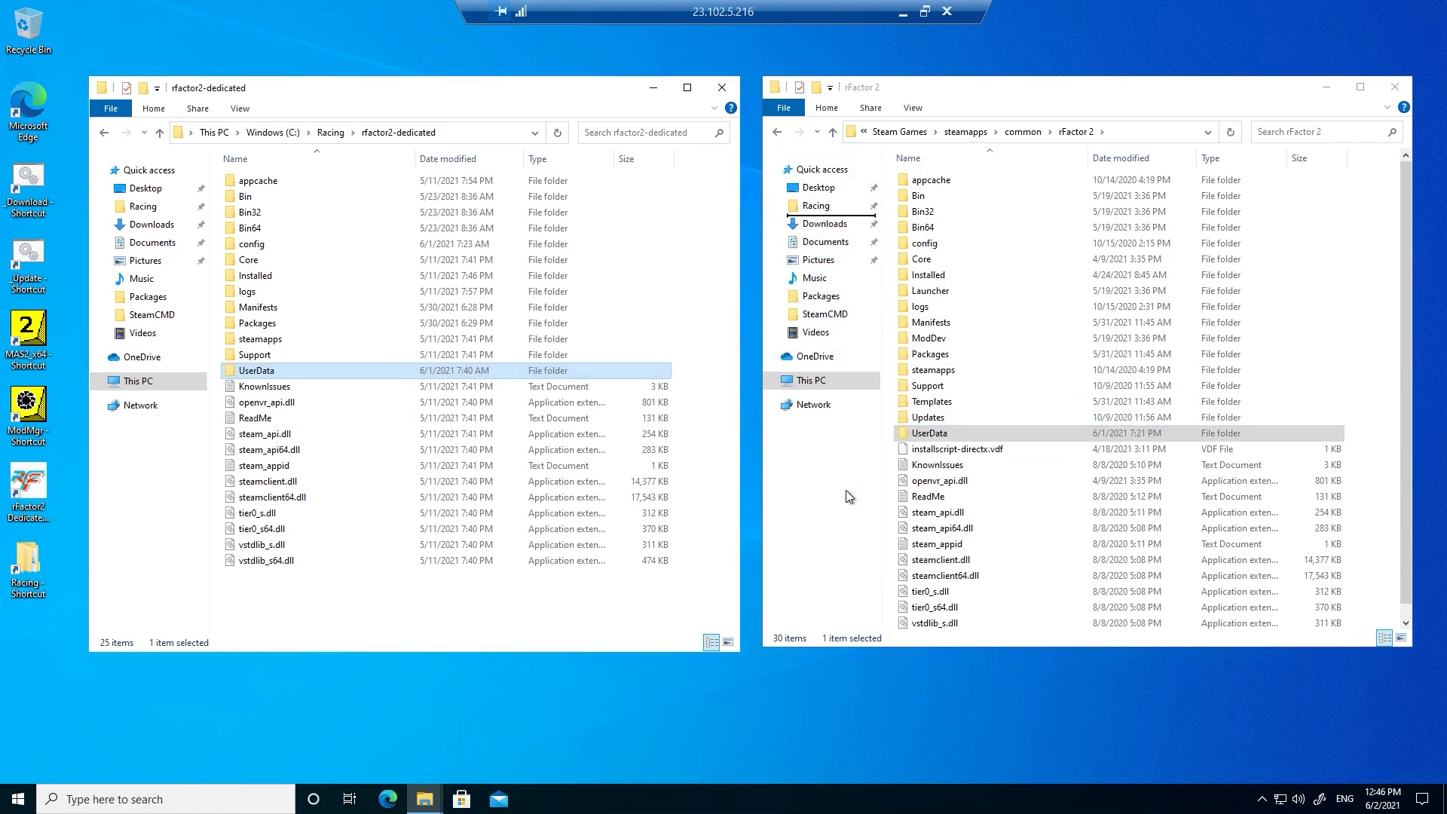
Close both rFactor 2 File Explorer windows, leaving the bare server desktop
{"action": "double_click", "coordinate": [257, 370]}
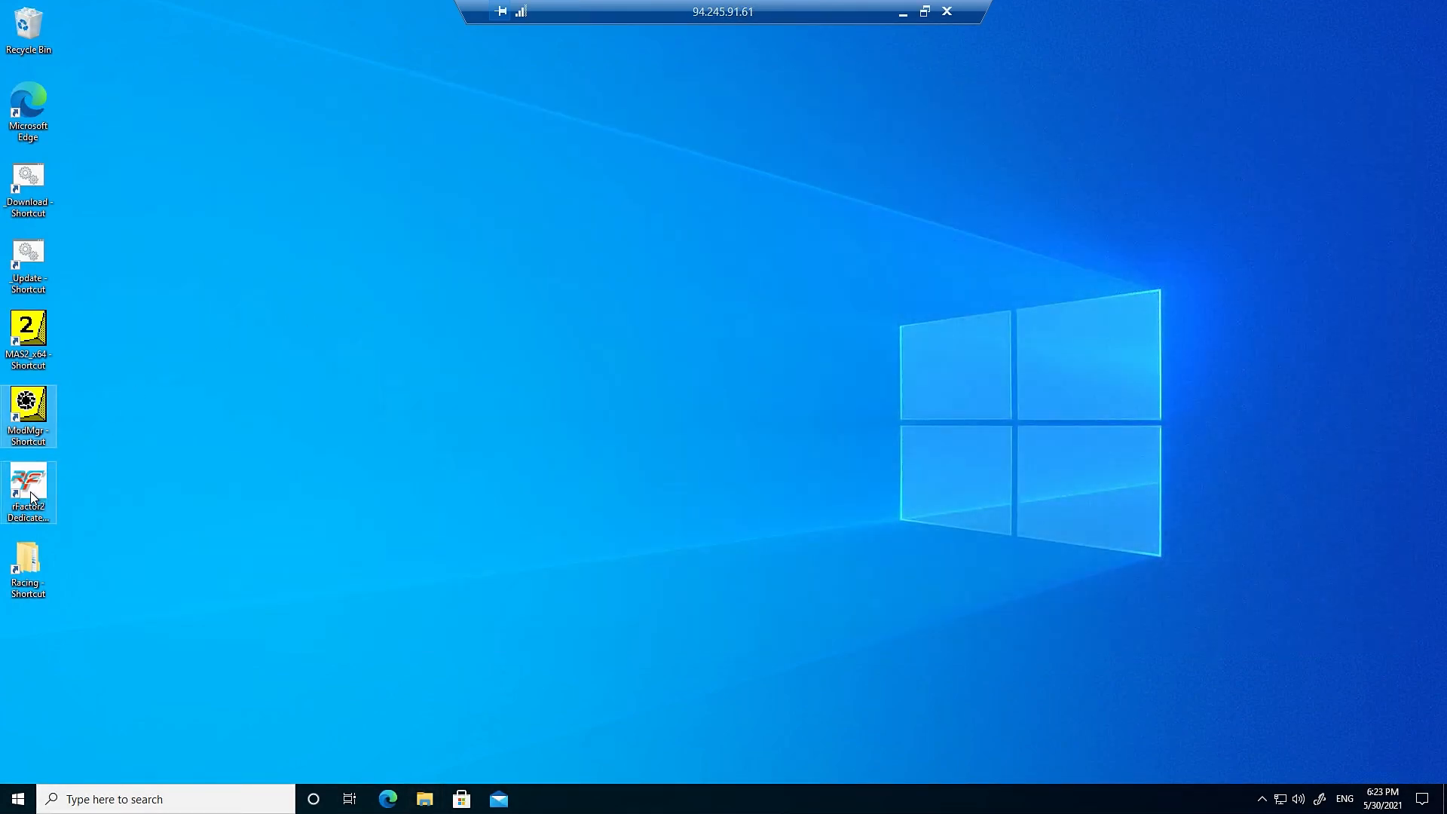
Launch rFactor2 Dedicated, choose the GTE_Corvette_C8.R filter, and load the Sebring track
{"action": "double_click", "coordinate": [29, 484]}
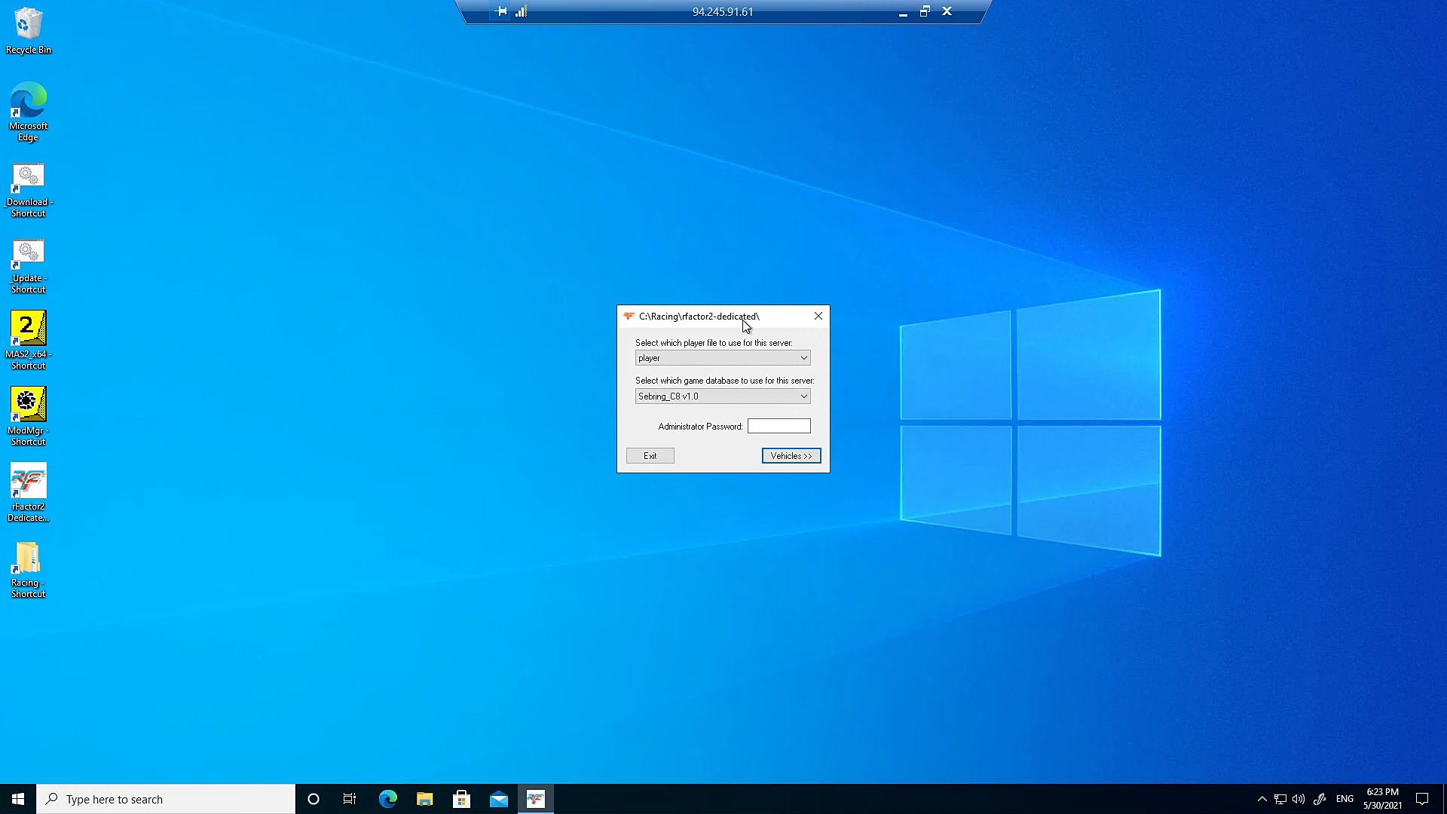
{"action": "left_click", "coordinate": [791, 455]}
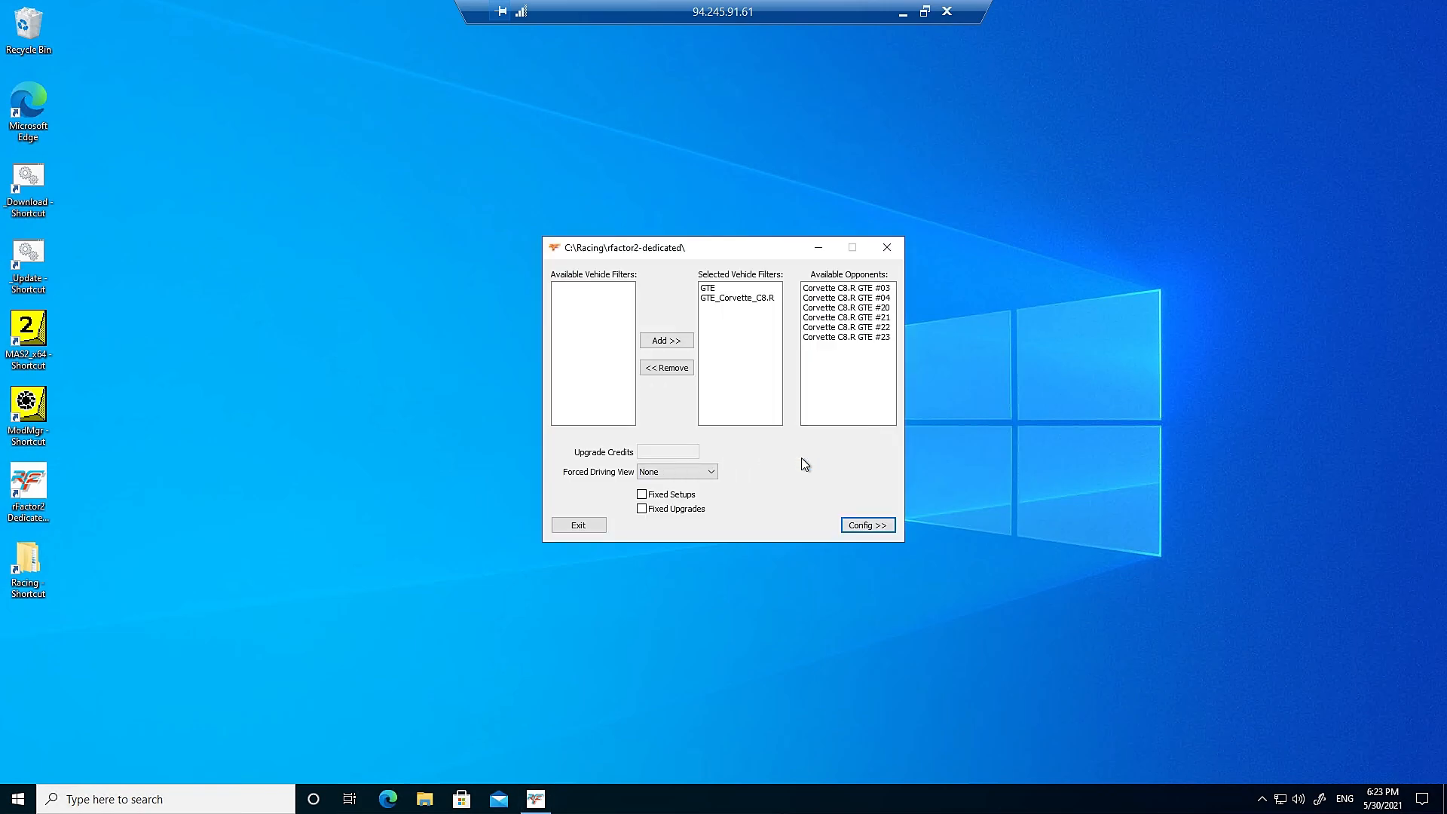
{"action": "left_click", "coordinate": [738, 297]}
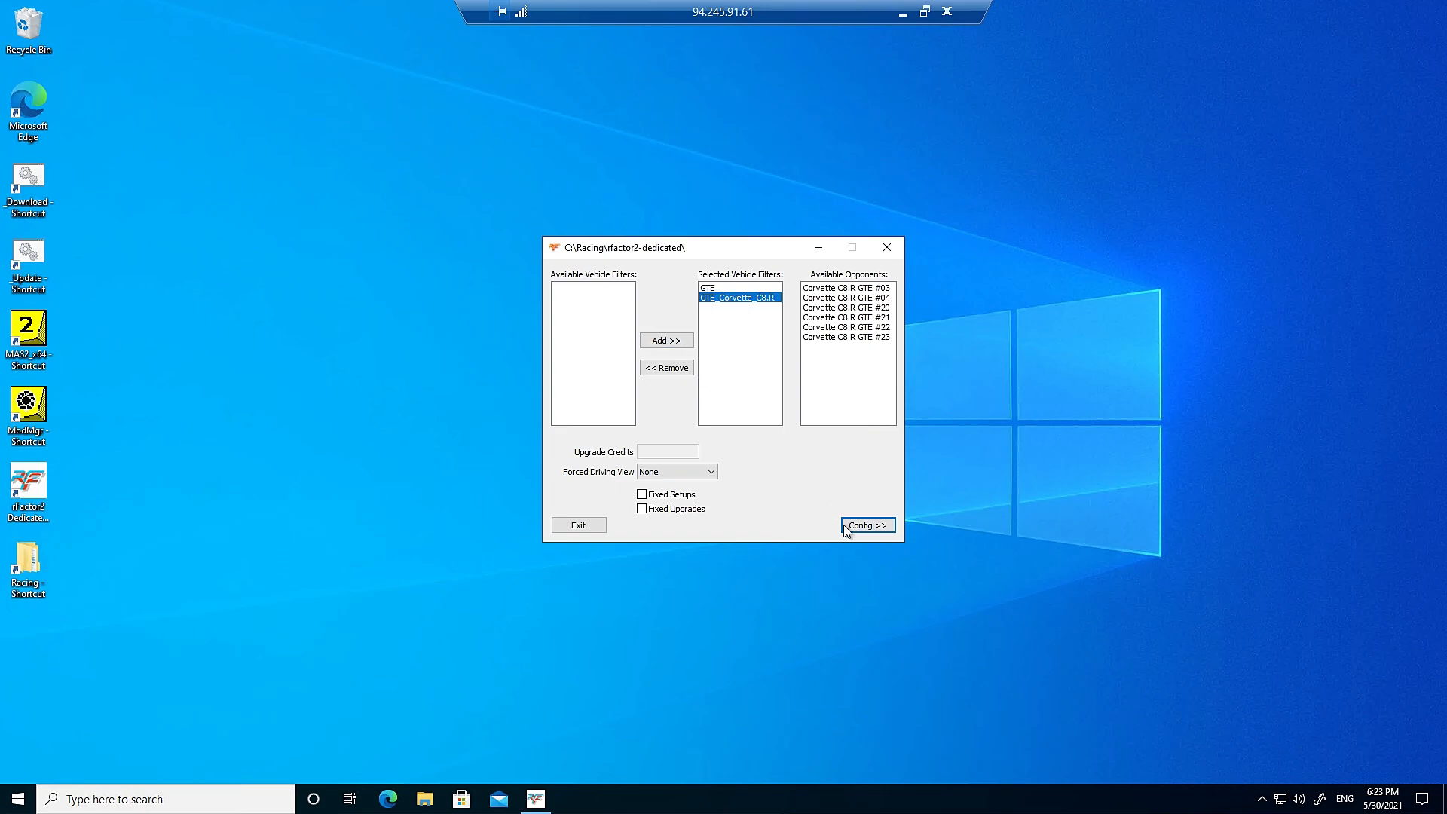
{"action": "left_click", "coordinate": [867, 525]}
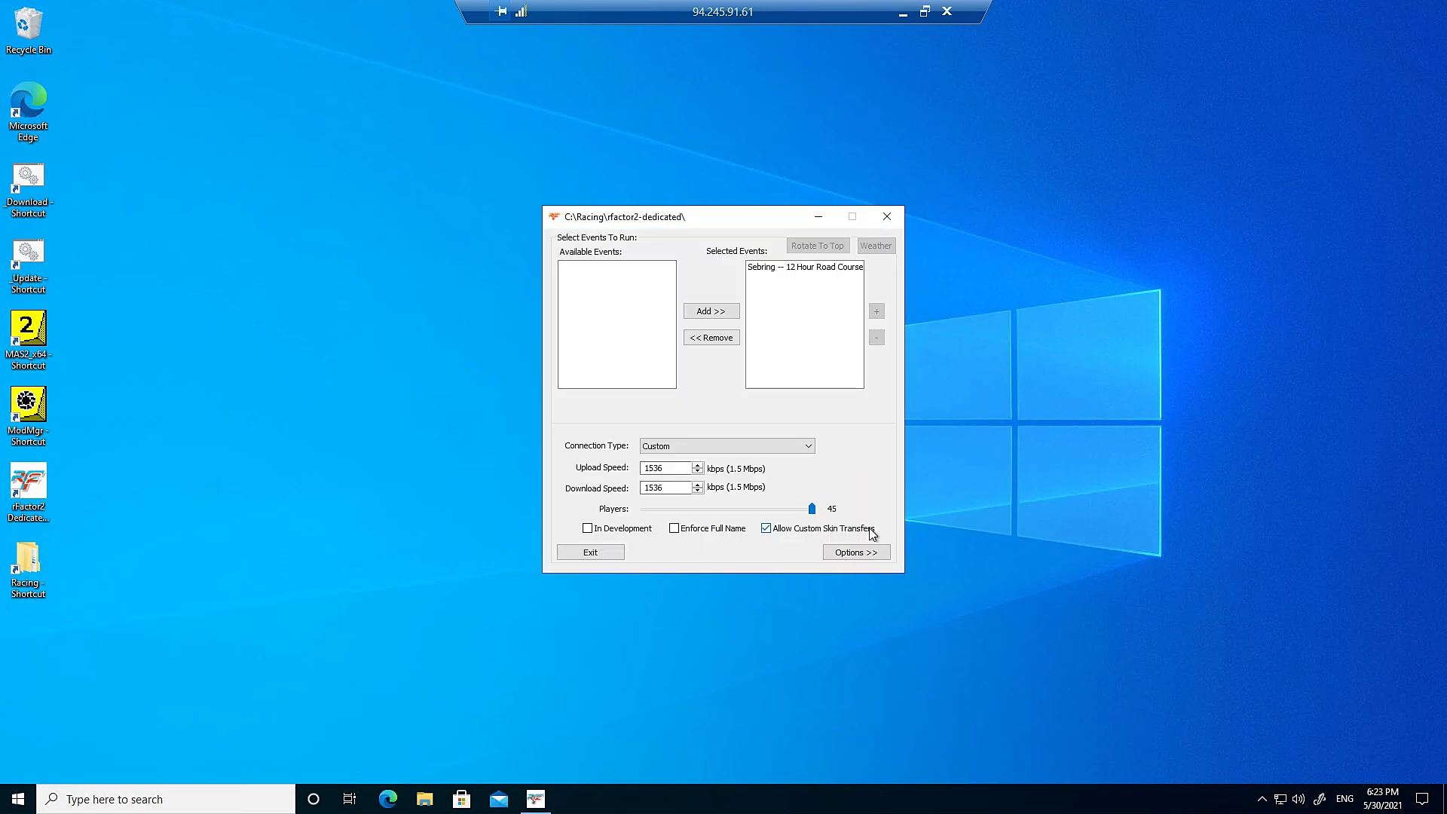
{"action": "left_click", "coordinate": [805, 267]}
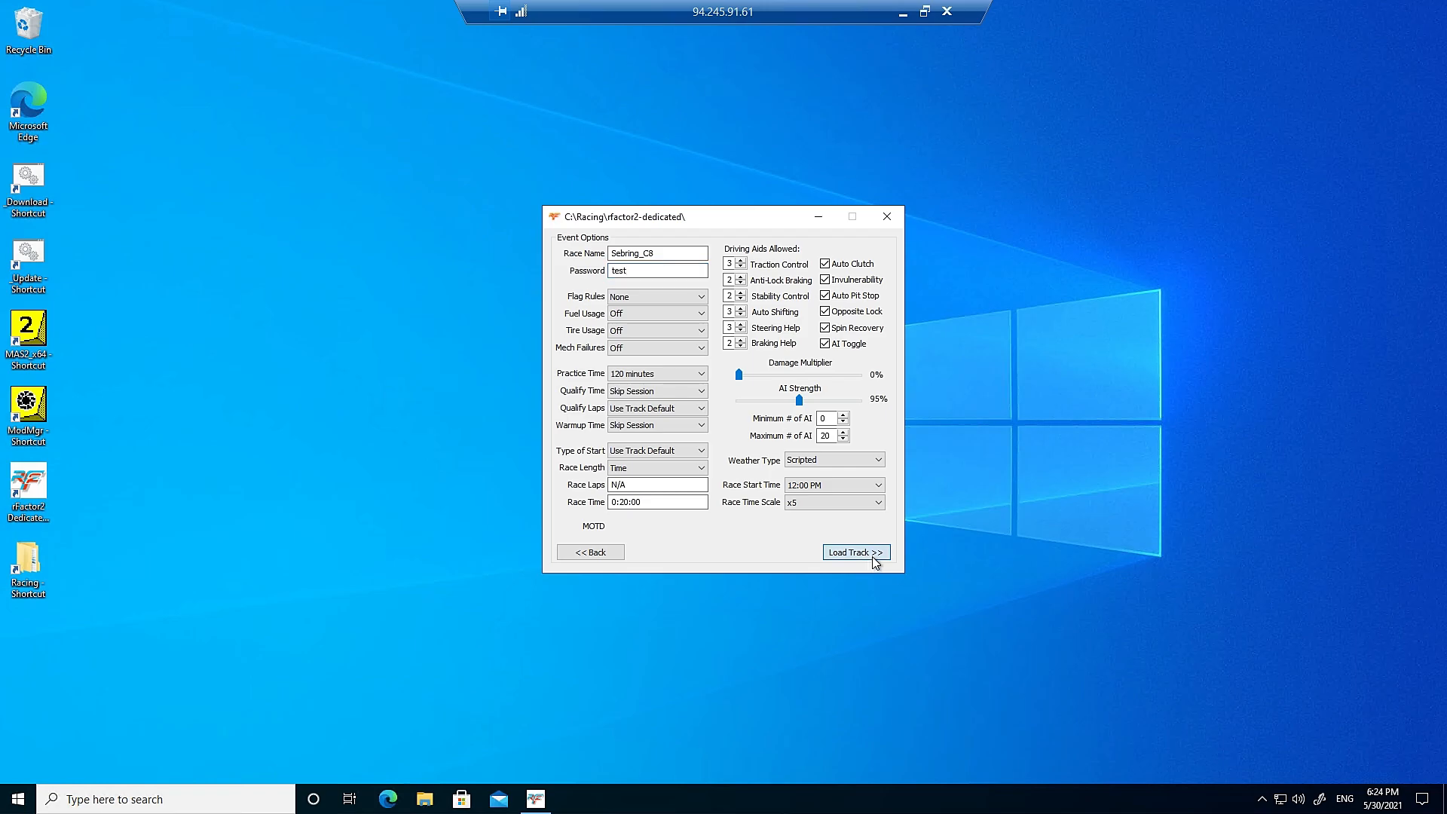
{"action": "left_click", "coordinate": [855, 552]}
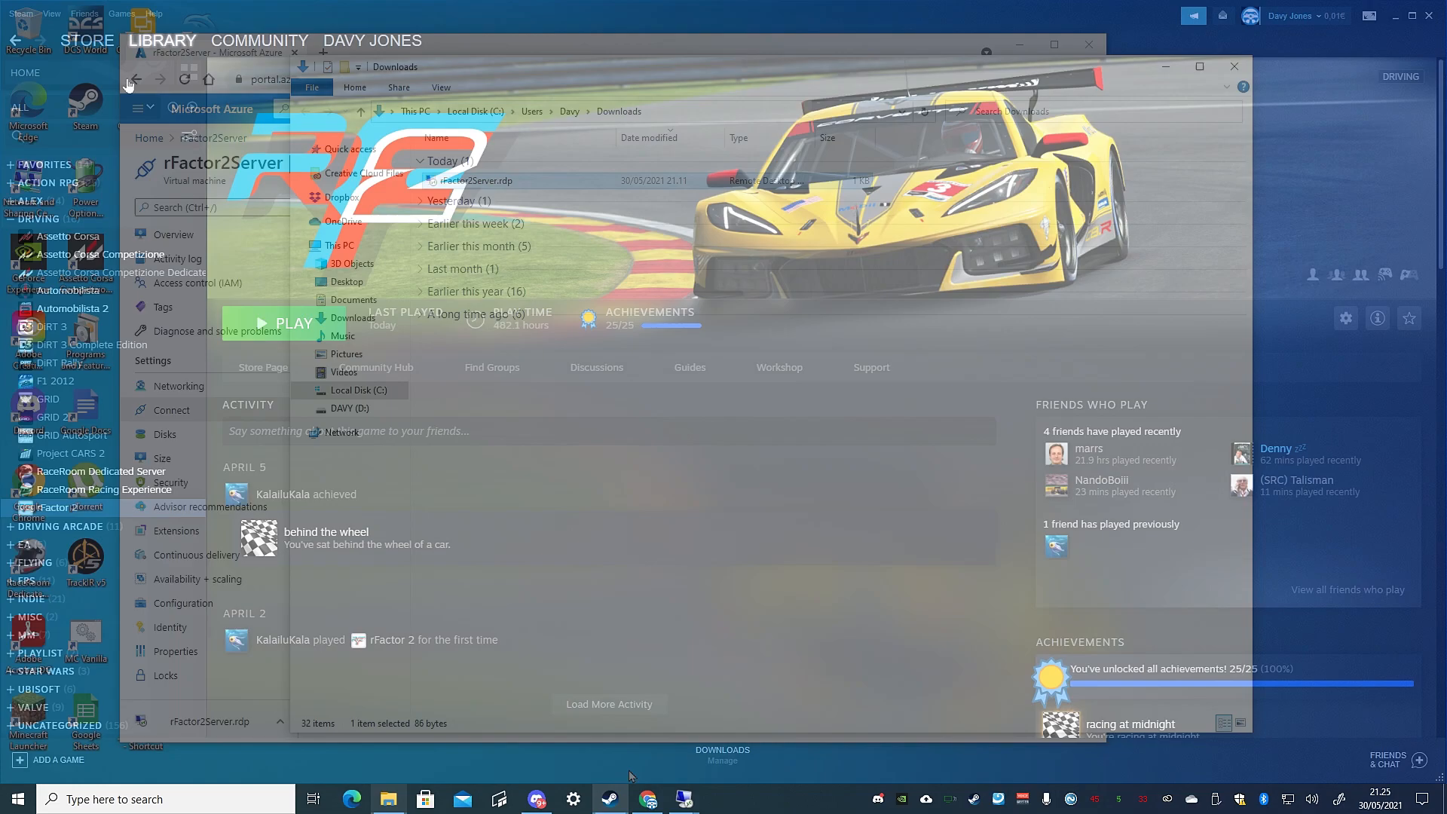
Launch rFactor 2 from Steam in normal 'Play rFactor 2' mode
{"action": "left_click", "coordinate": [278, 323]}
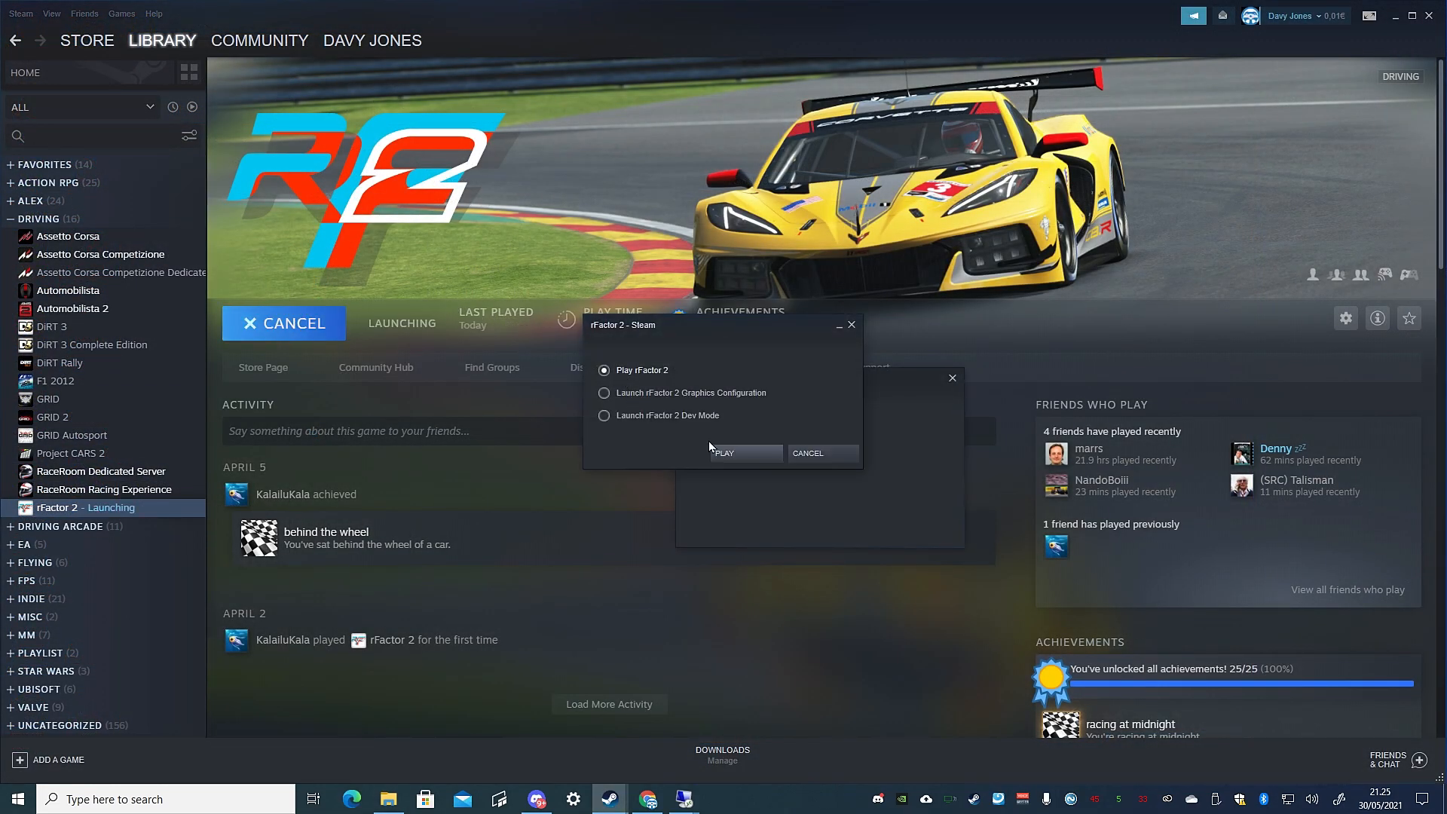
{"action": "left_click", "coordinate": [723, 453]}
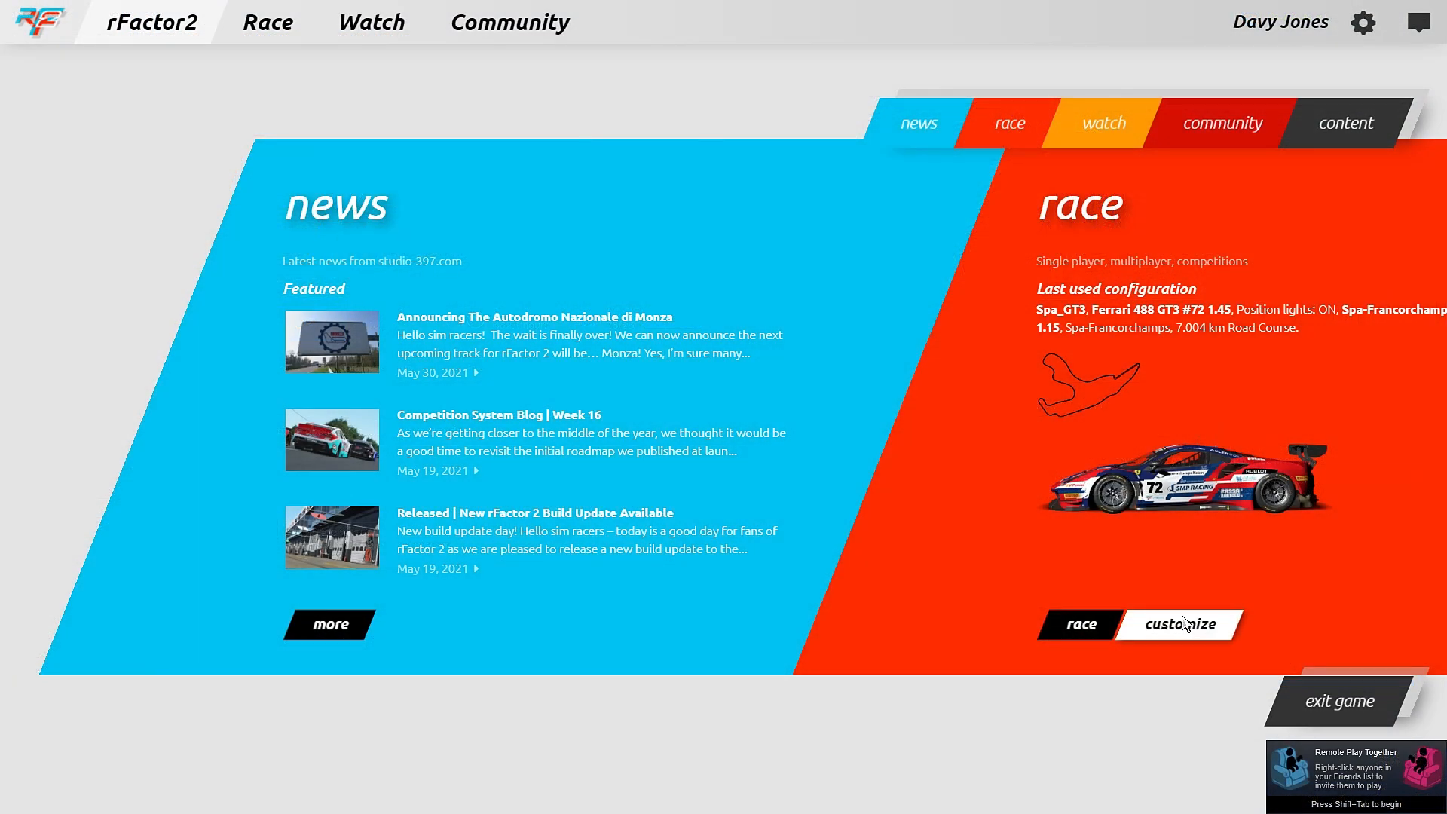